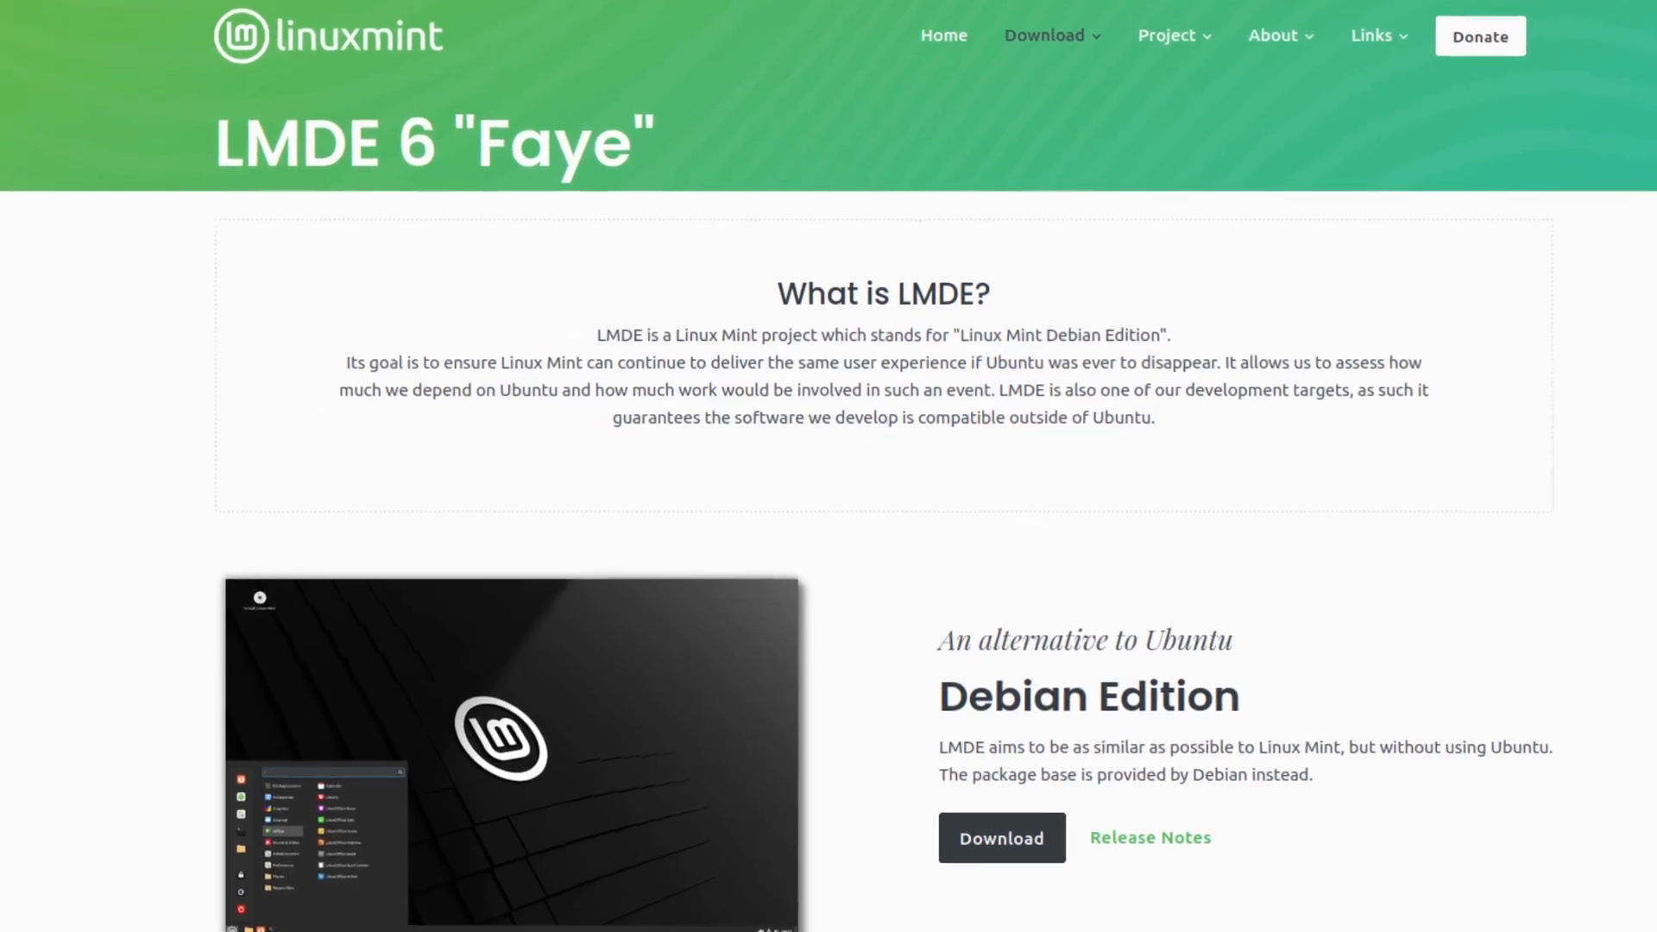
# Scroll down the LMDE 6 'Faye' page on the Linux Mint website
pyautogui.scroll(-3)
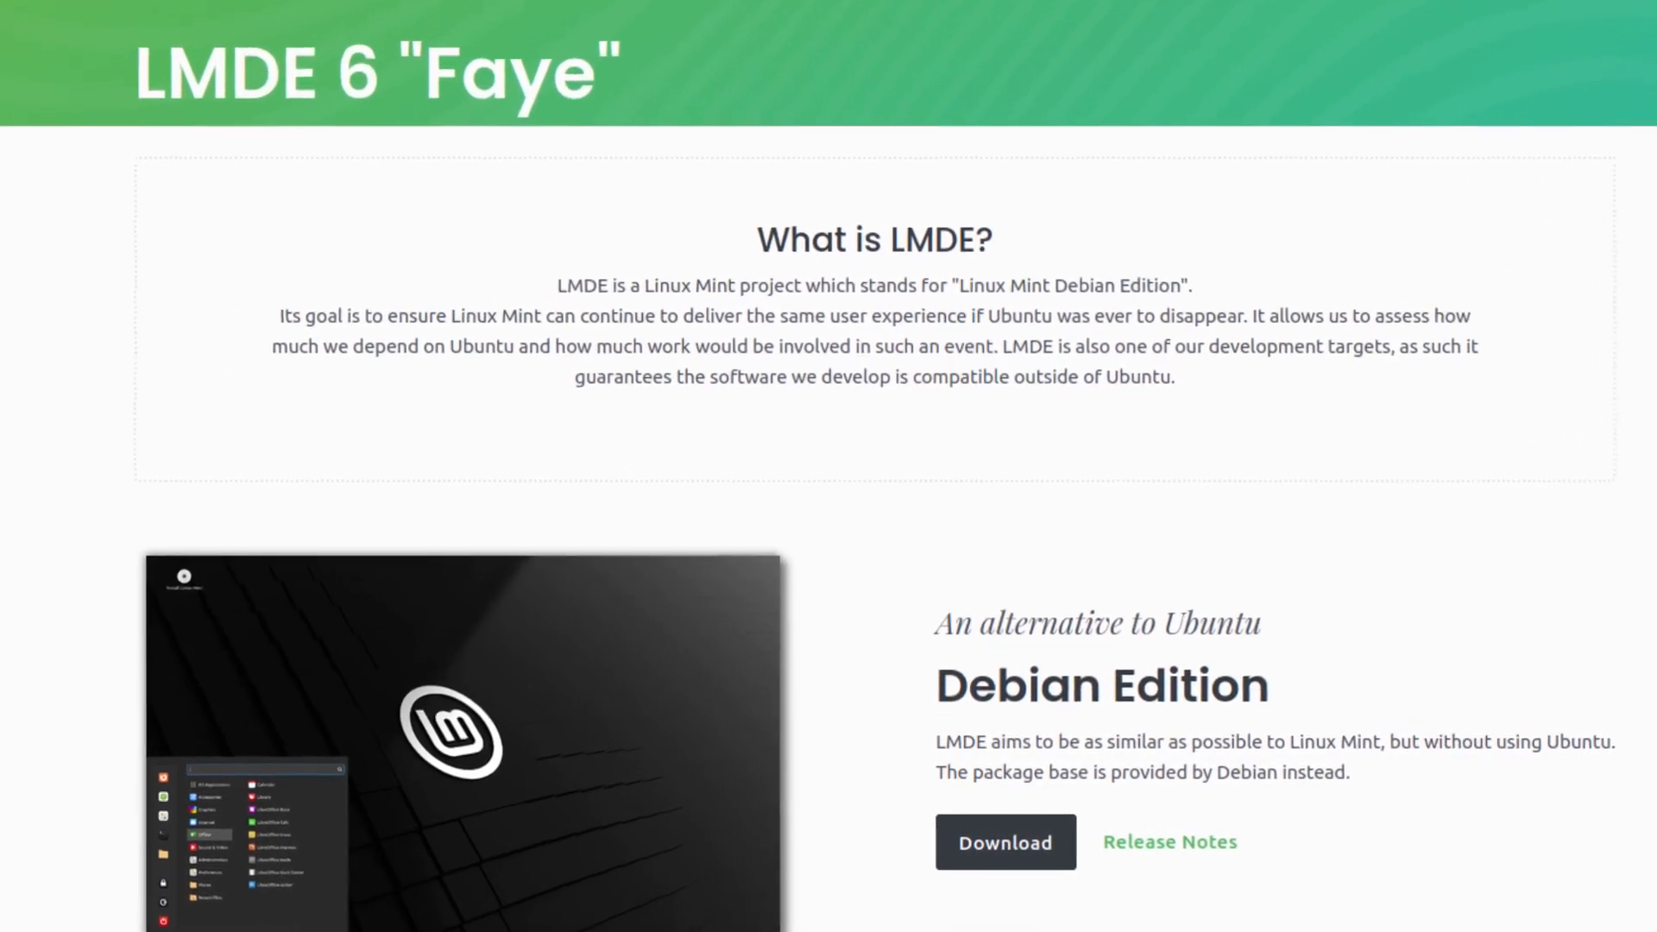
pyautogui.scroll(-3)
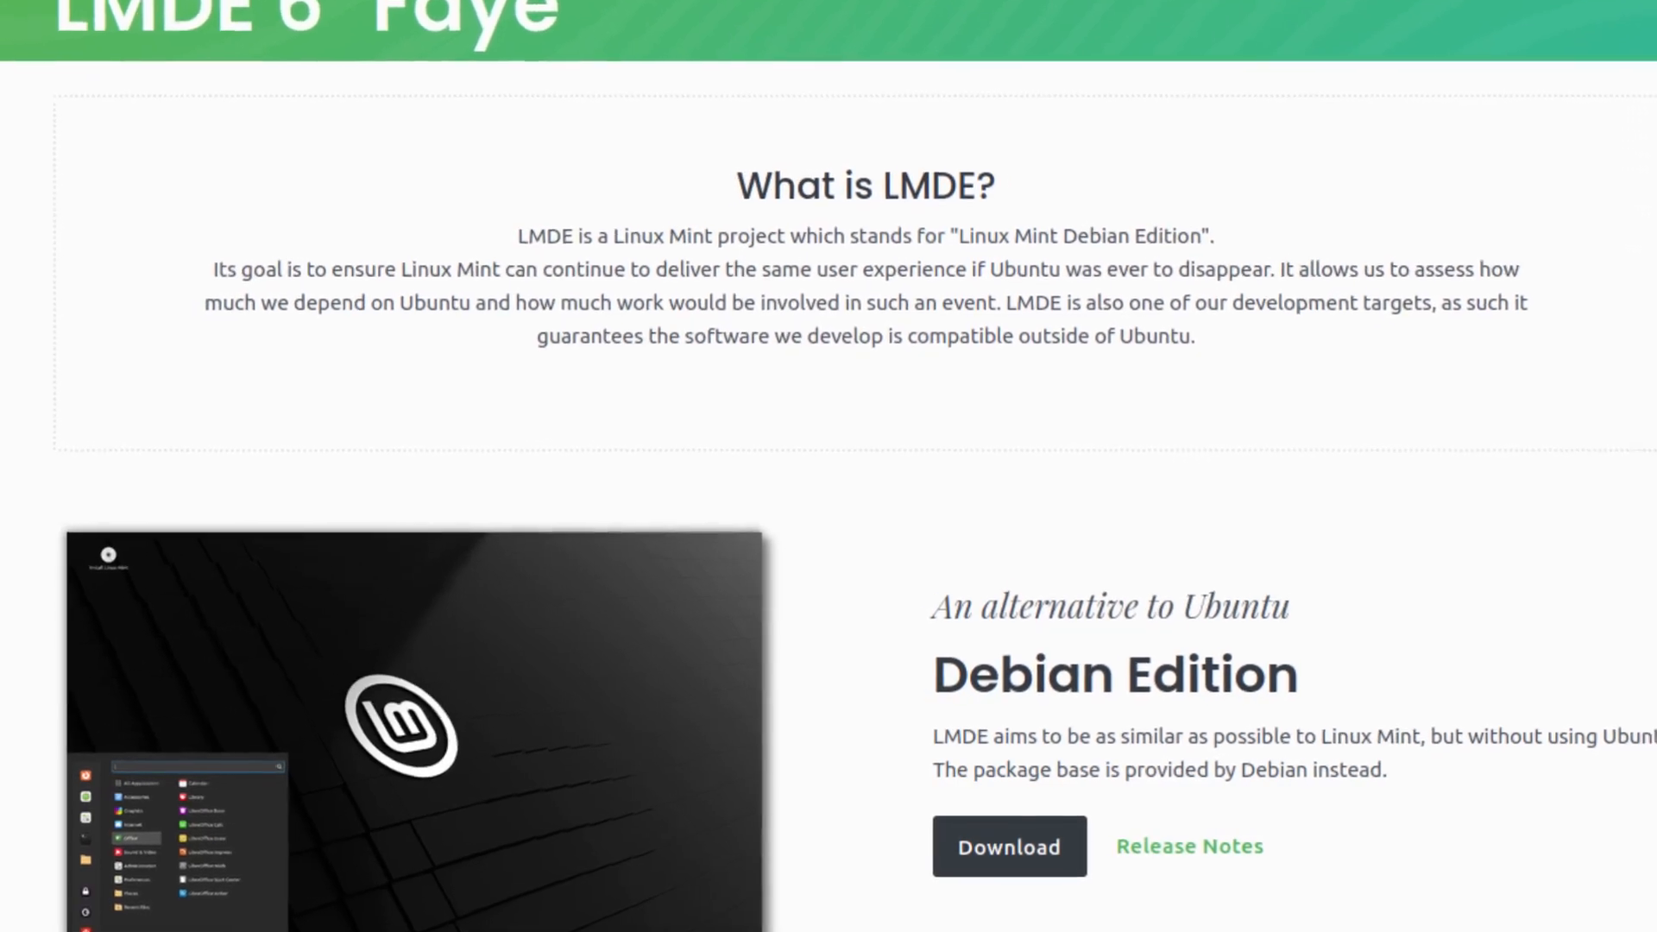
pyautogui.scroll(-3)
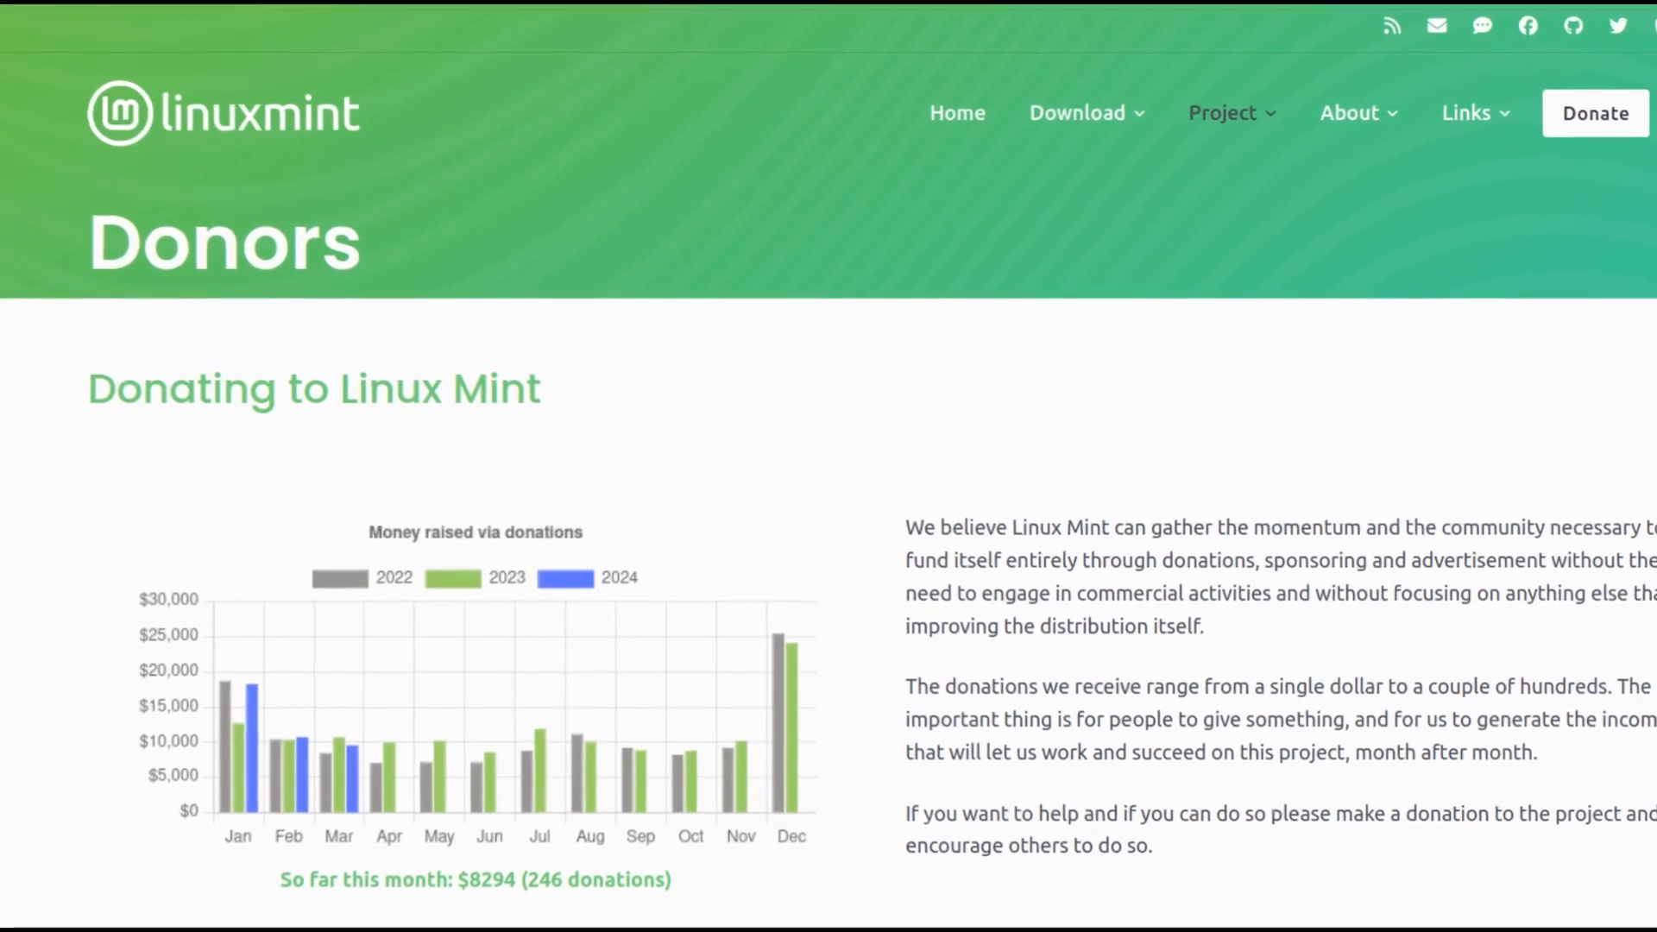
# Scroll down the Donors page before moving on to the rpm manual
pyautogui.scroll(-3)
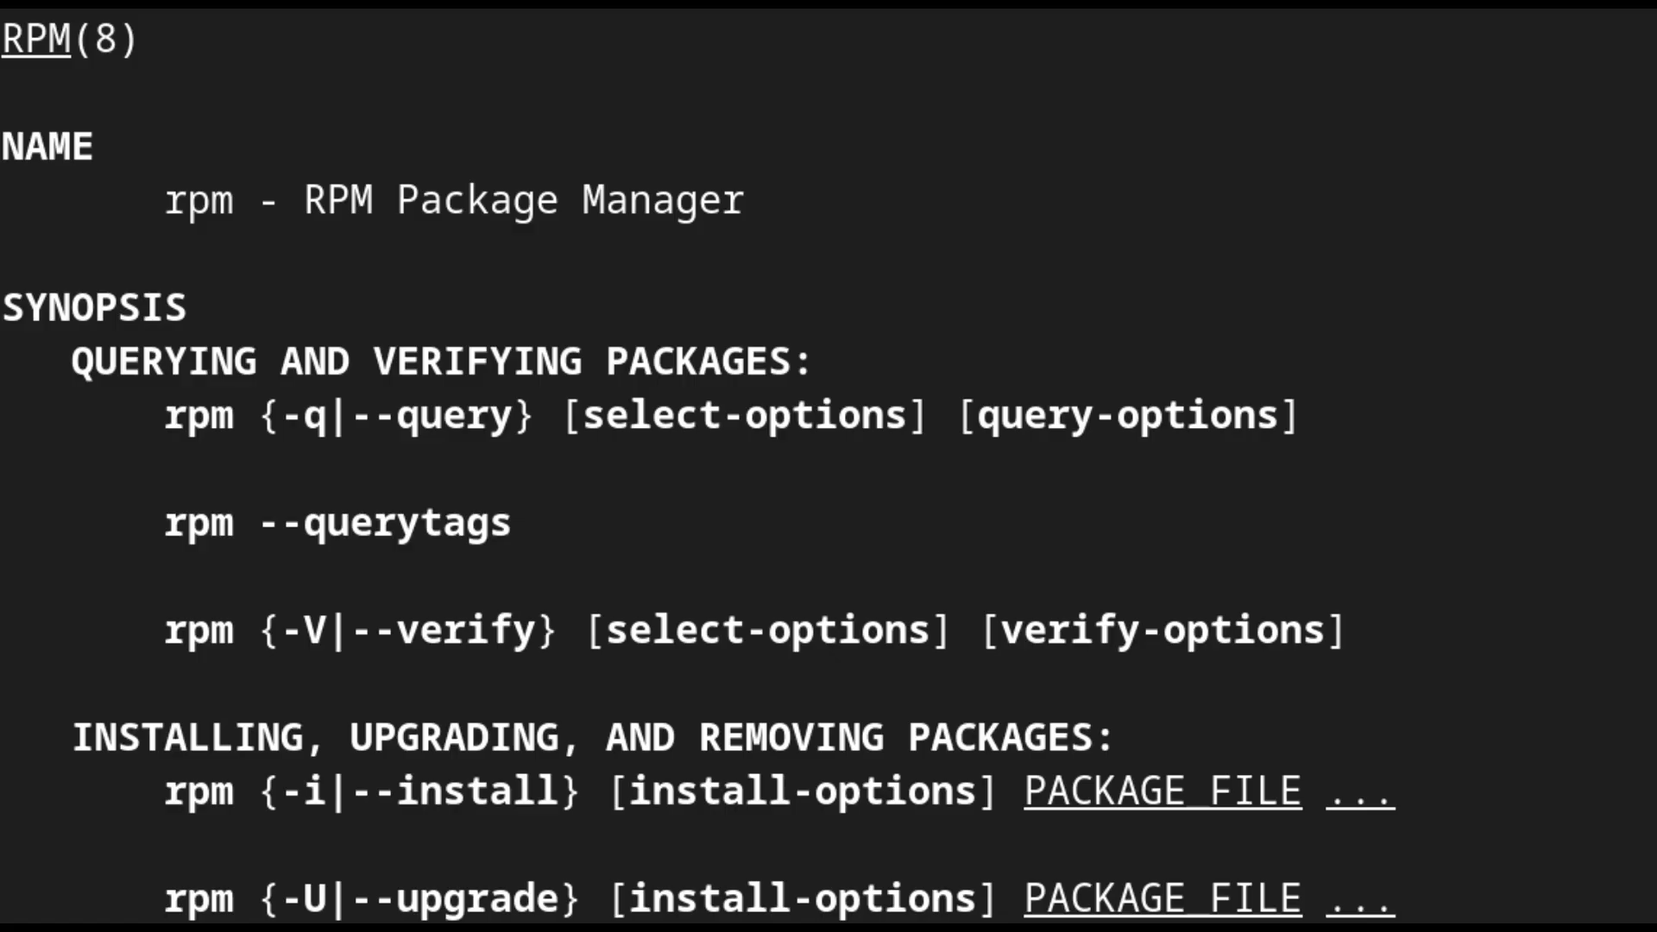
# Leave the RPM manual page with the Super key
pyautogui.press('Super')
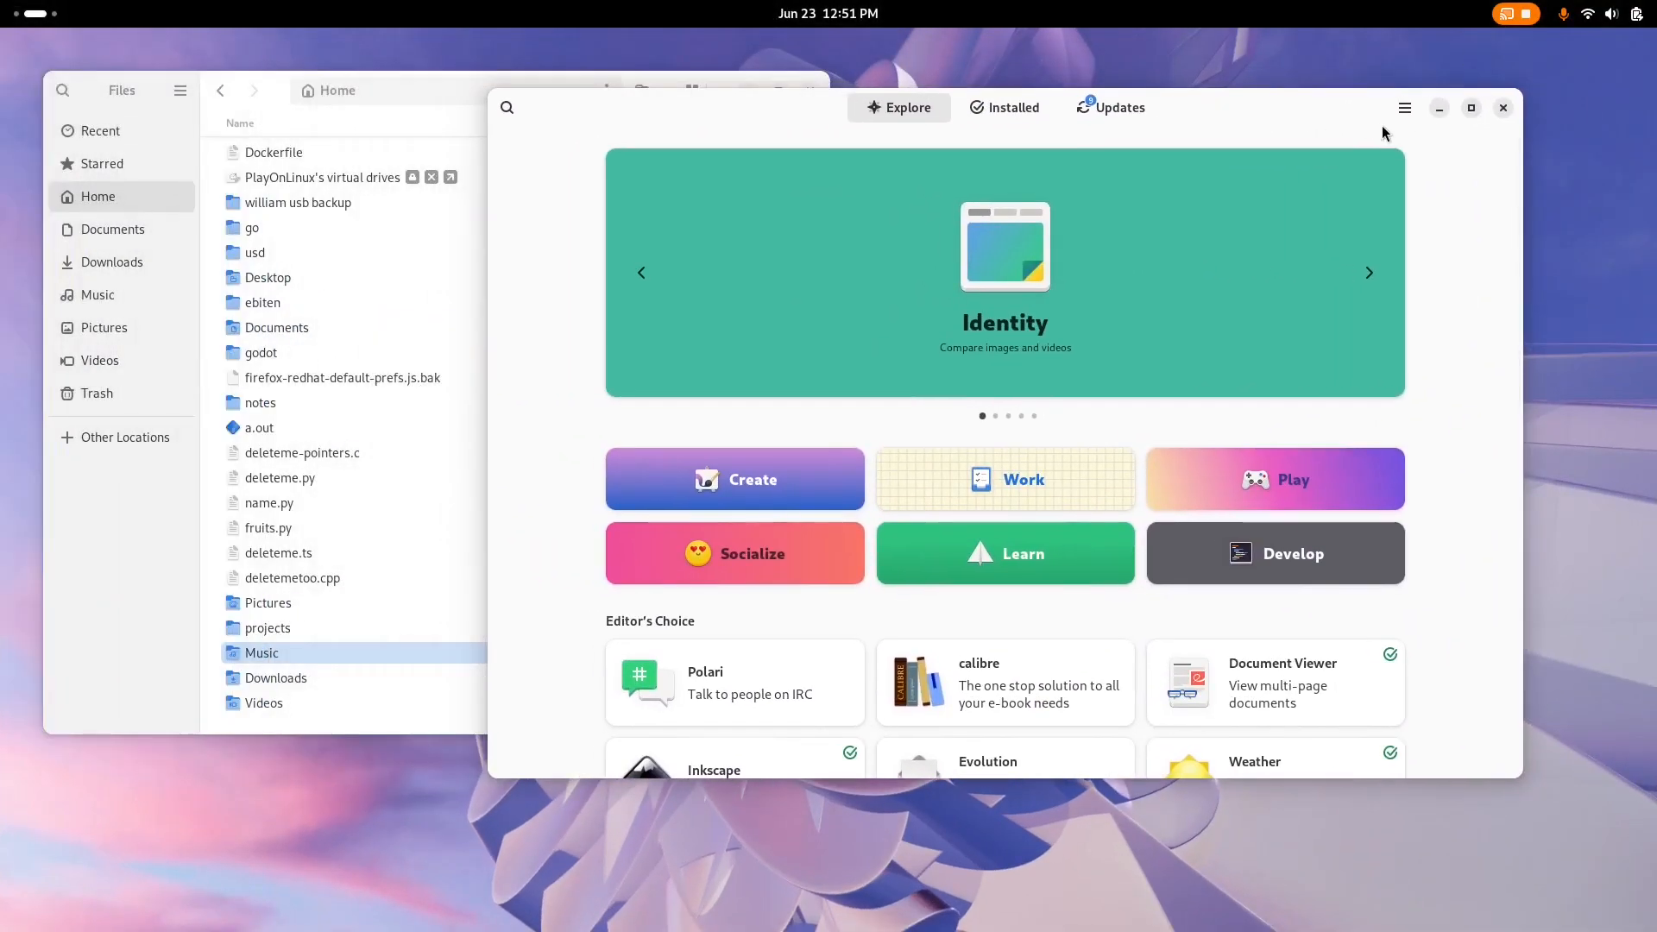
# Scroll through the Explore categories, then switch to the Linux Mint desktop
pyautogui.scroll(-3)
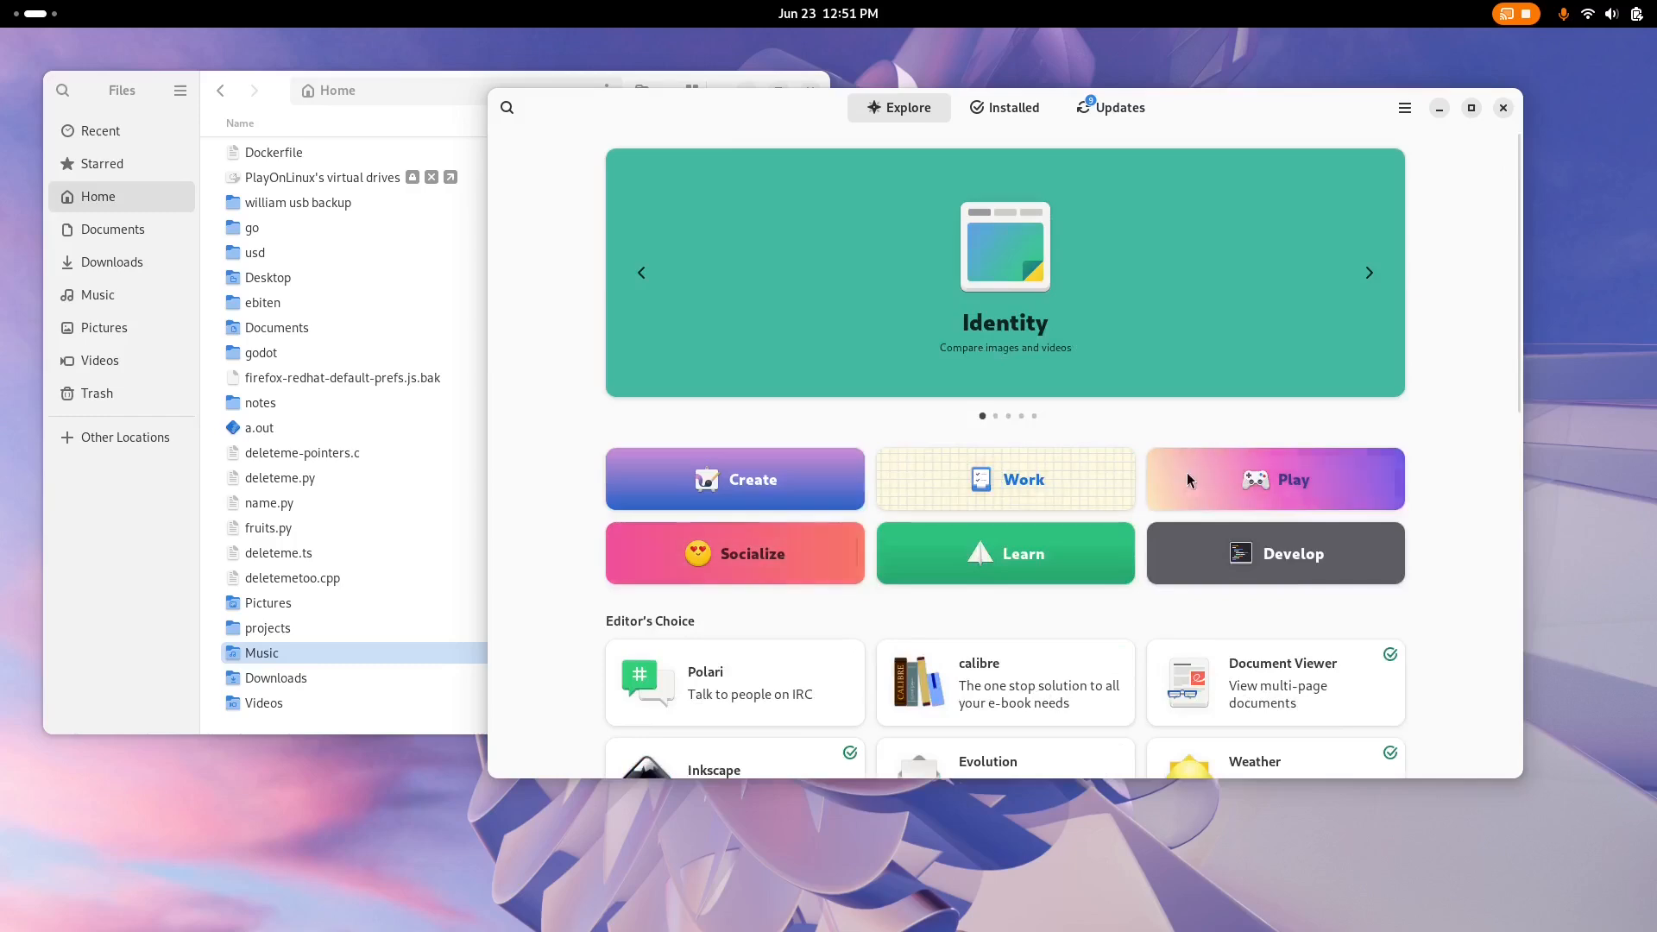
pyautogui.click(1274, 479)
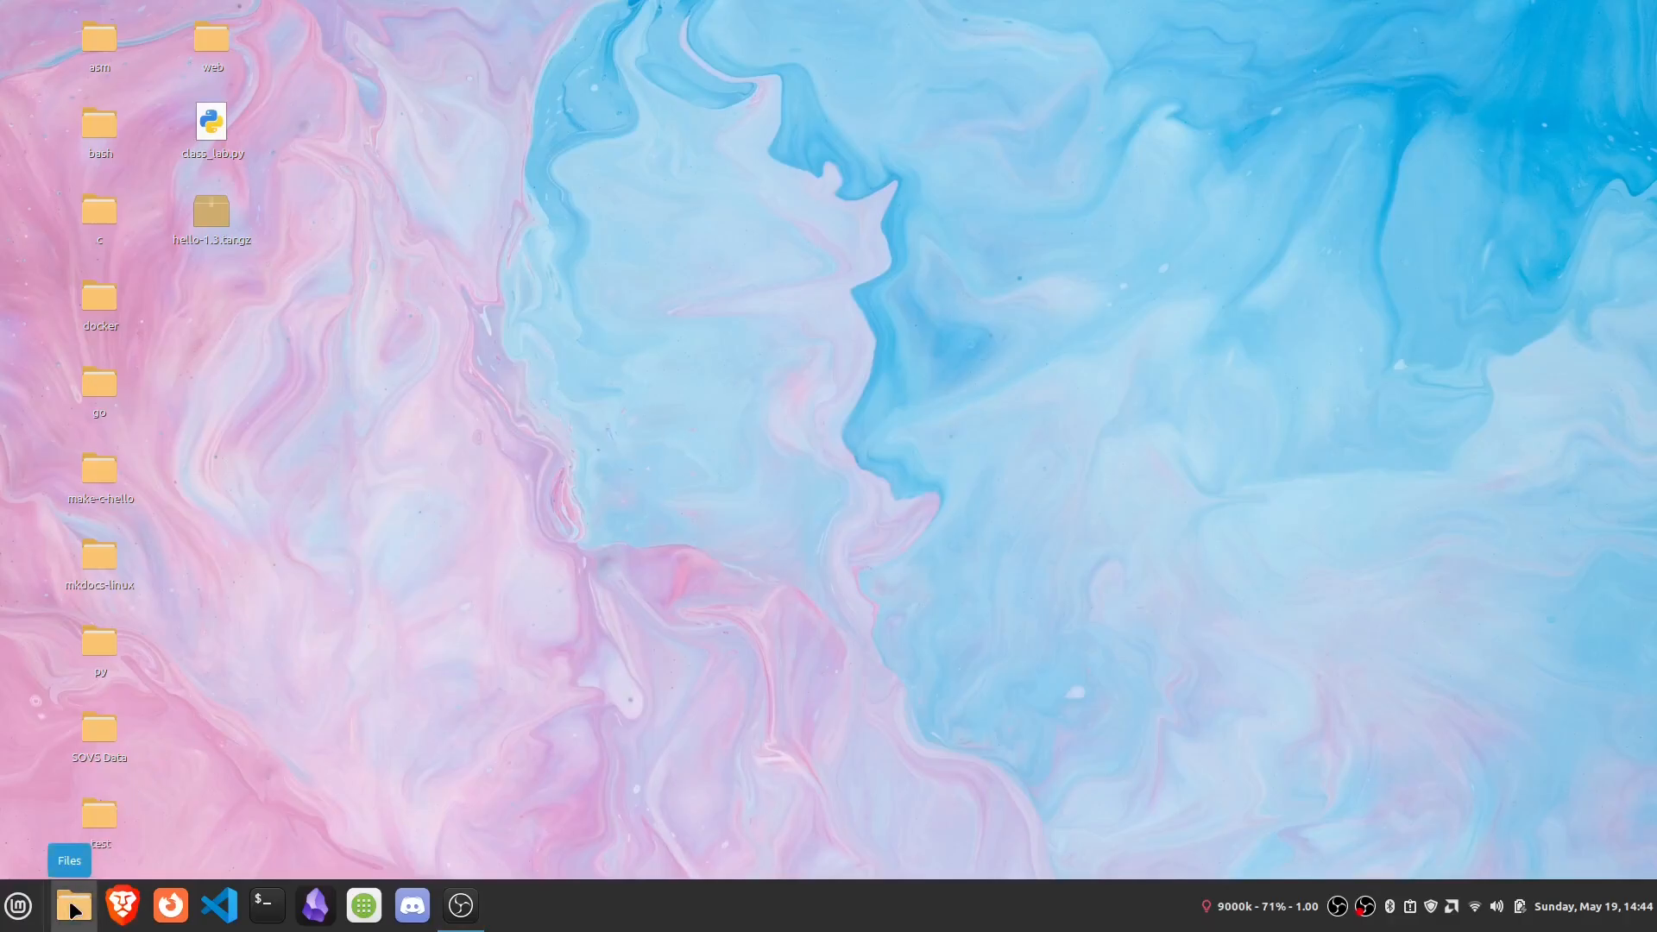
# Open the home folder in Nemo, enlarge the list rows, and open videos
pyautogui.click(71, 905)
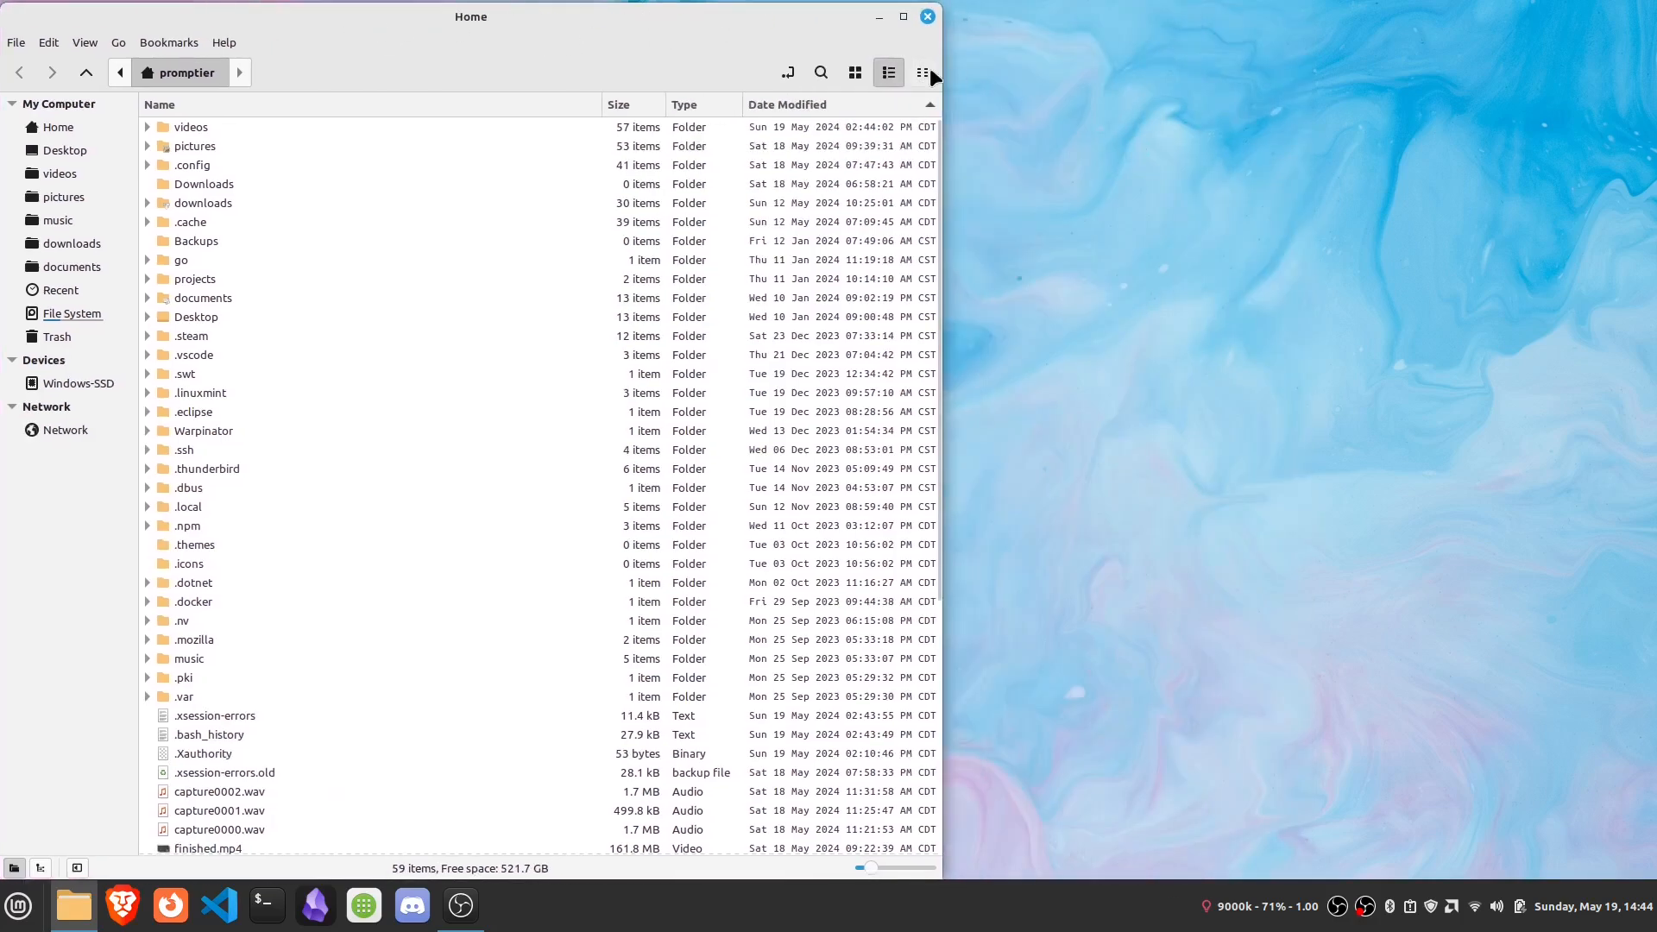
pyautogui.click(84, 42)
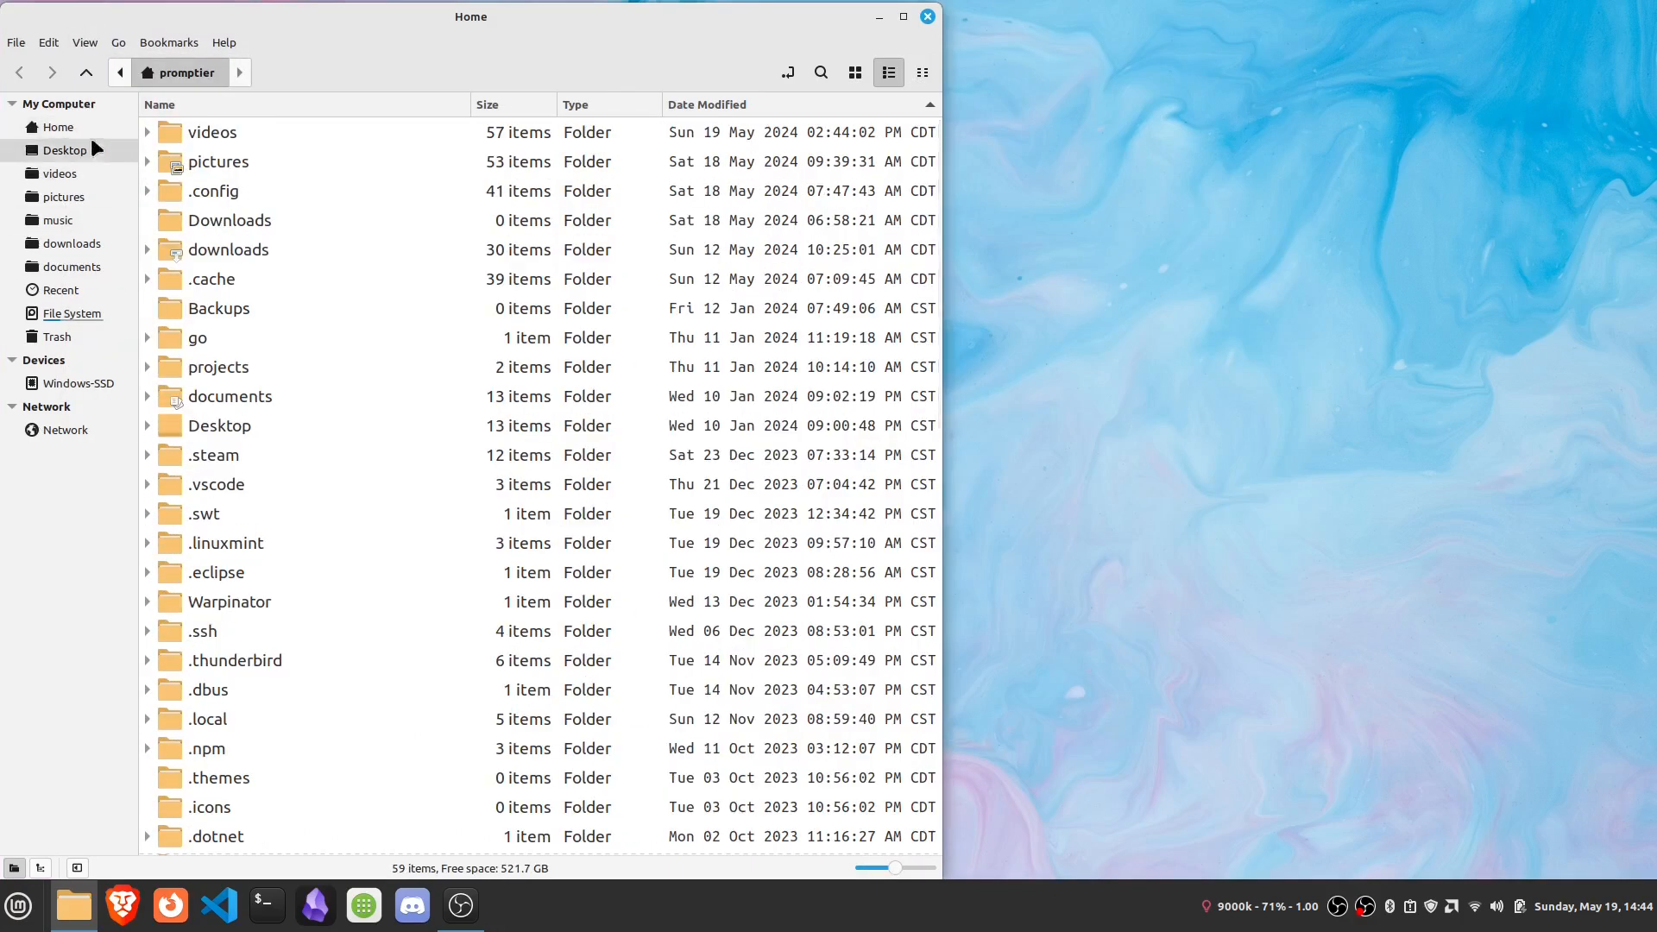
pyautogui.click(66, 150)
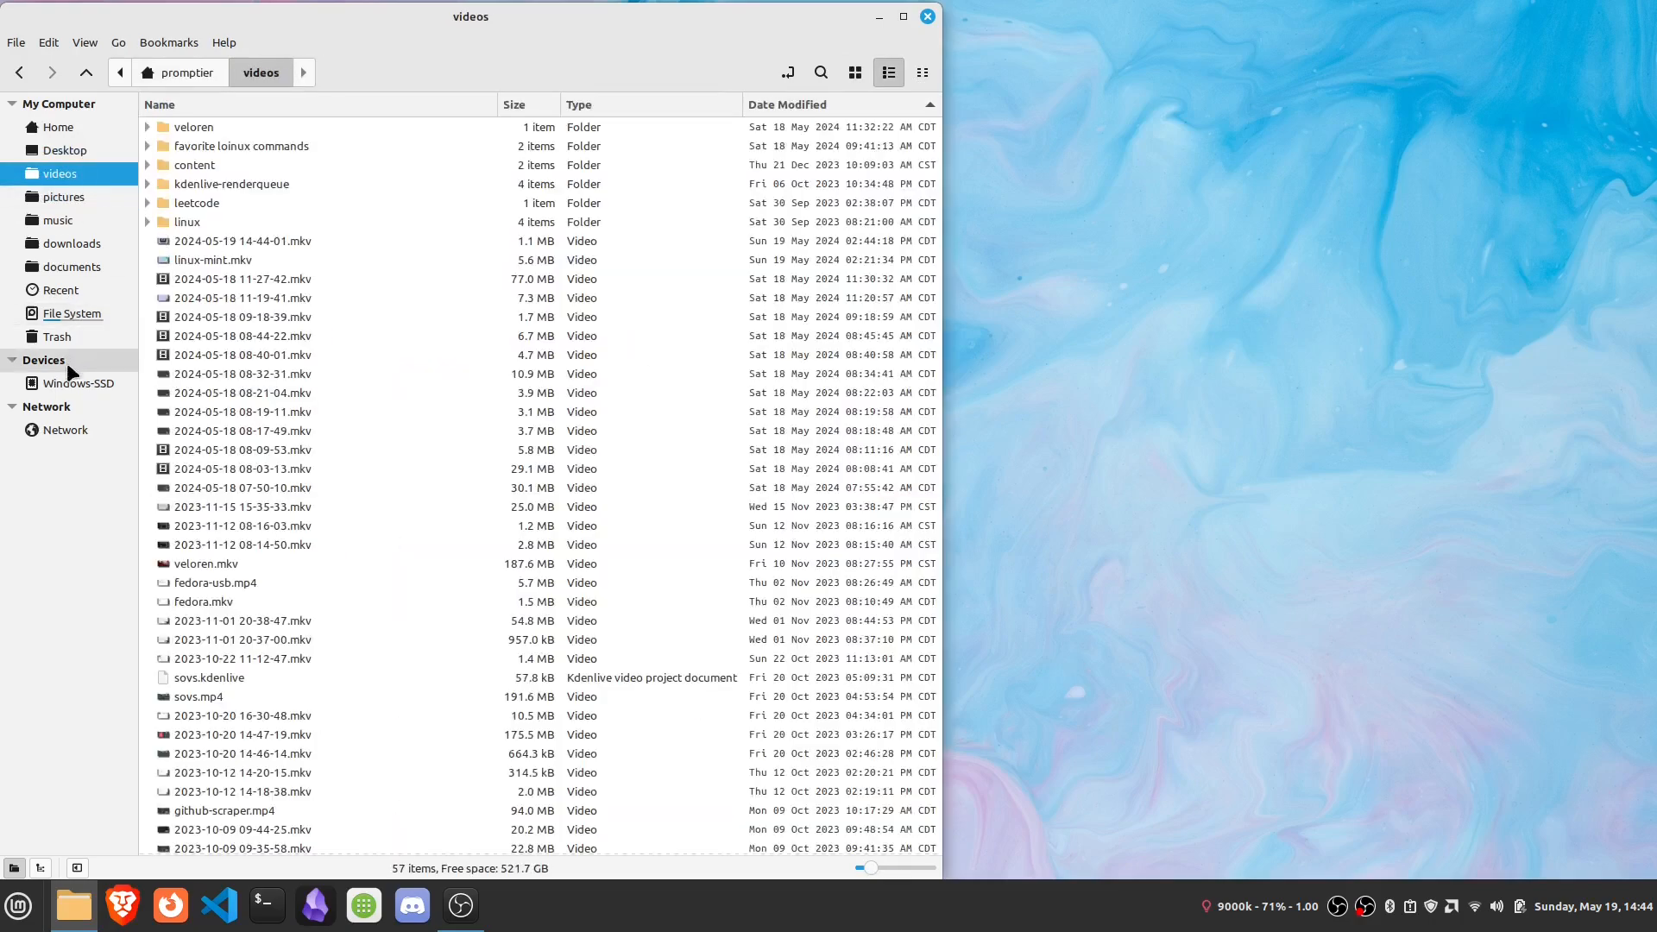
pyautogui.click(223, 42)
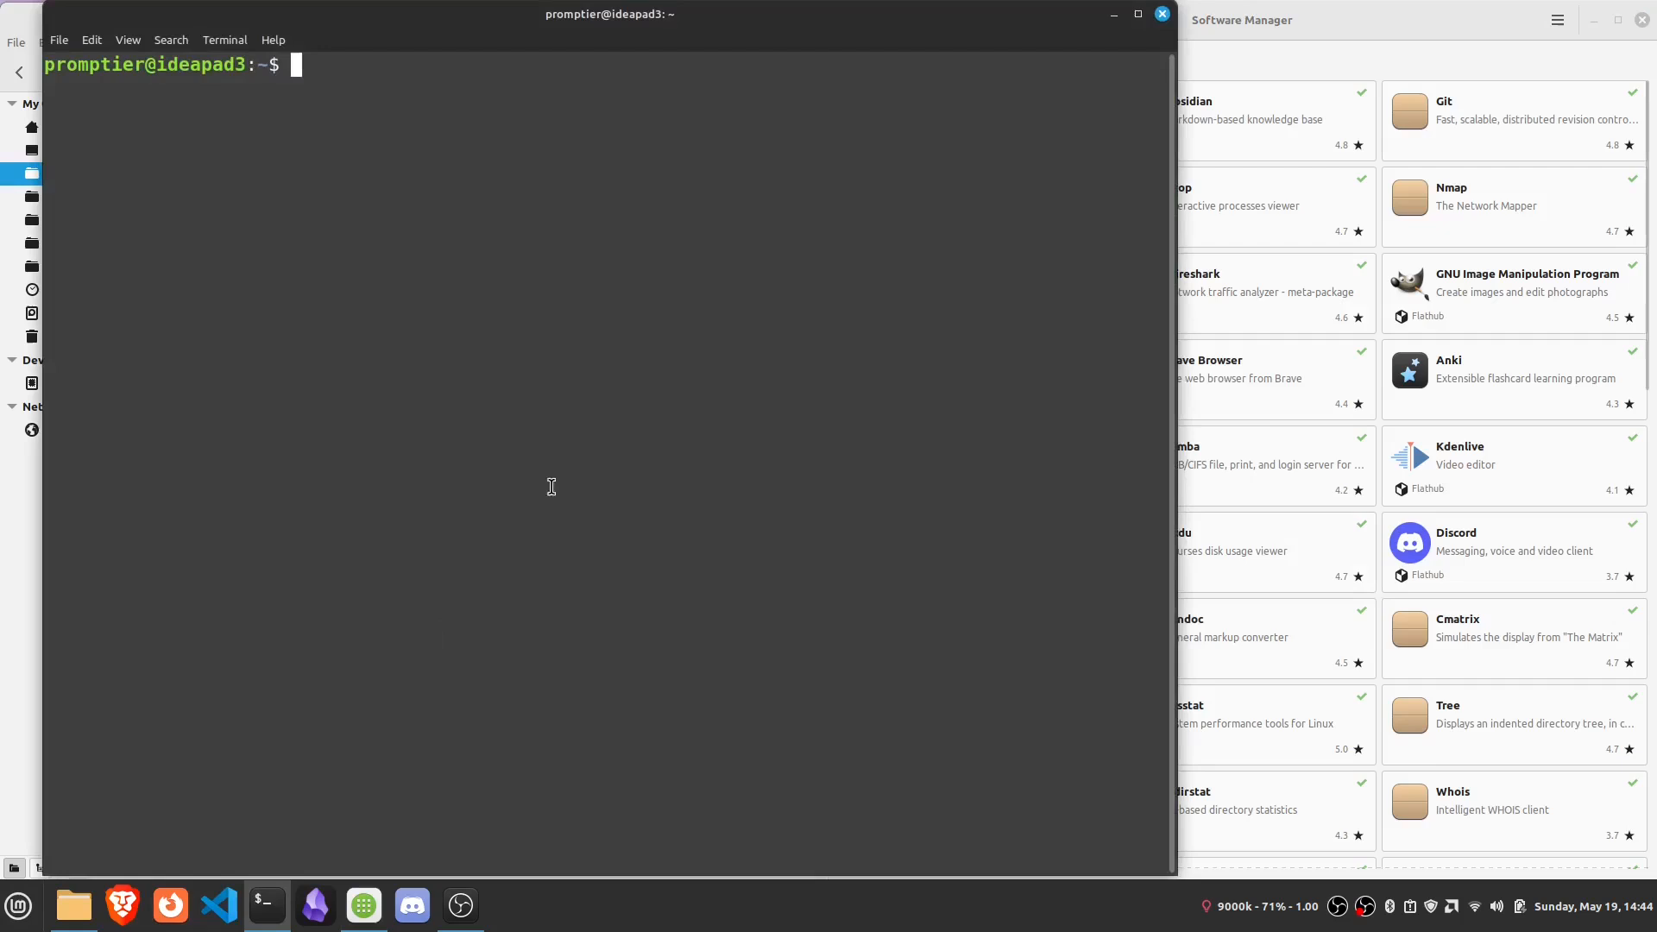
pyautogui.moveTo(277, 42)
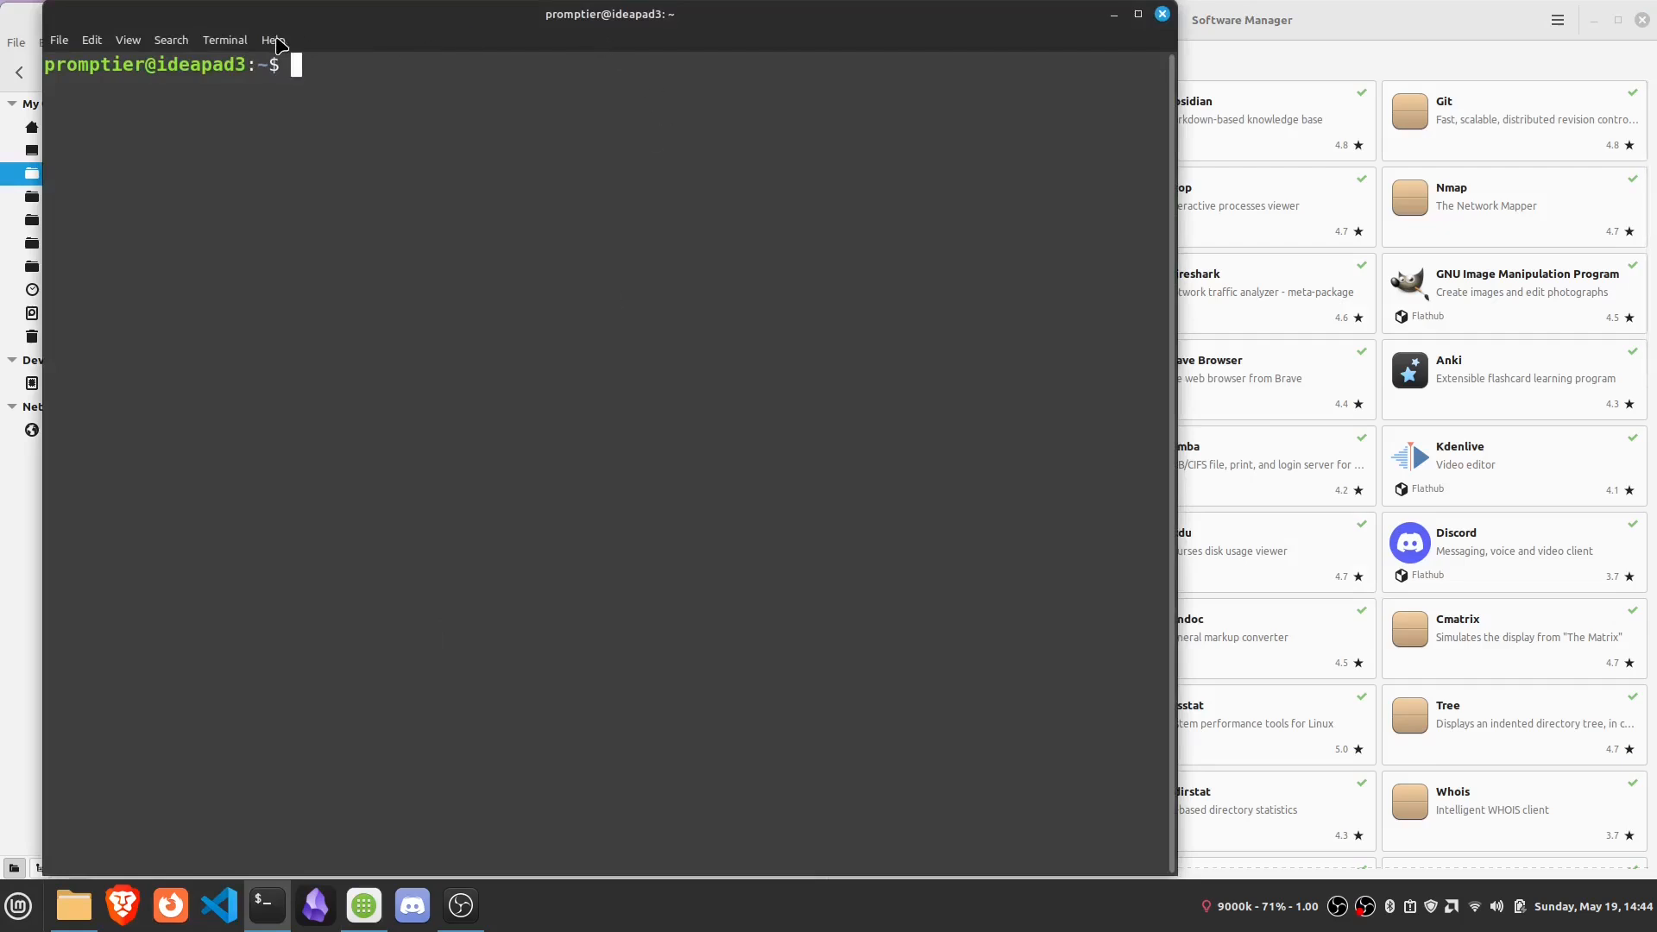
# Glance at the terminal's Help menu, run apt, and start typing dpkg
pyautogui.click(272, 40)
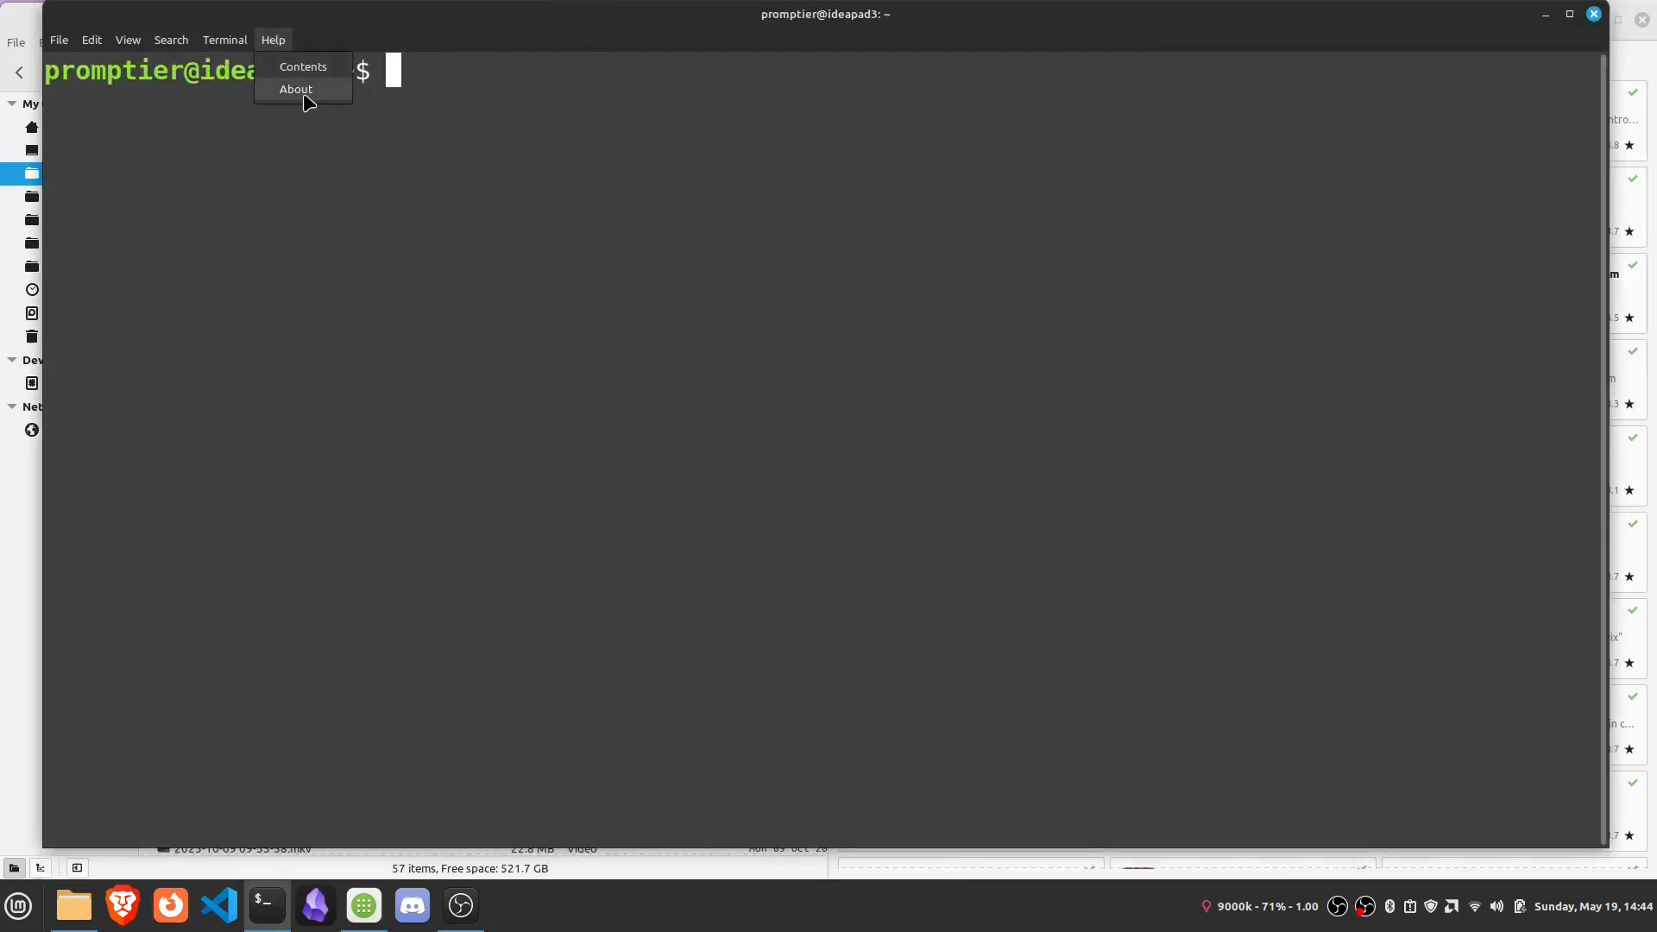
pyautogui.click(617, 248)
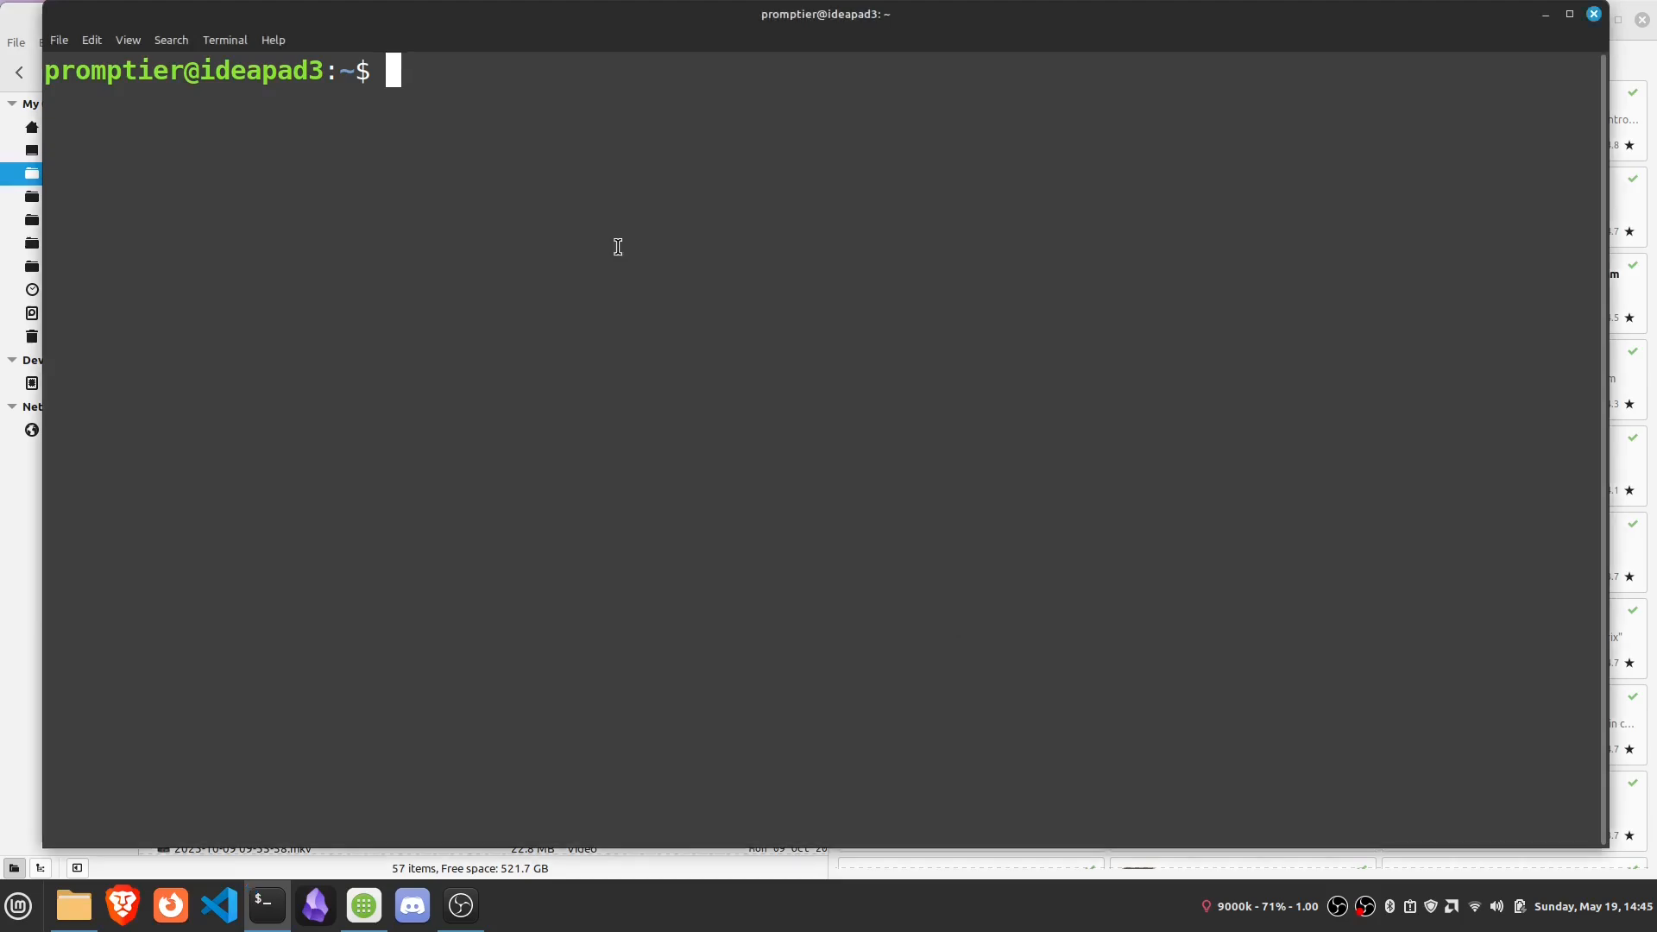
pyautogui.write('apt')
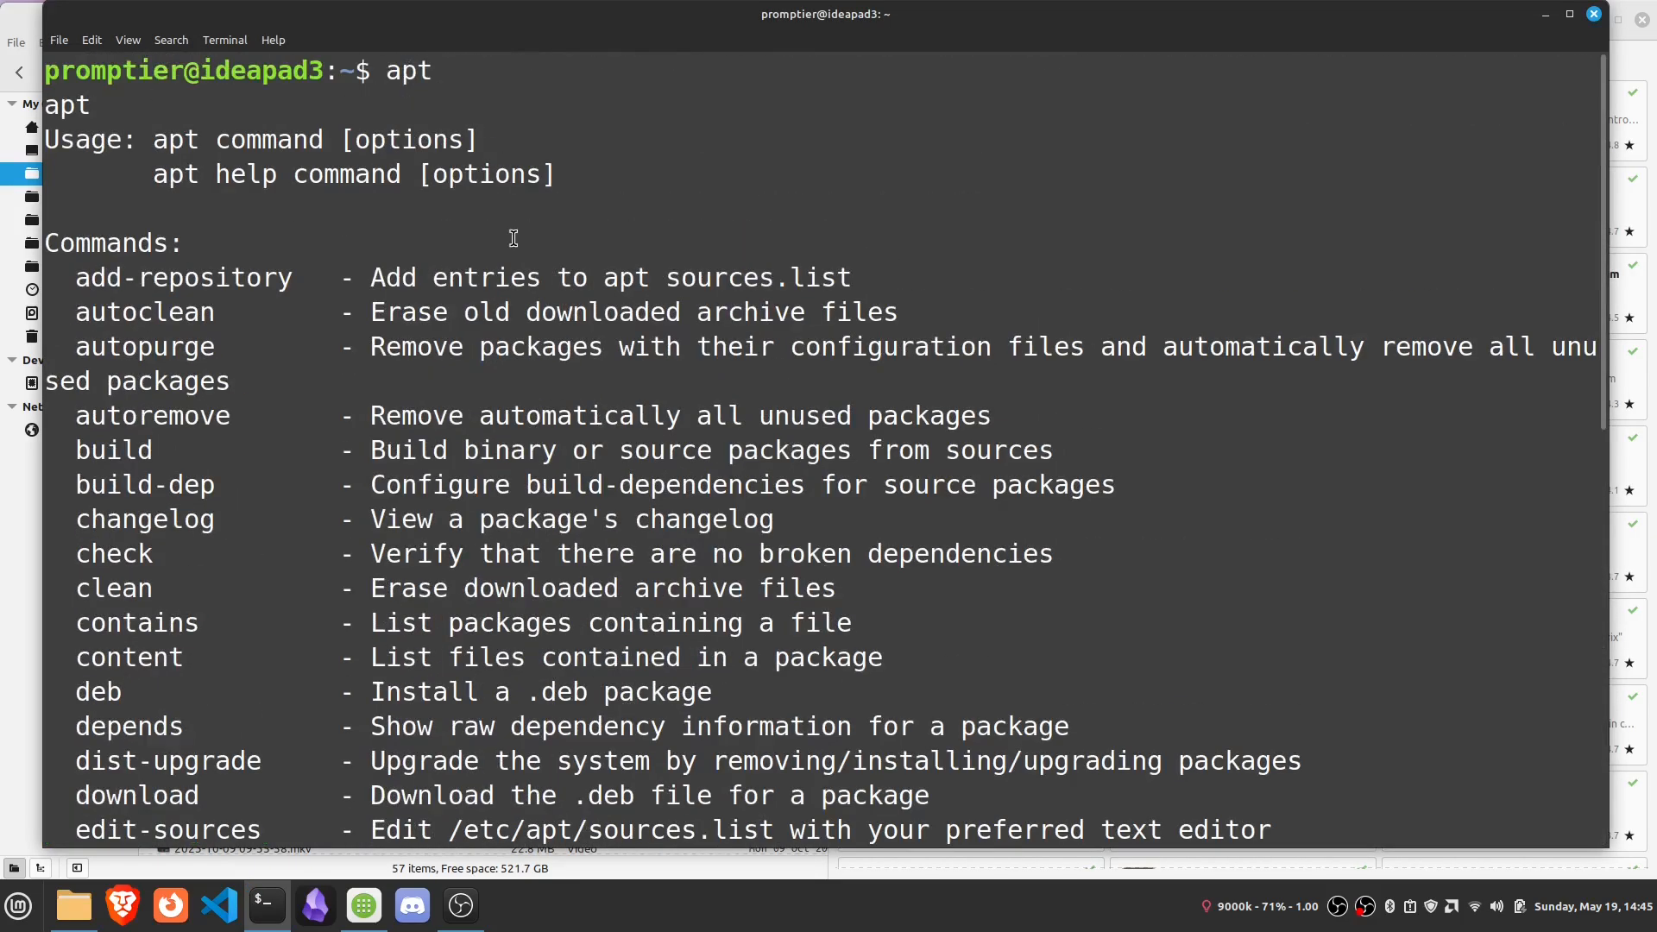
pyautogui.write('d')
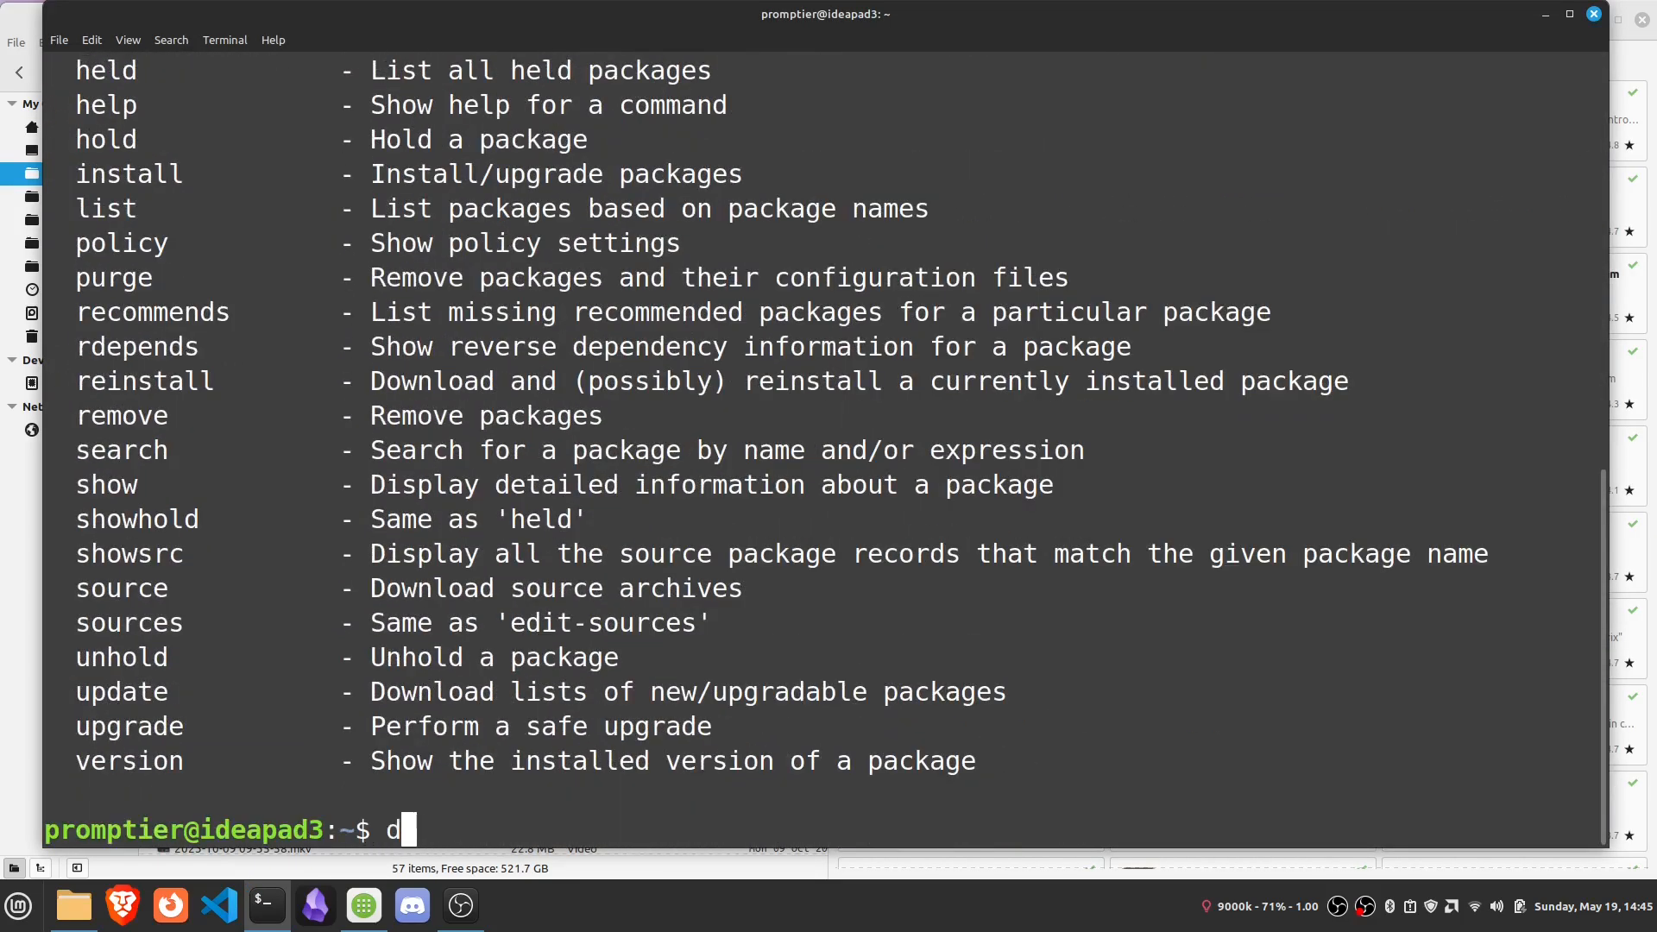
pyautogui.write('kg')
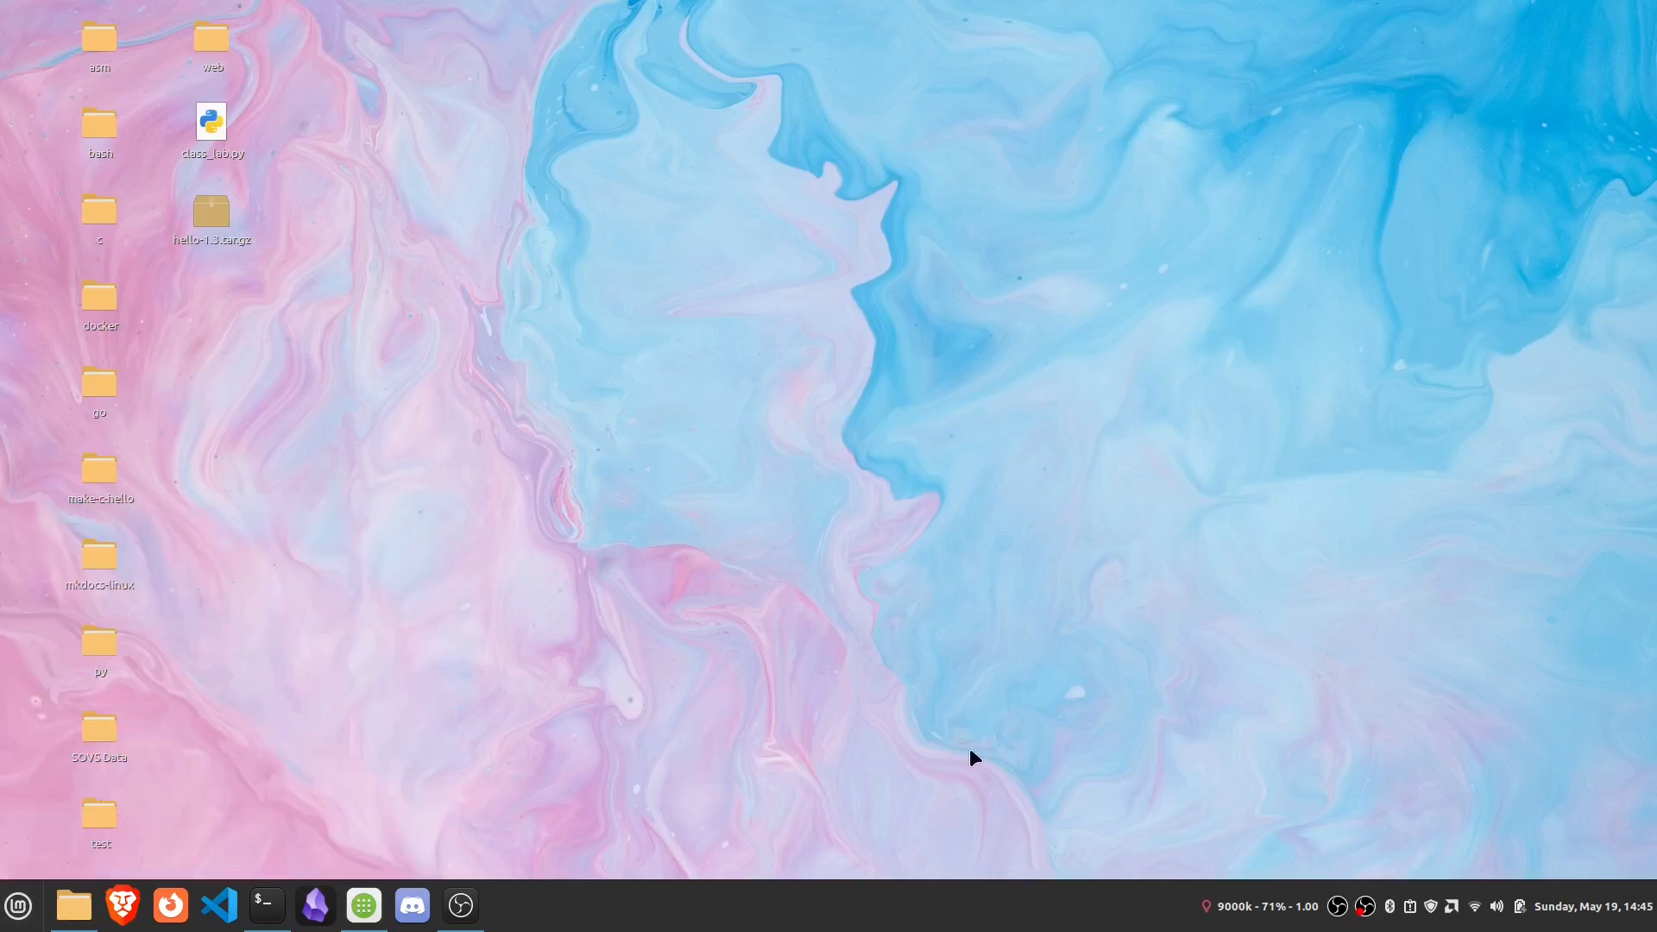
# Bring up the panel options and show then close today's calendar
pyautogui.rightClick(1139, 915)
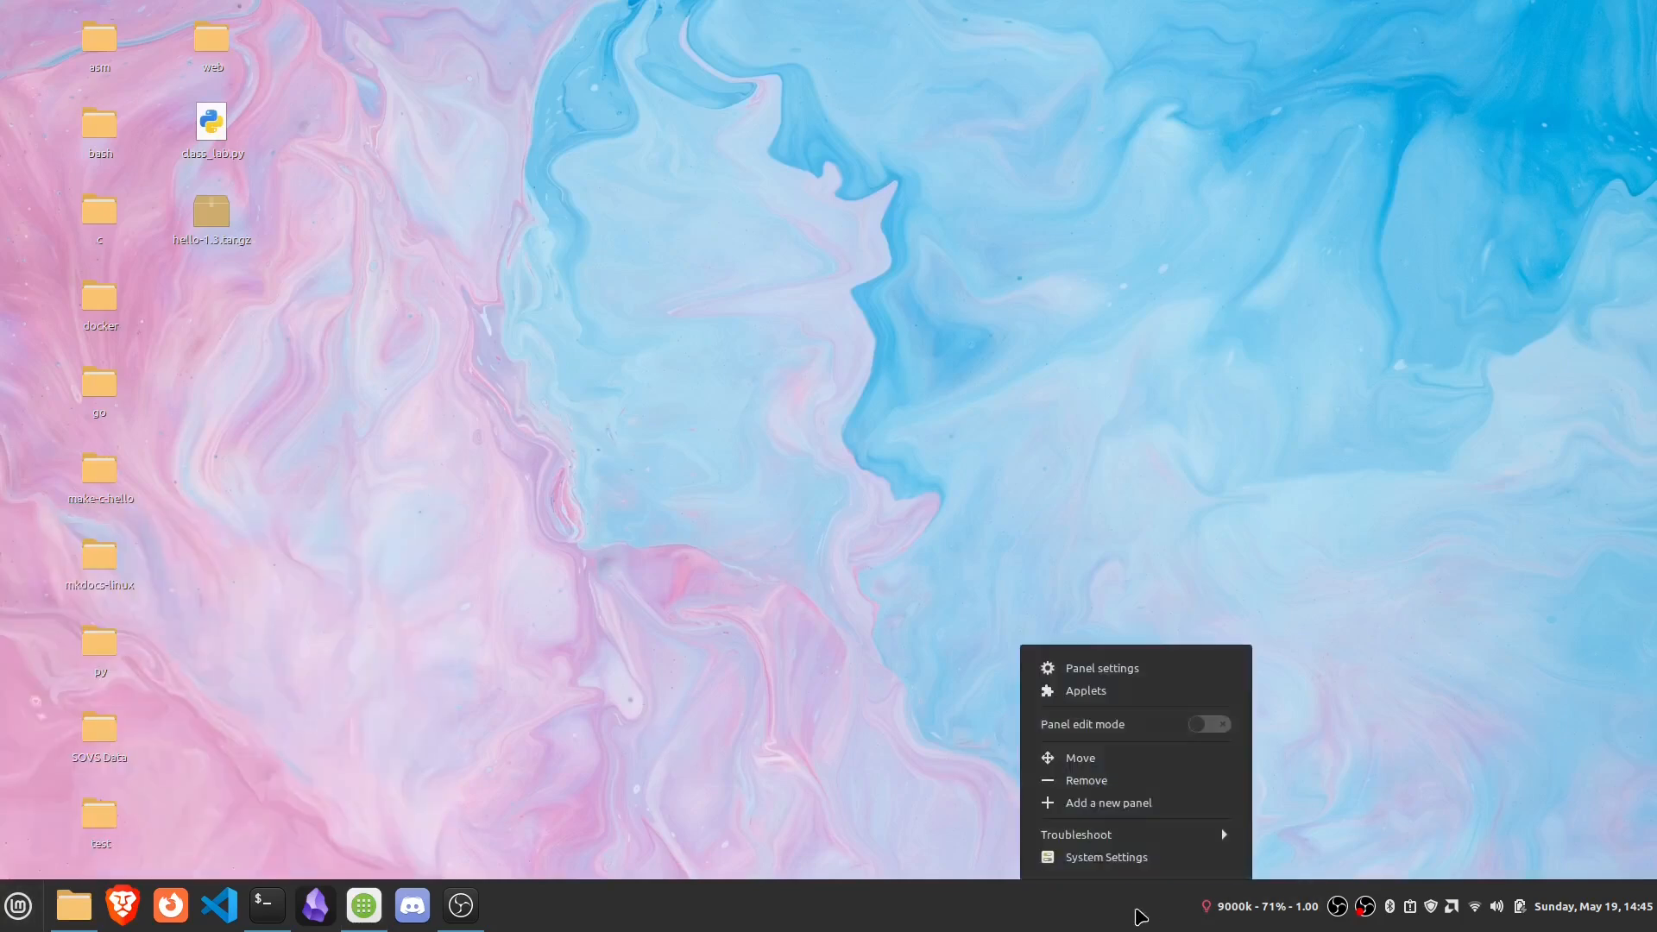
pyautogui.click(1564, 906)
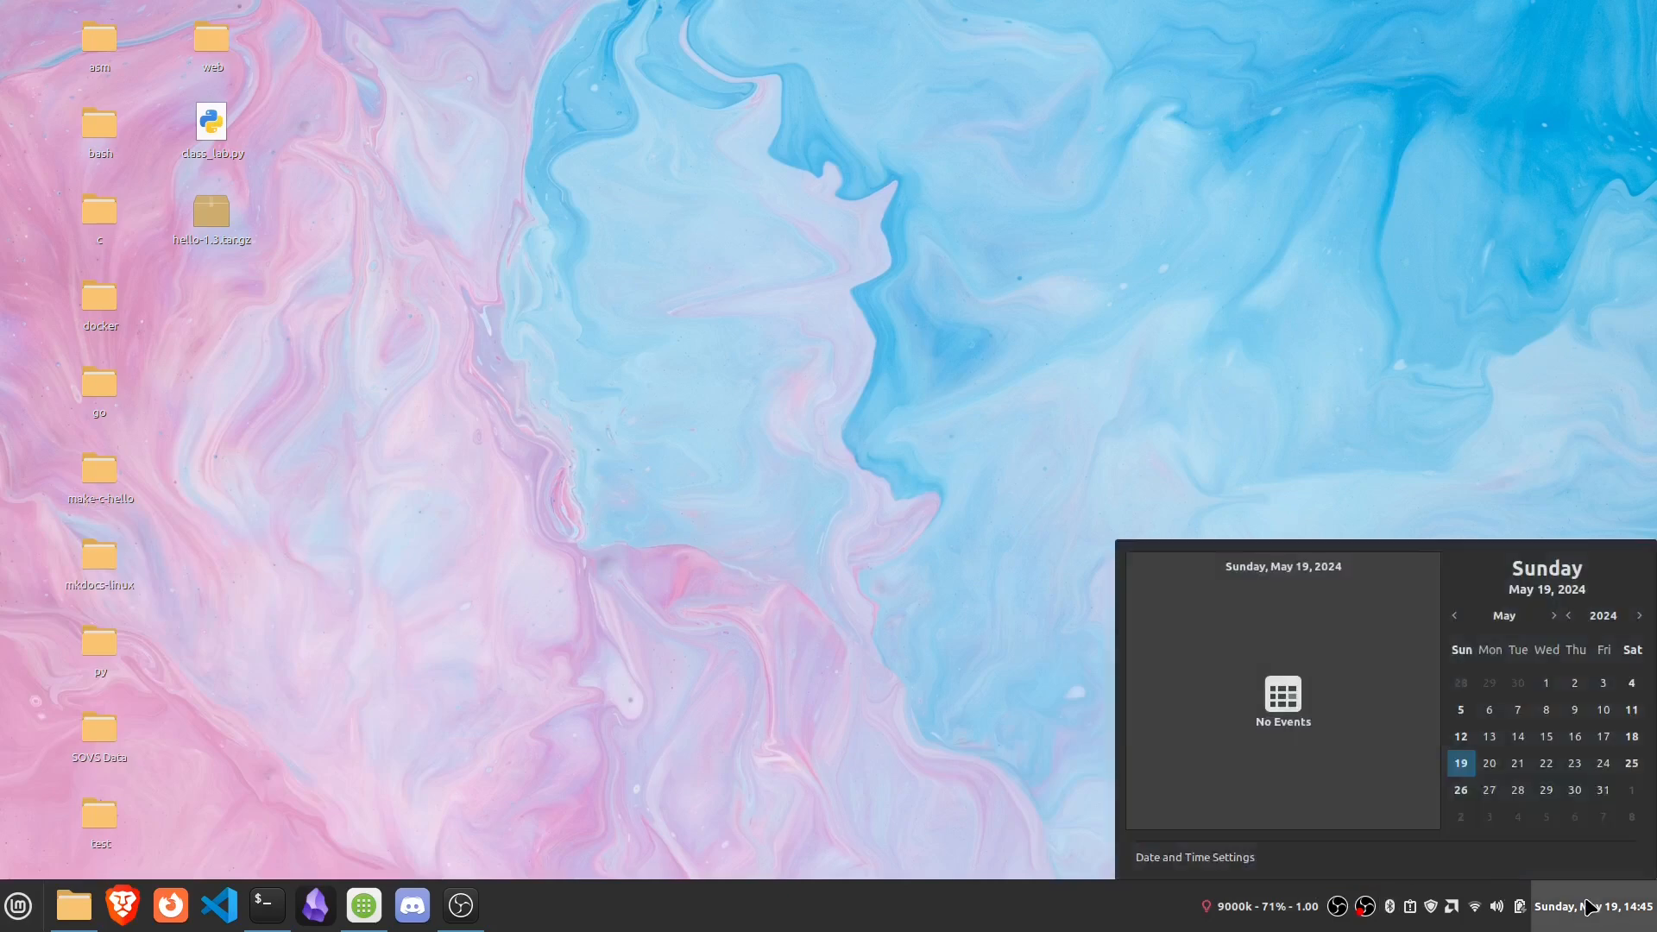
pyautogui.click(1576, 906)
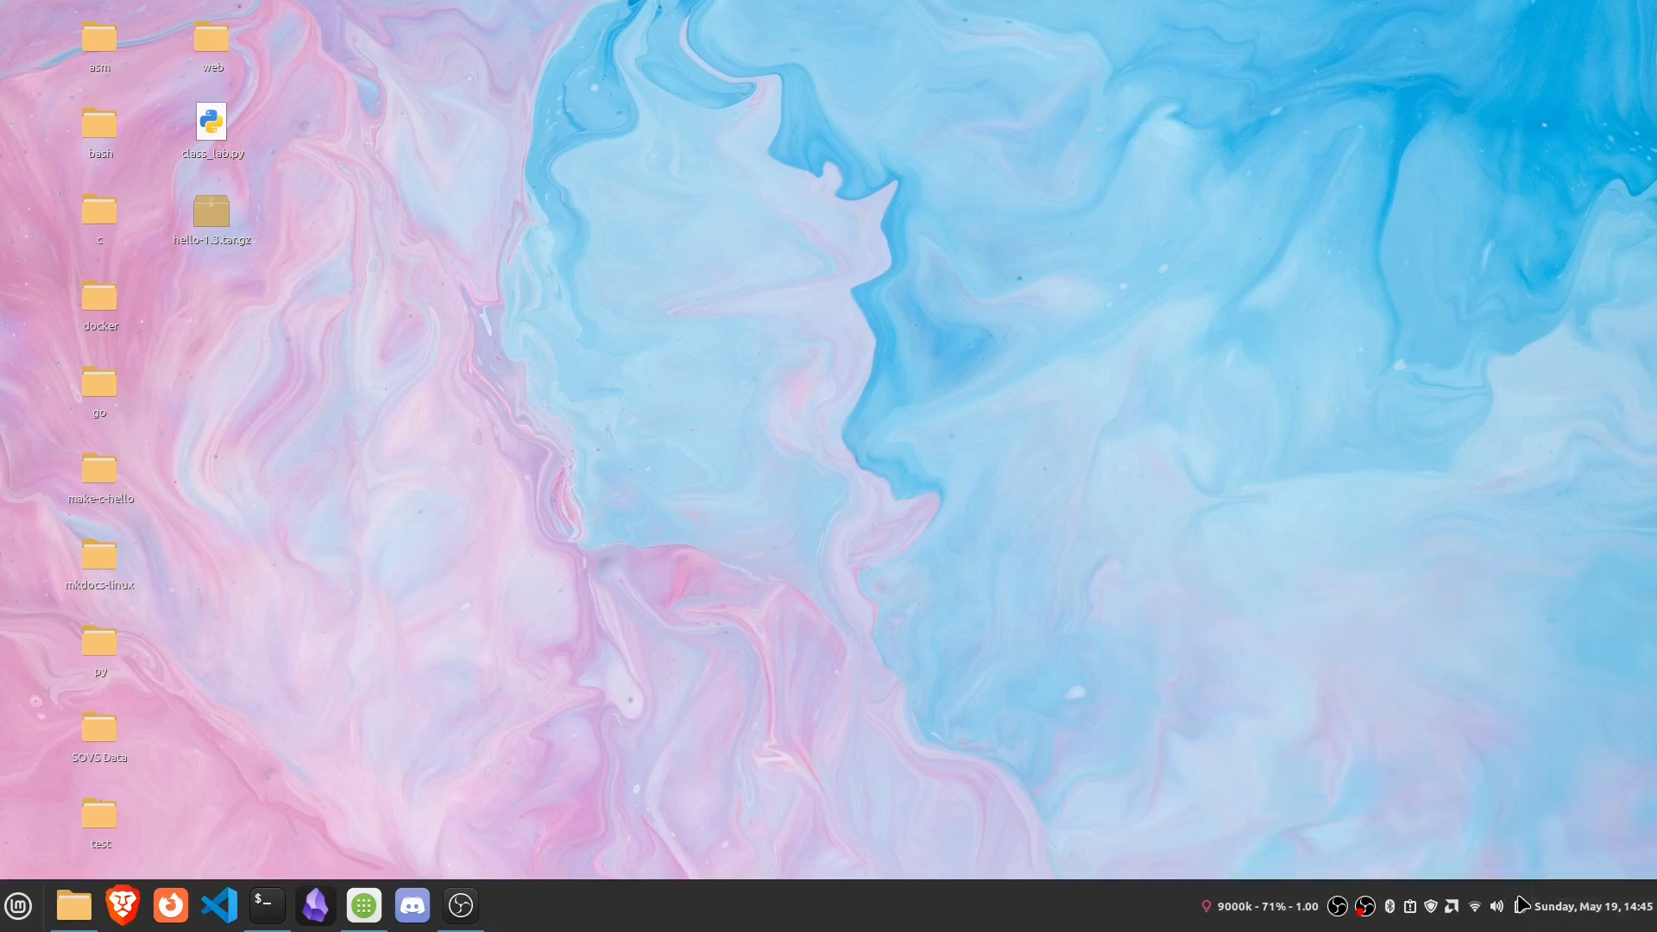
# Enable QRedshift, adjust its colour temperature, then open Files in the Ubuntu VM
pyautogui.click(1519, 905)
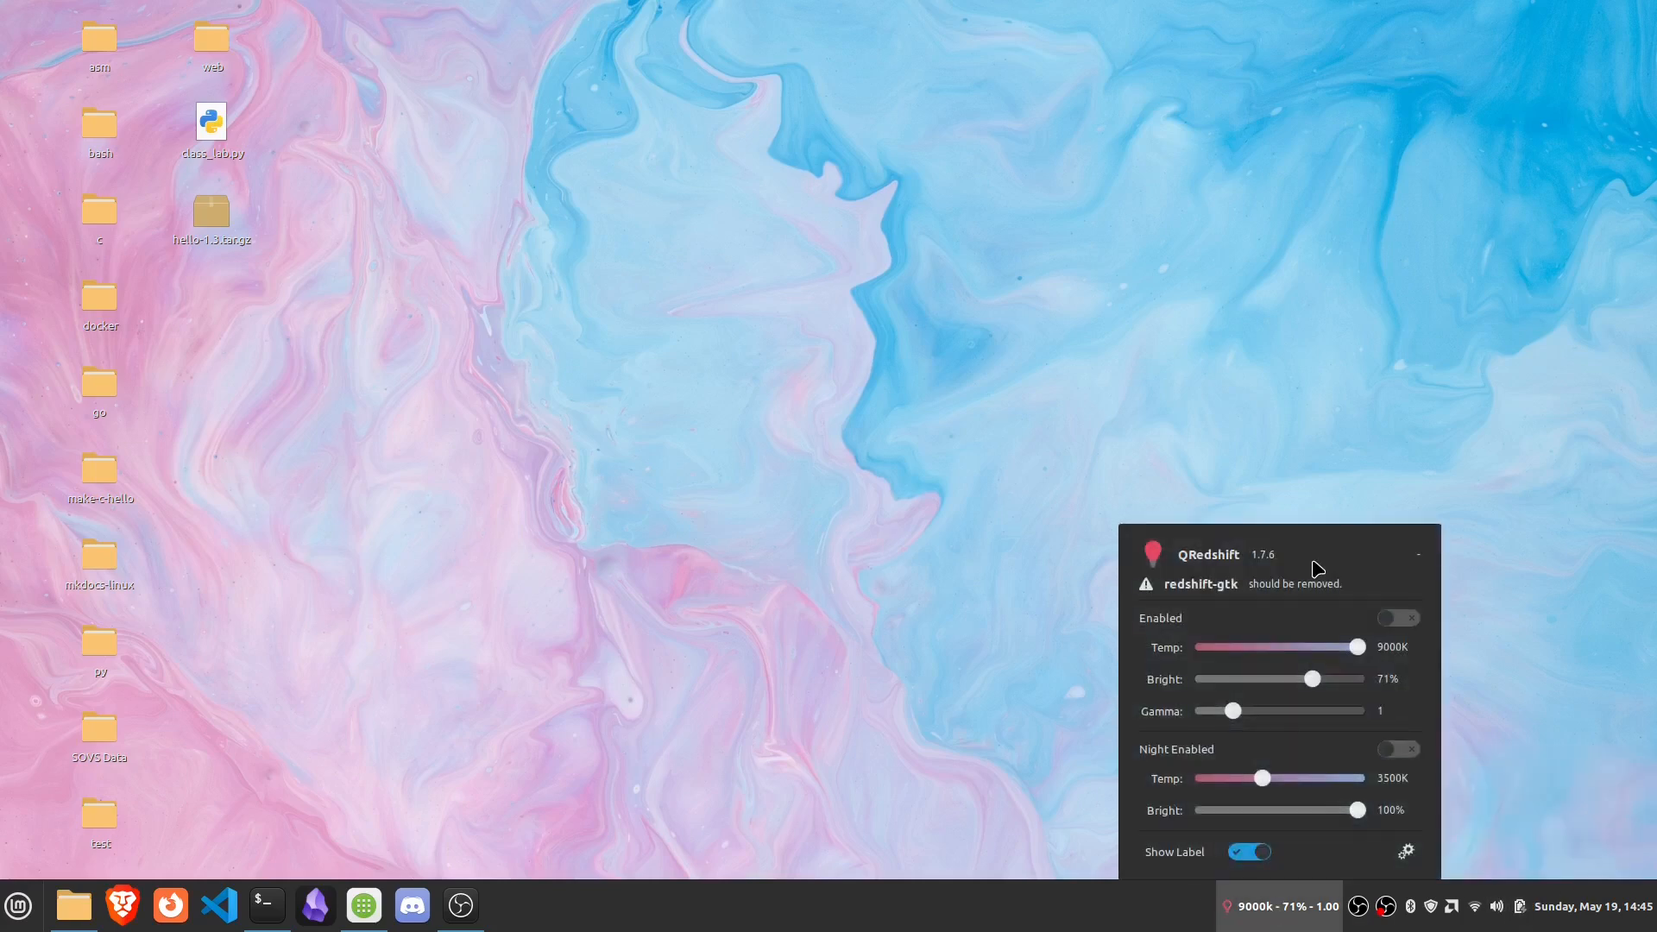
pyautogui.click(1397, 617)
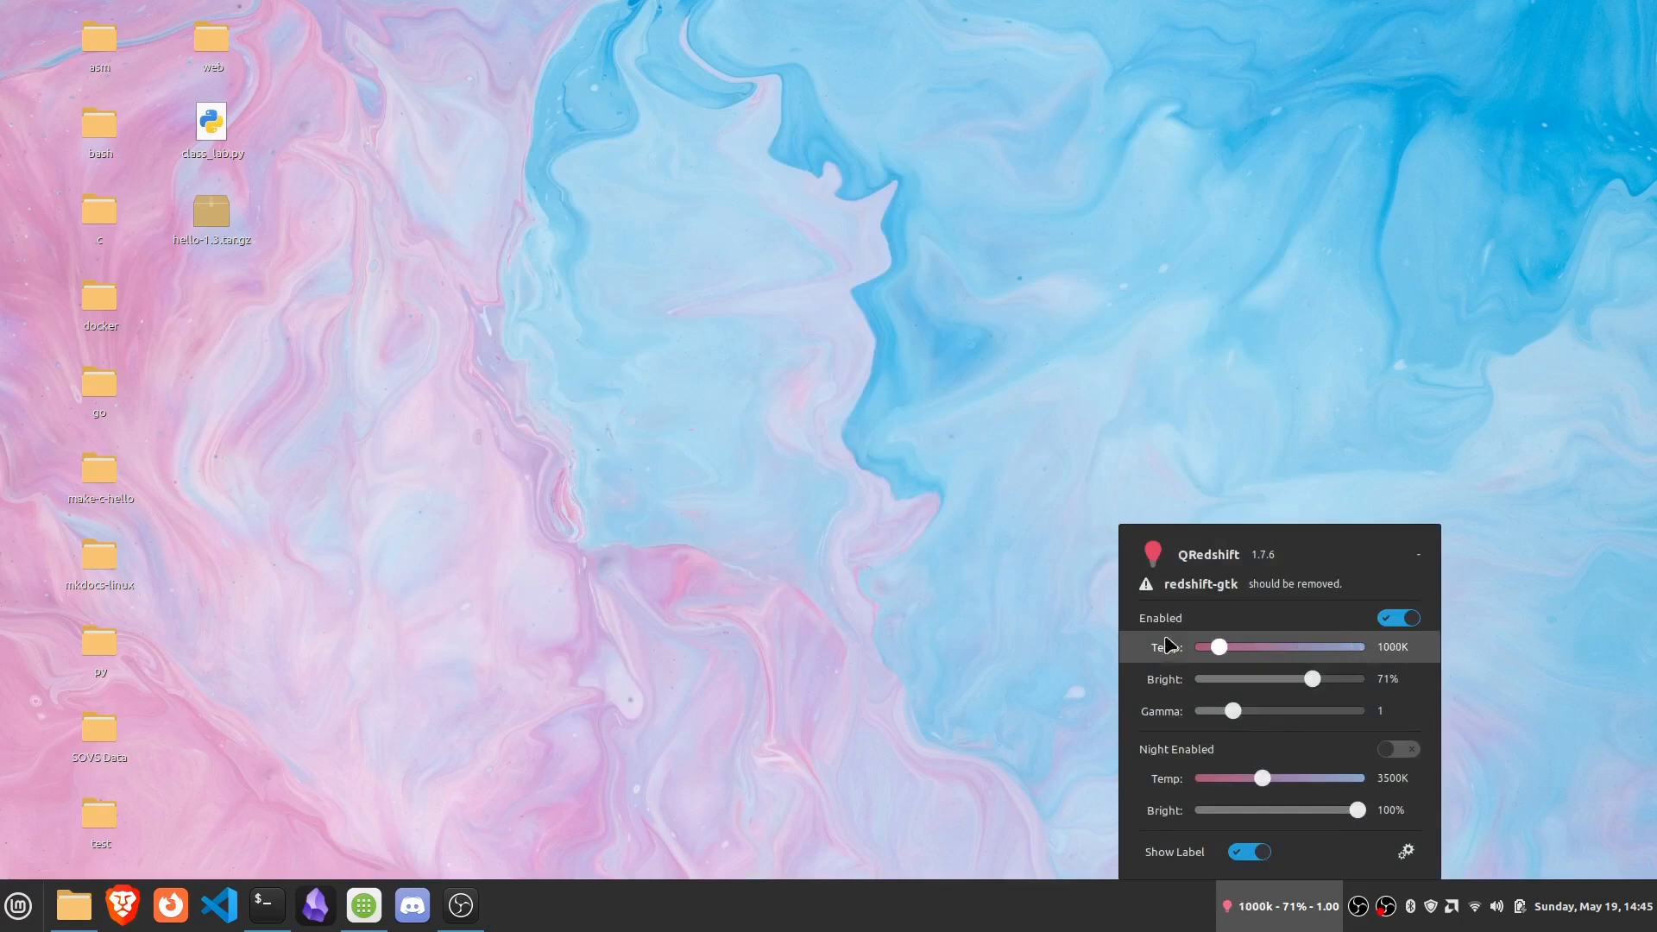
pyautogui.moveTo(1218, 645); pyautogui.dragTo(1395, 645)
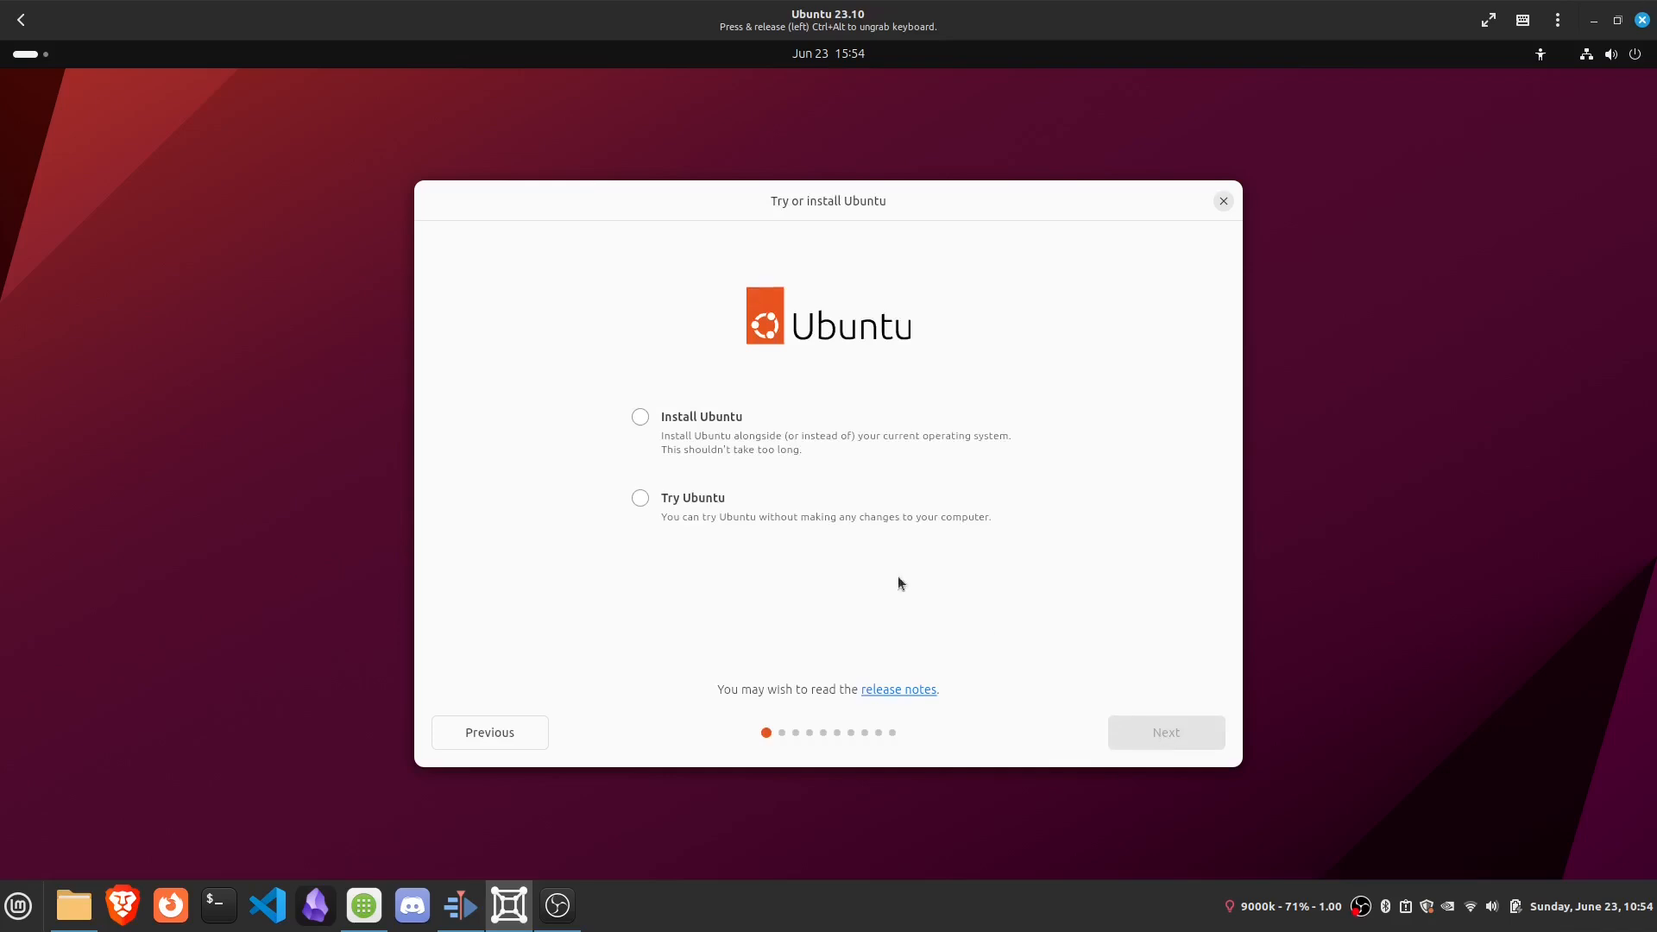
pyautogui.click(639, 498)
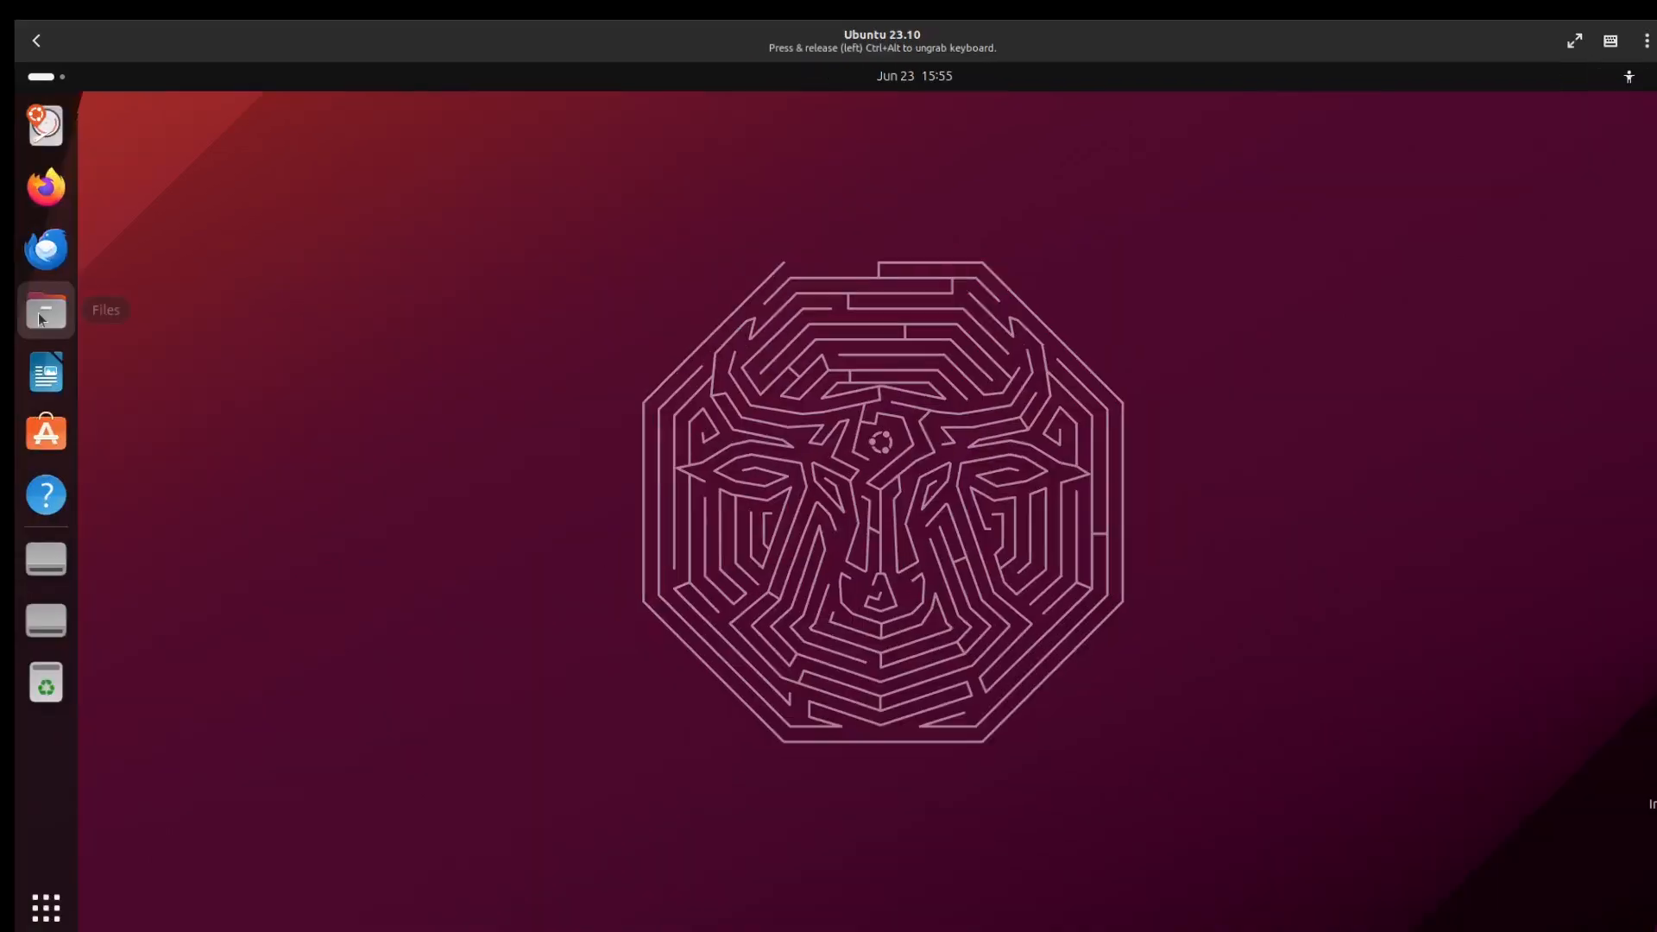
pyautogui.click(46, 310)
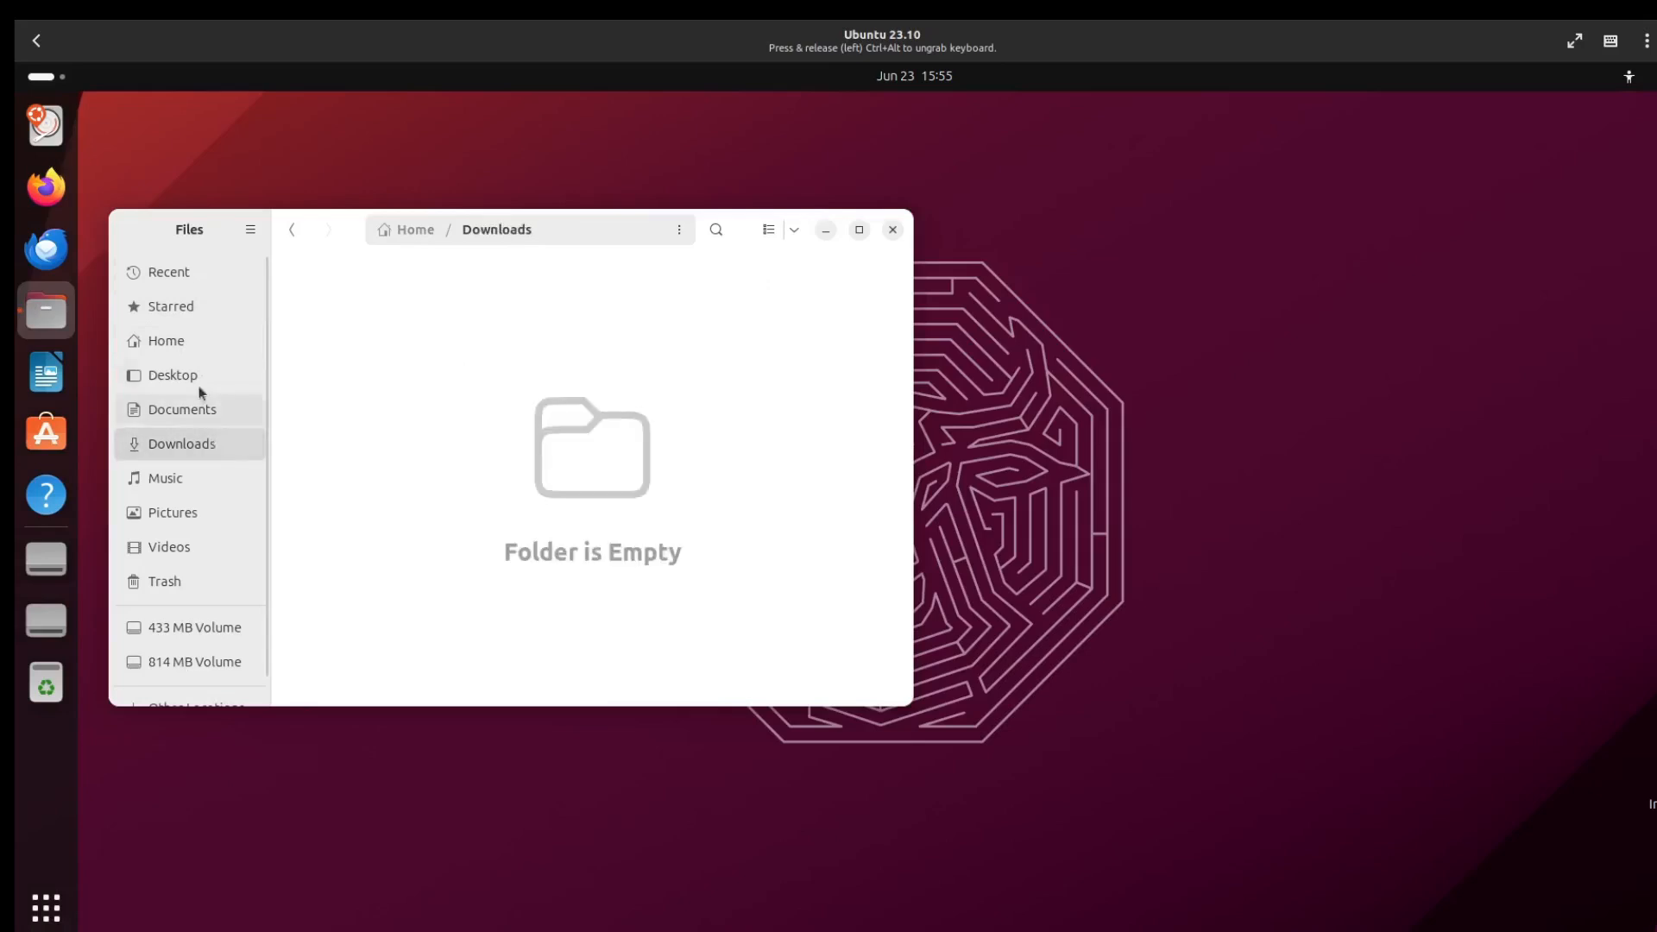
# Go back to Home and view the About Files dialog showing version 45.rc
pyautogui.click(164, 340)
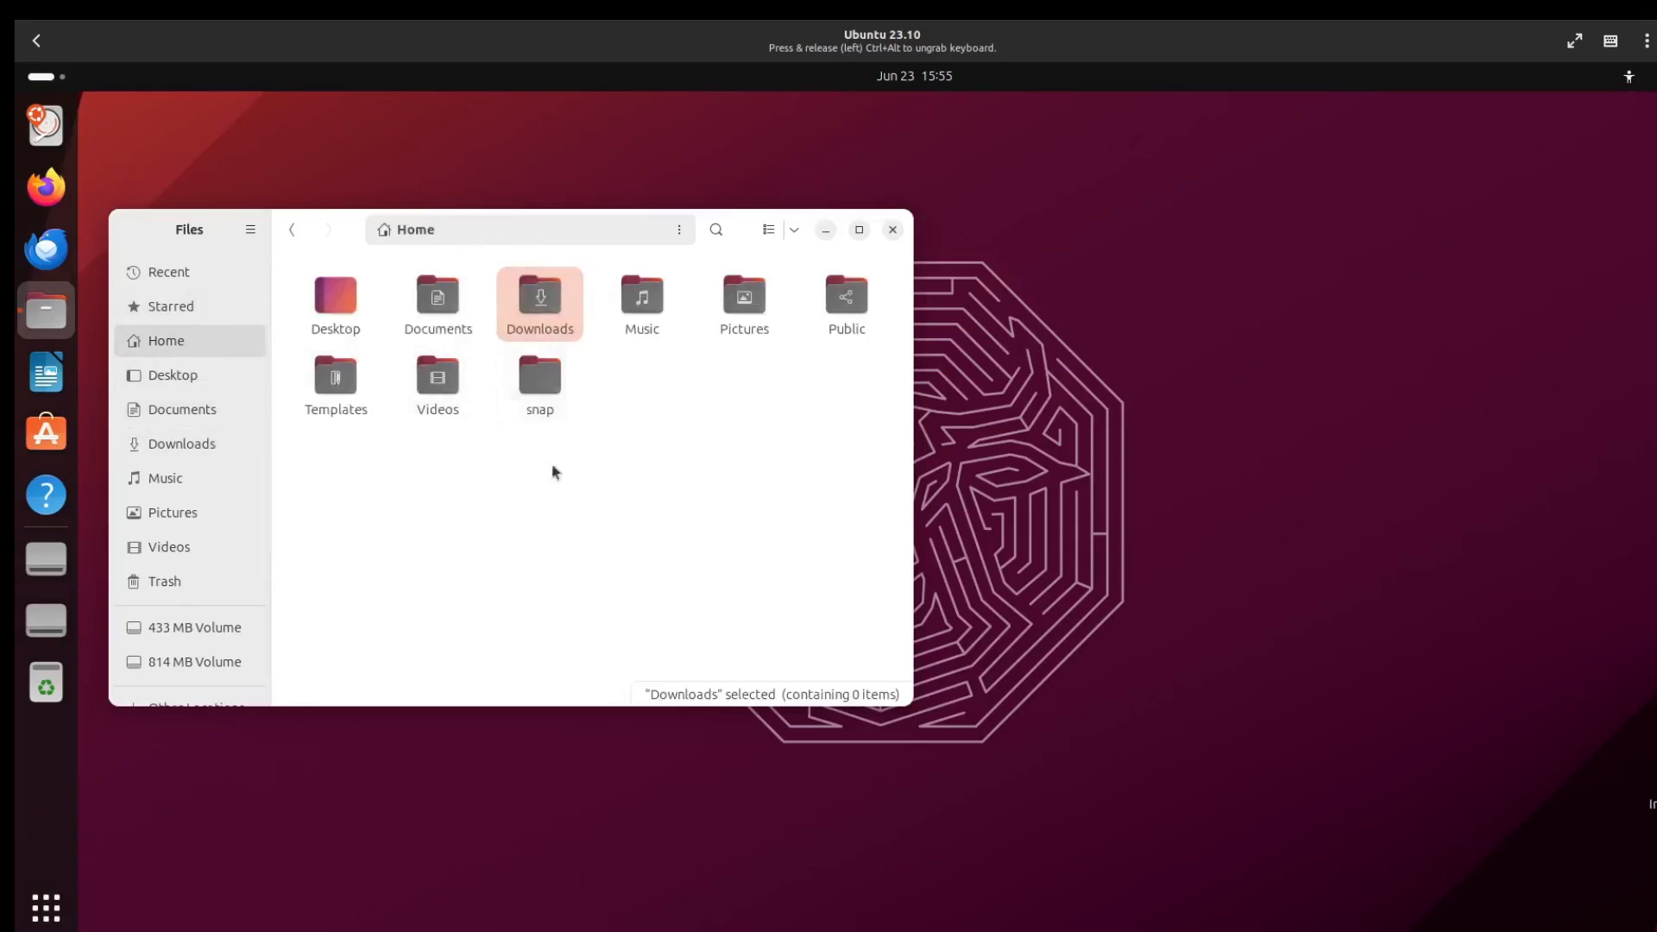
pyautogui.moveTo(266, 190)
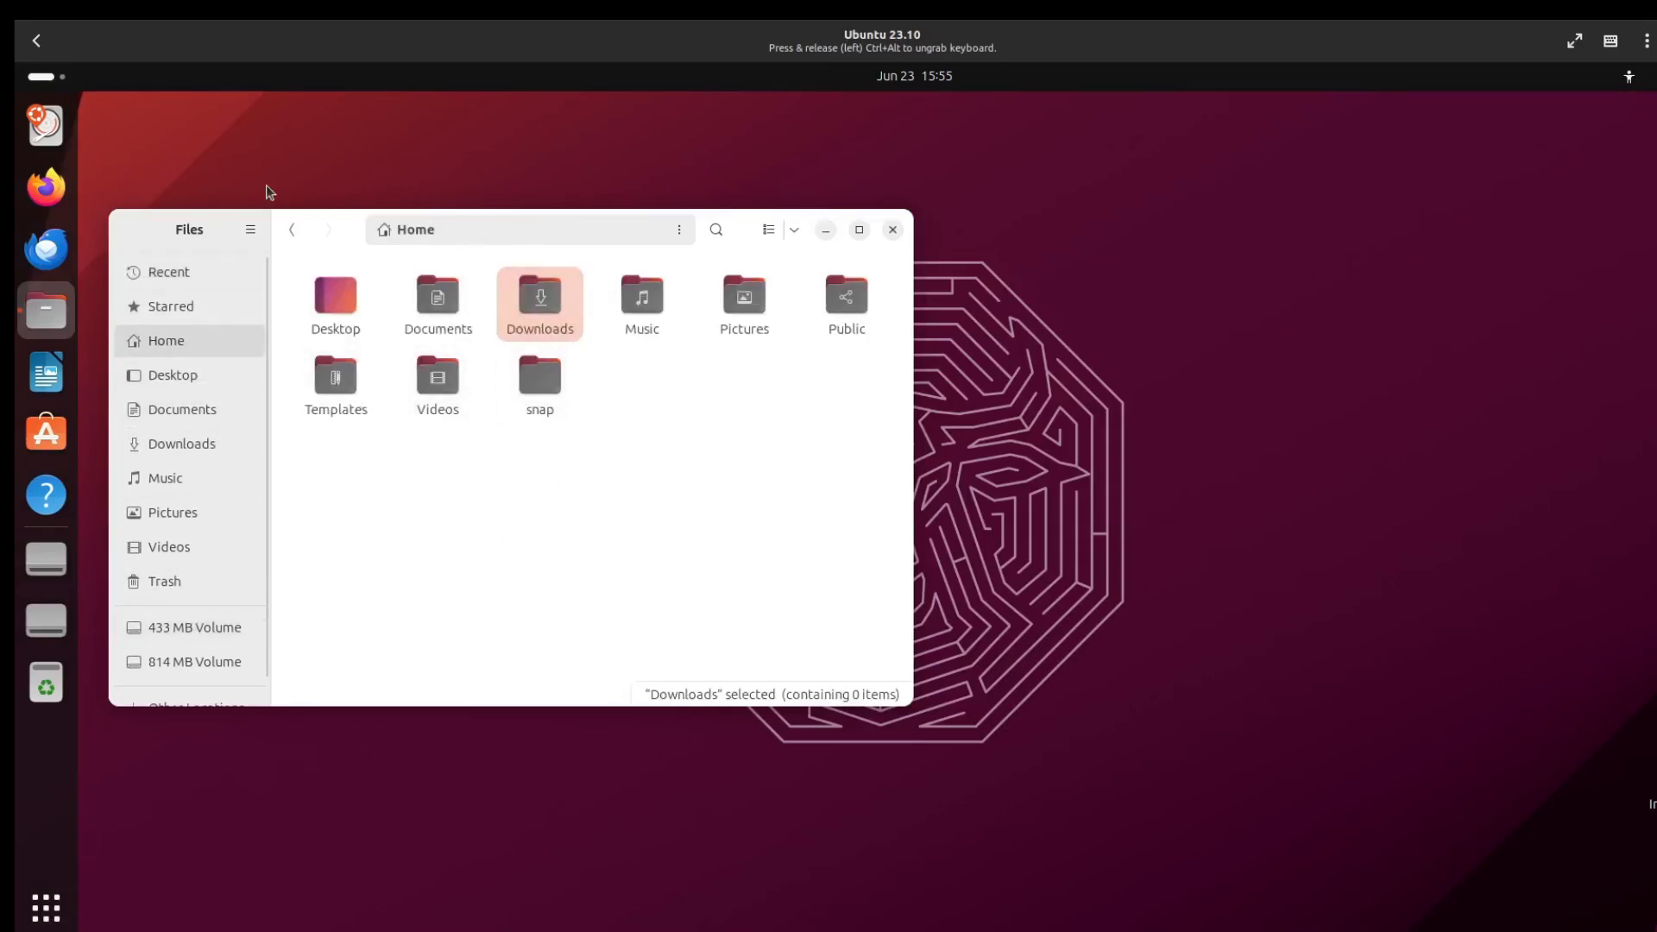
pyautogui.click(251, 230)
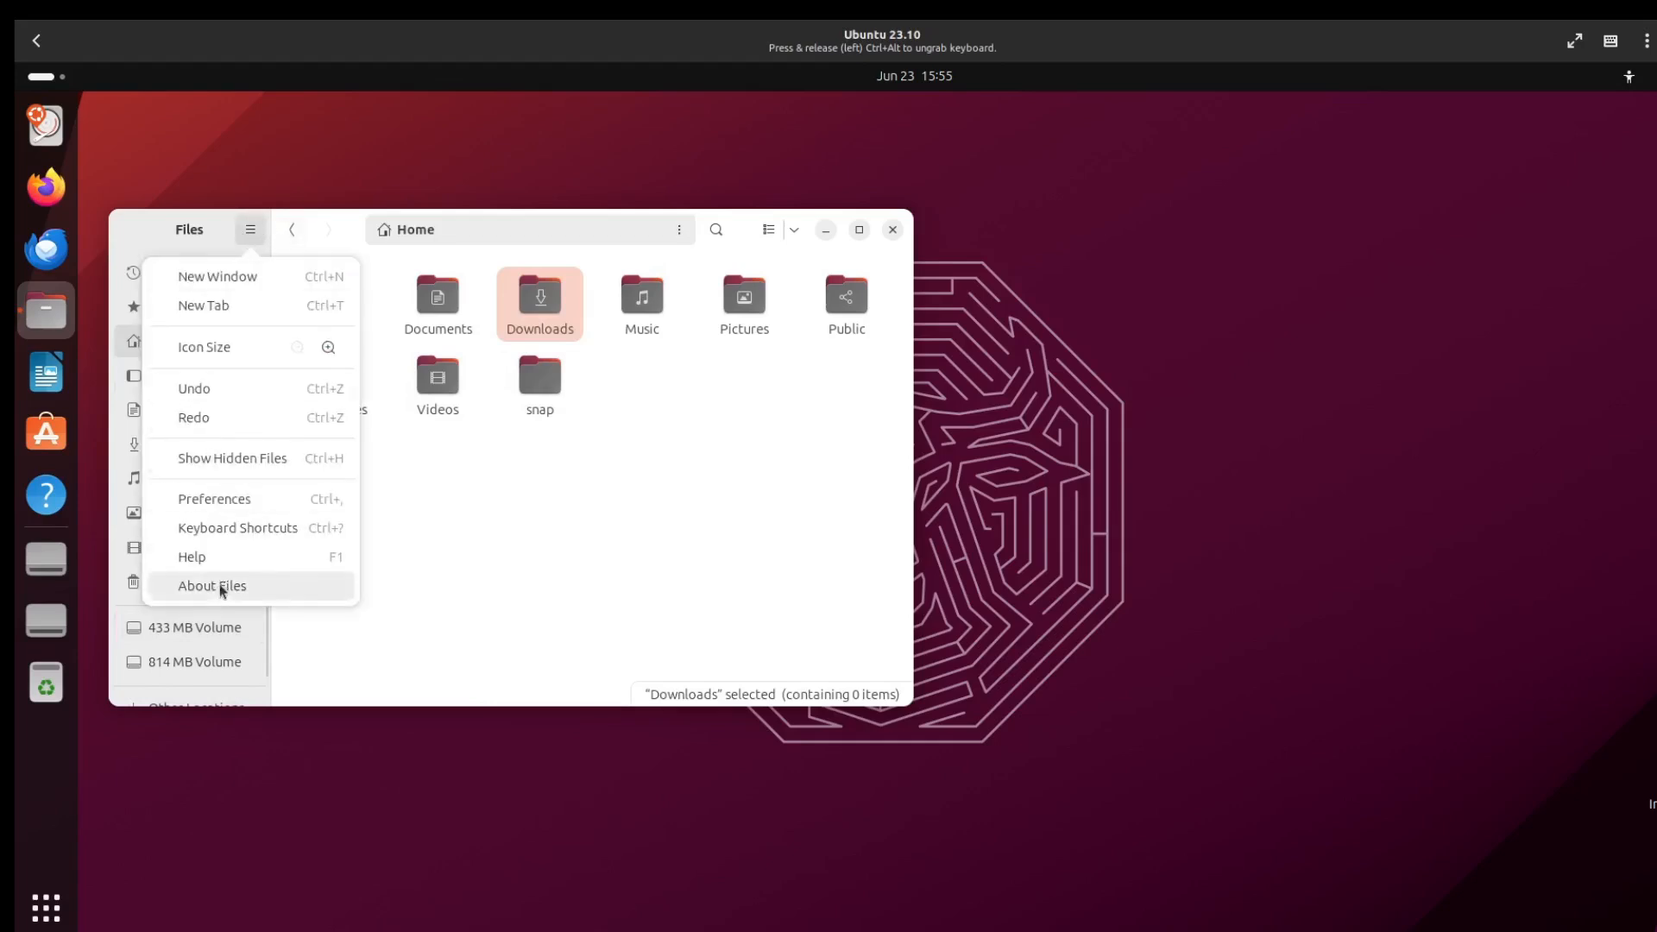
pyautogui.click(211, 585)
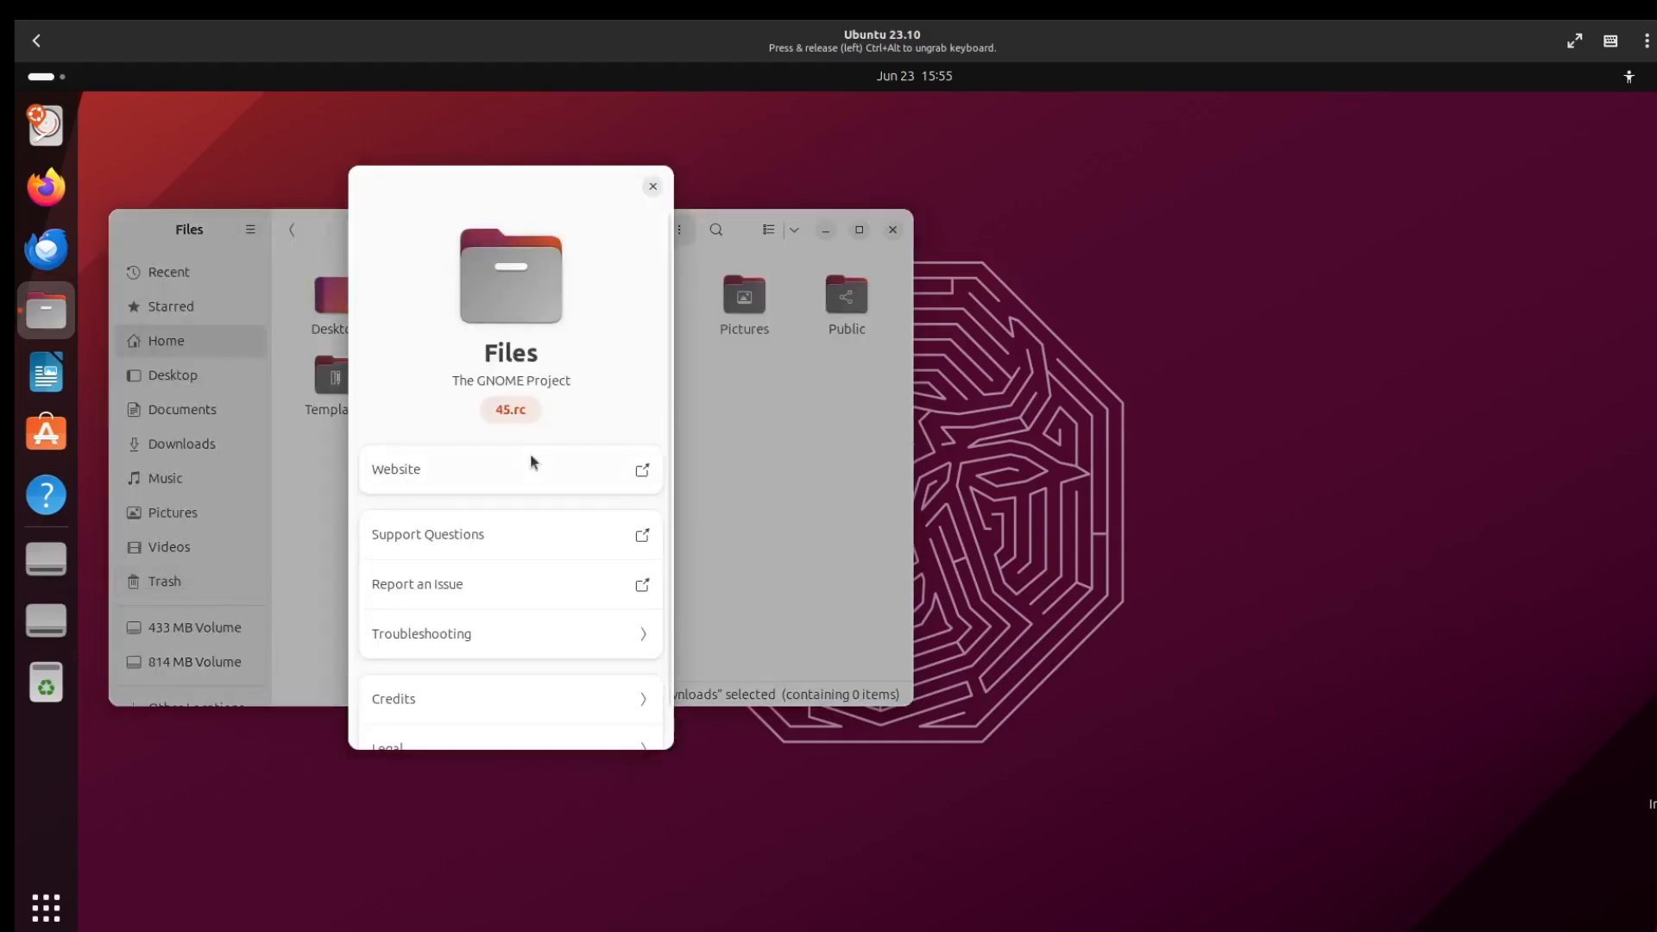
pyautogui.click(653, 186)
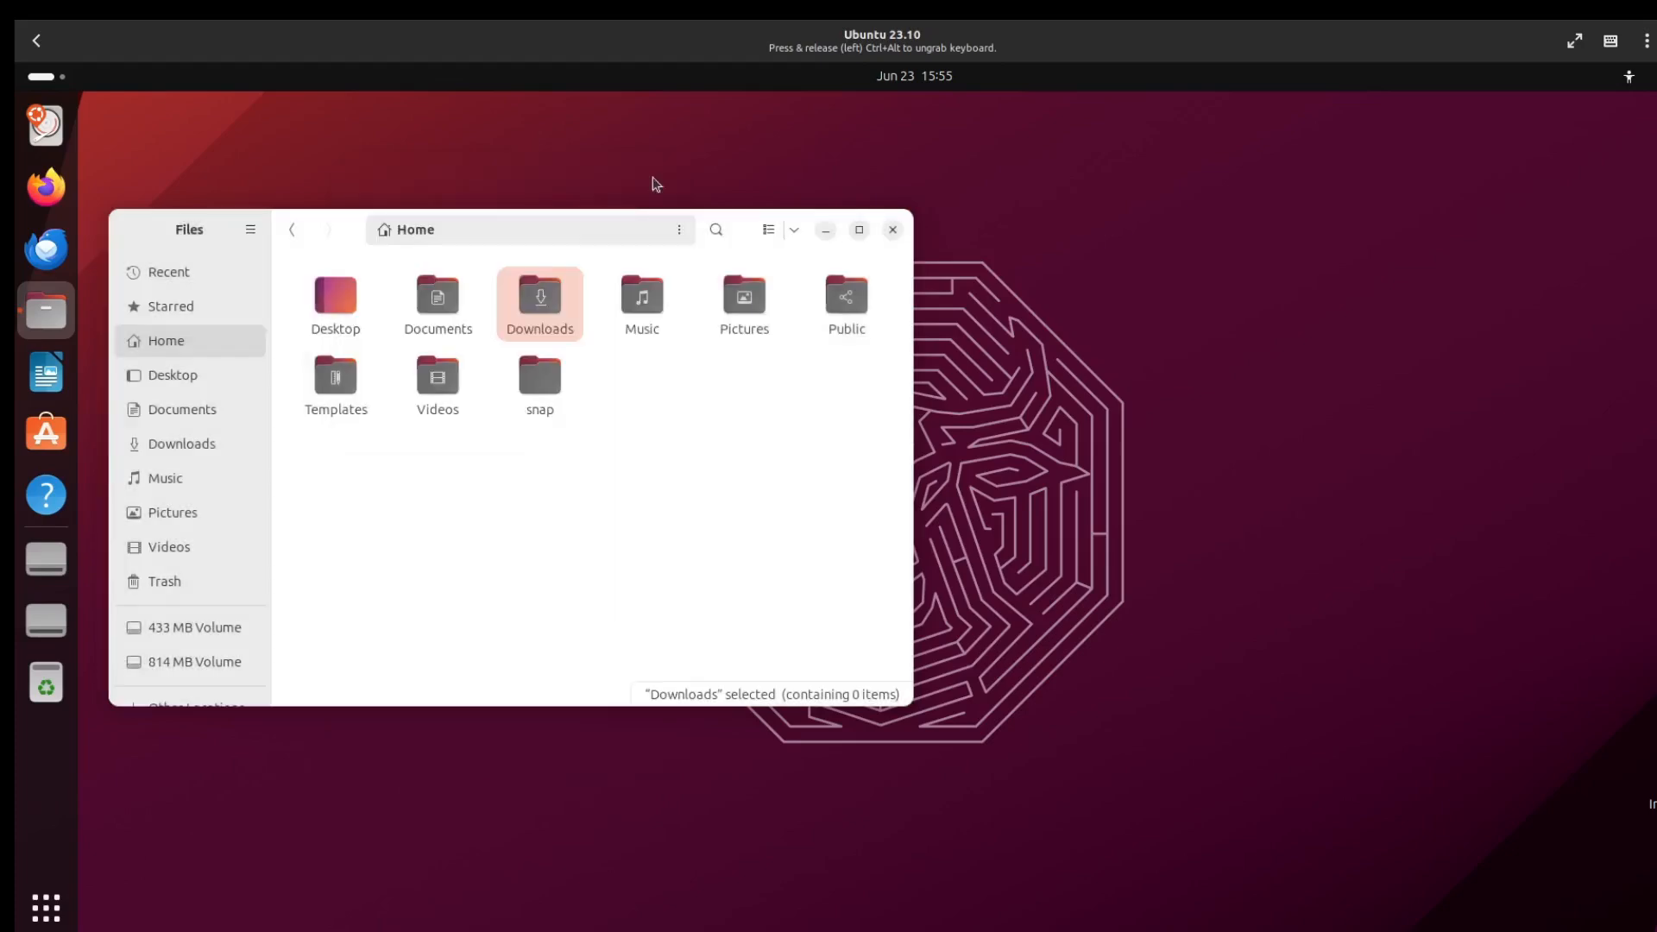
# Launch App Center and browse its Productivity app listings
pyautogui.click(45, 434)
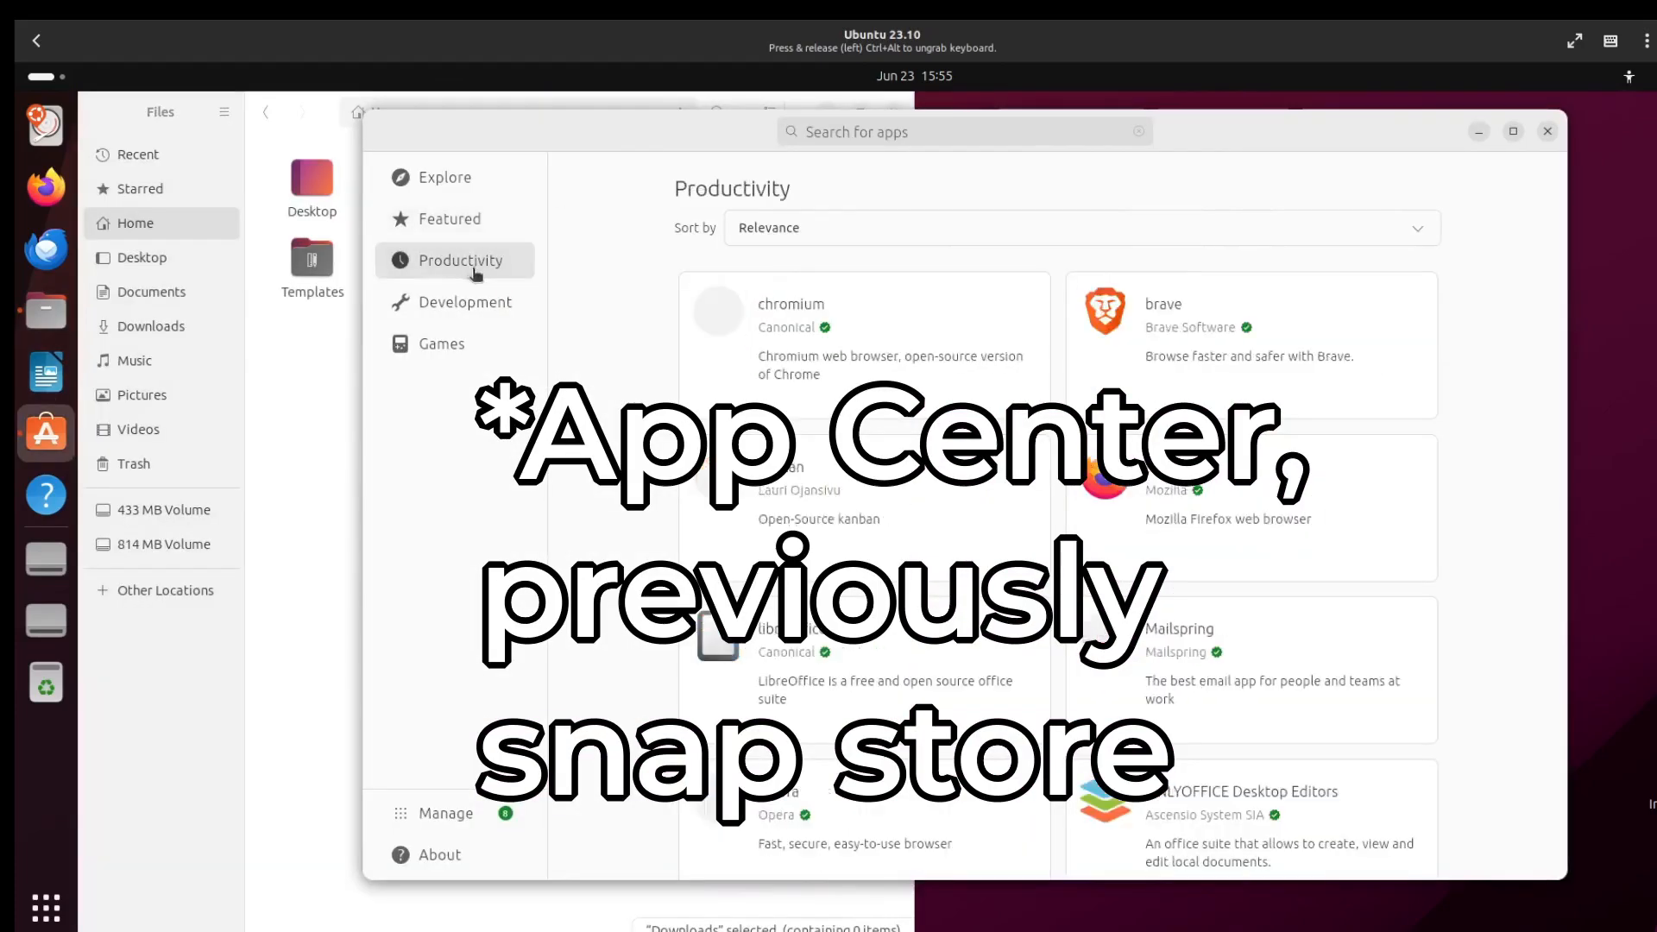
pyautogui.scroll(-3)
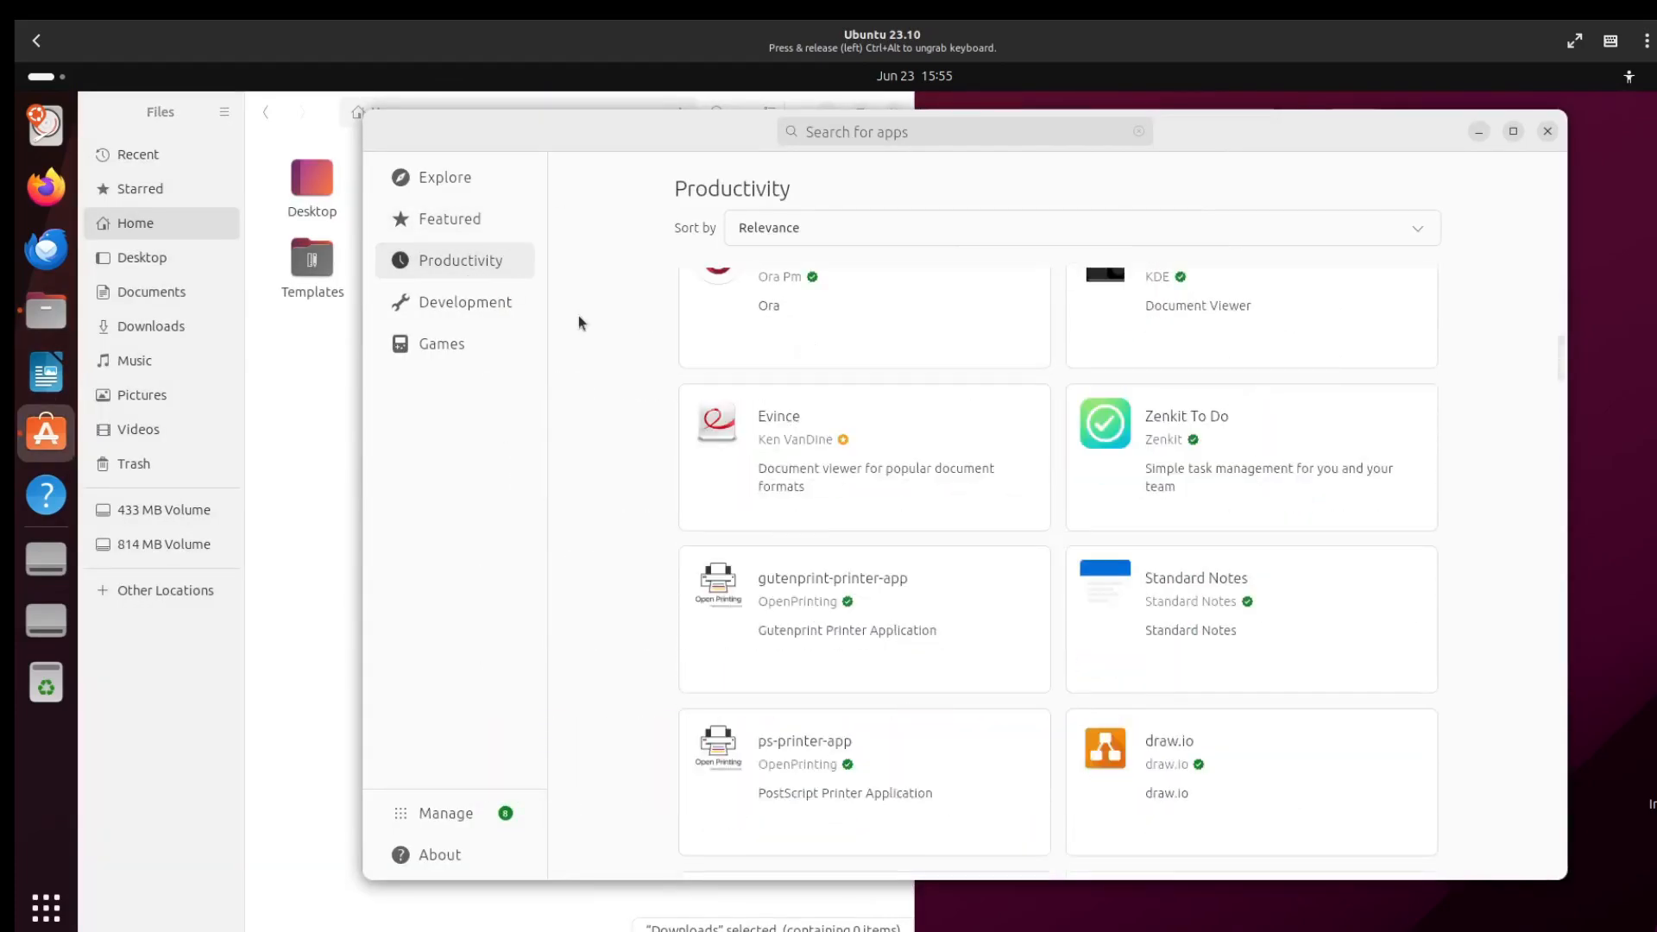
pyautogui.click(464, 301)
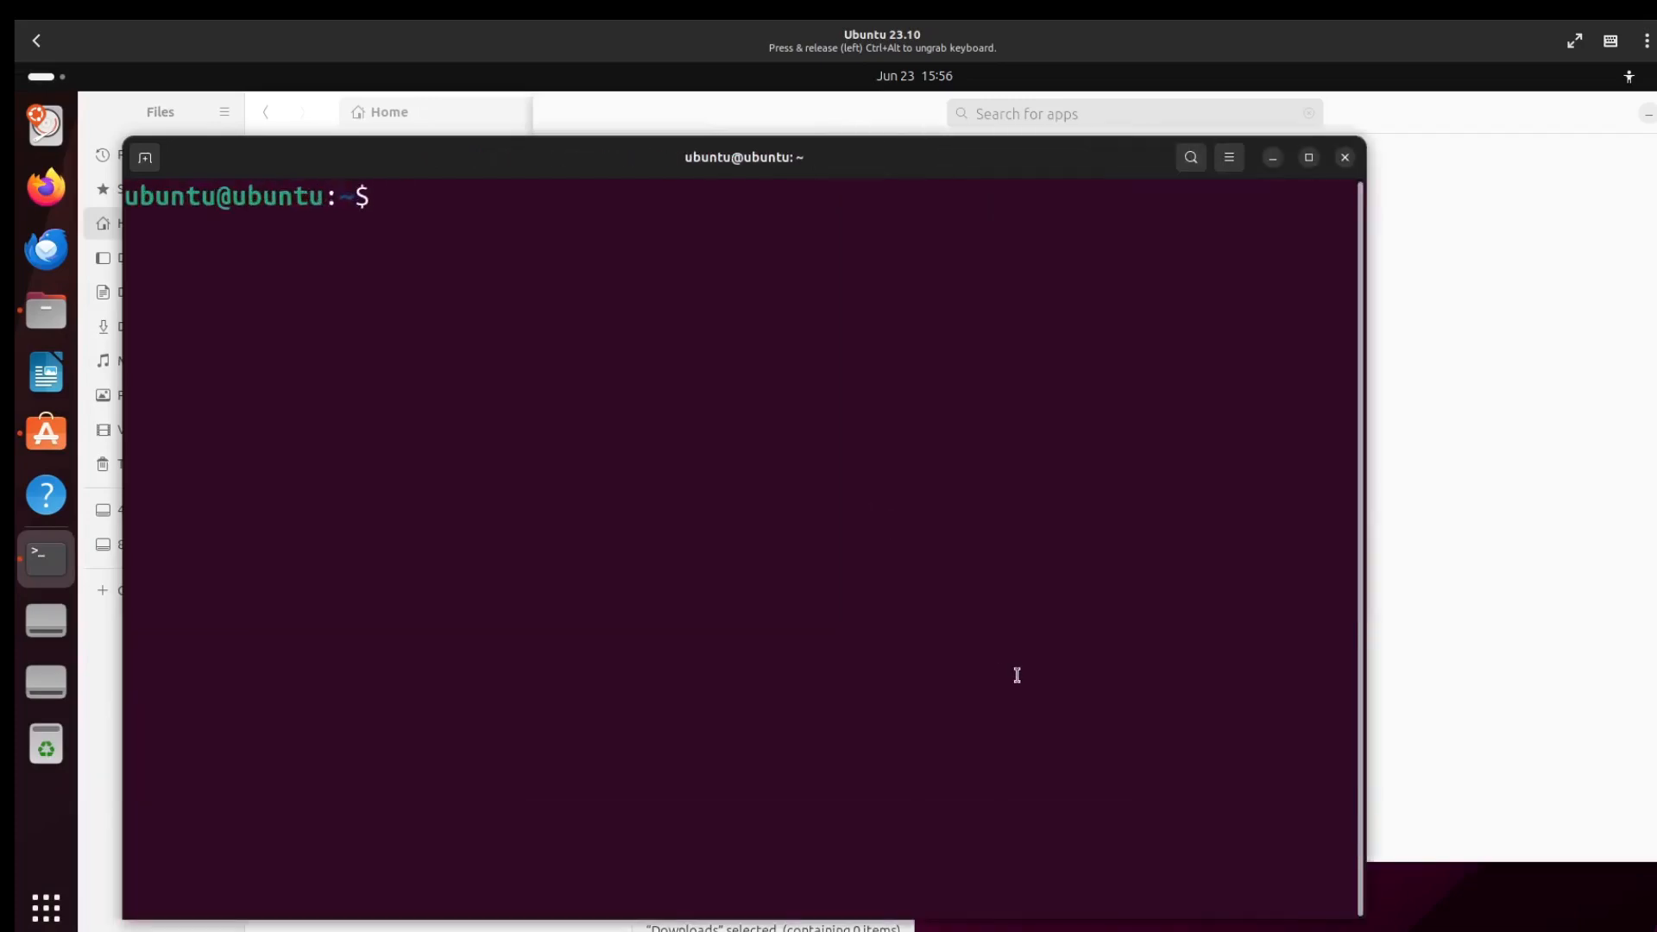
# Run apt, then view and close the About Terminal dialog (version 3.49.92)
pyautogui.write('apt')
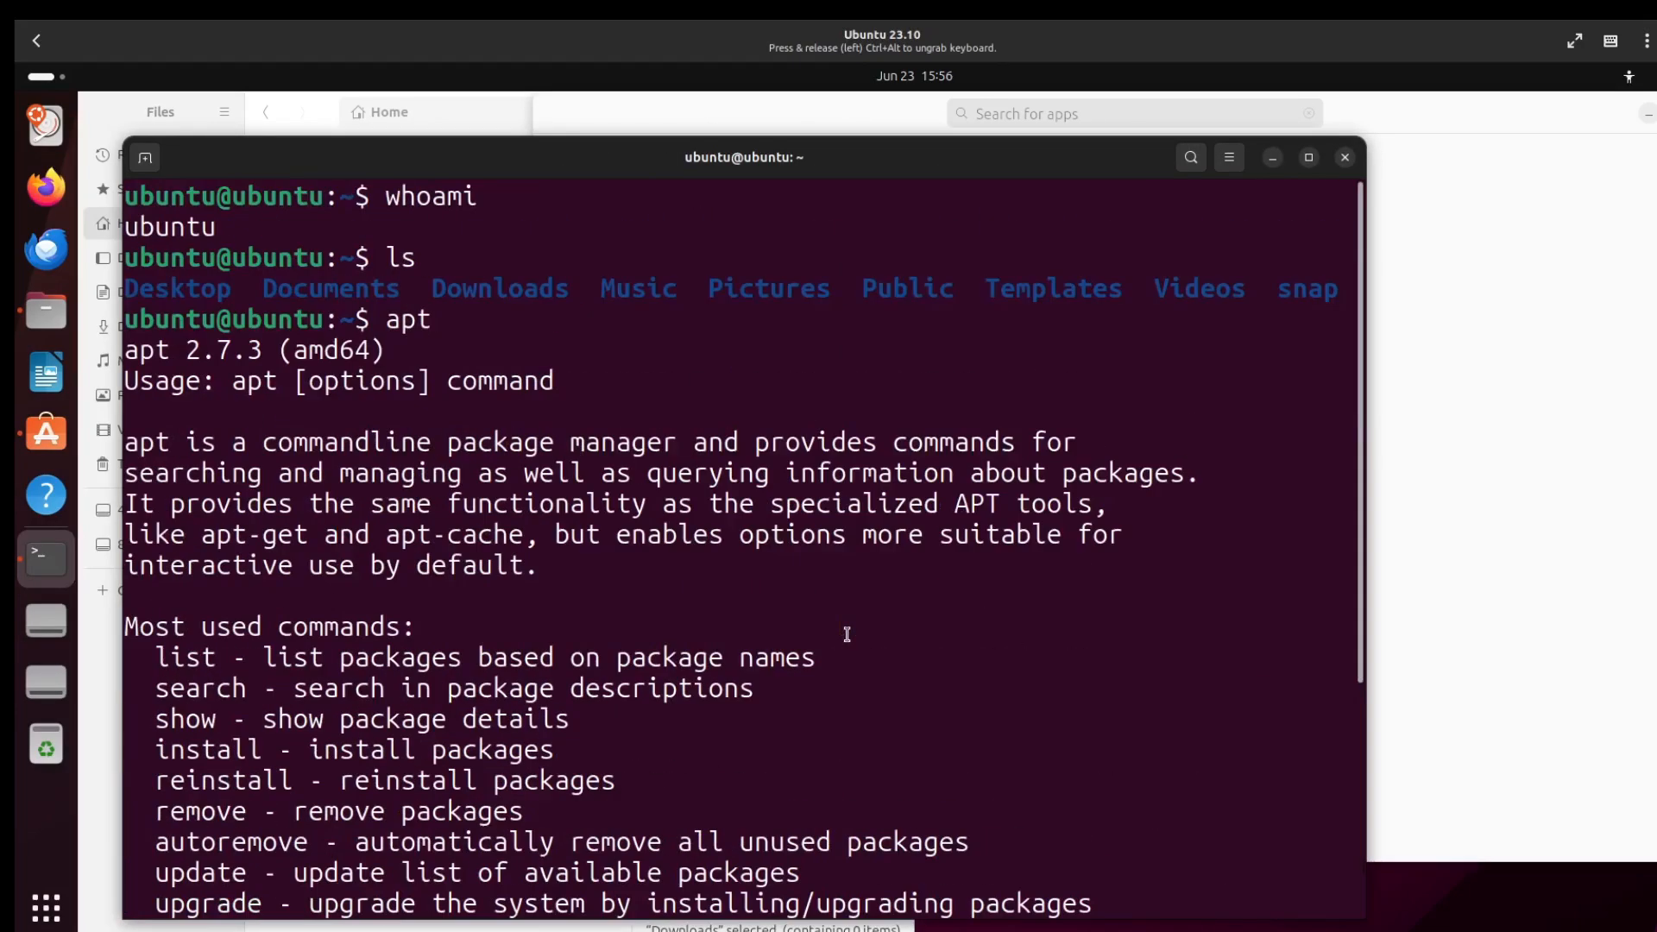
pyautogui.moveTo(391, 428)
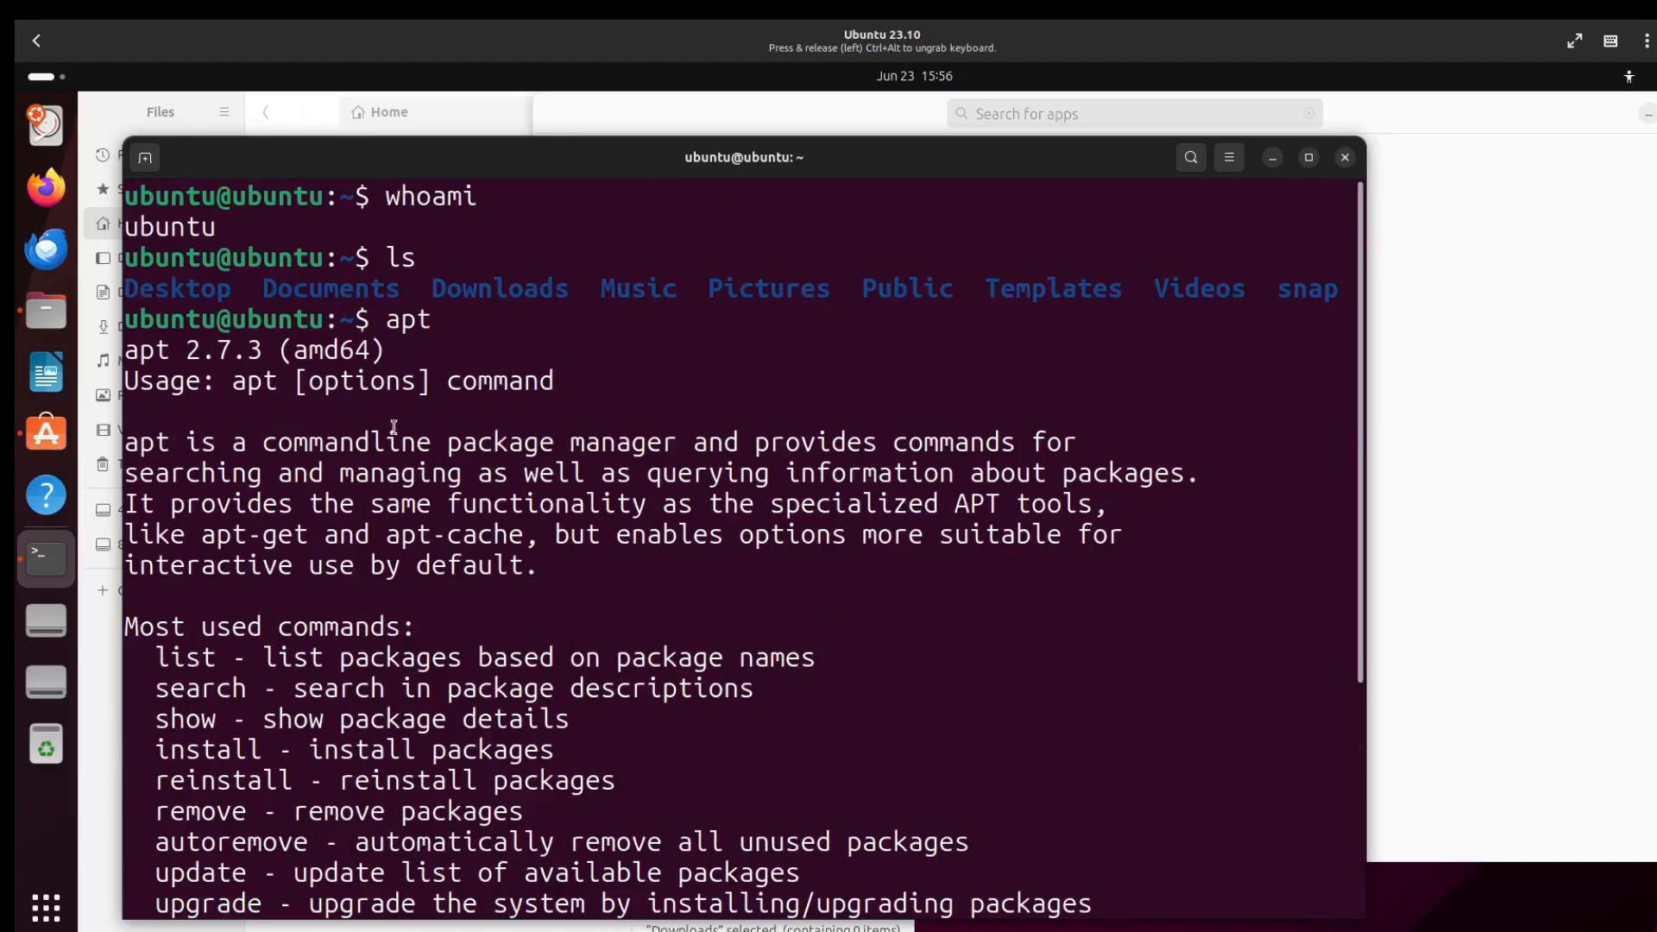
pyautogui.scroll(-3)
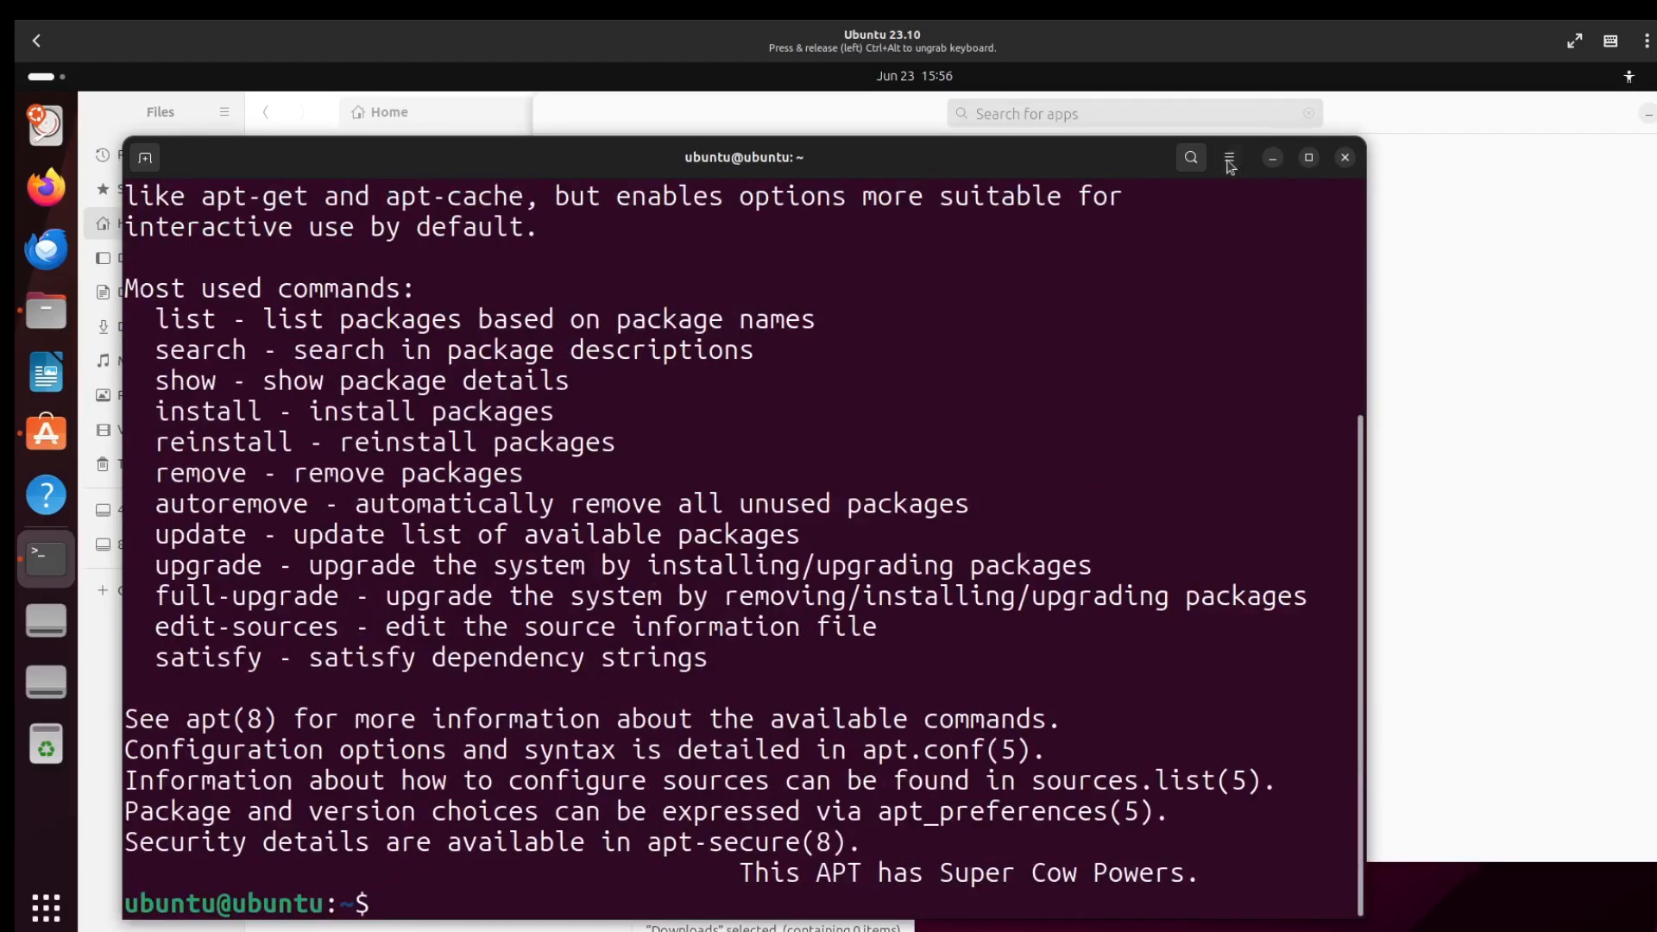
pyautogui.click(1229, 157)
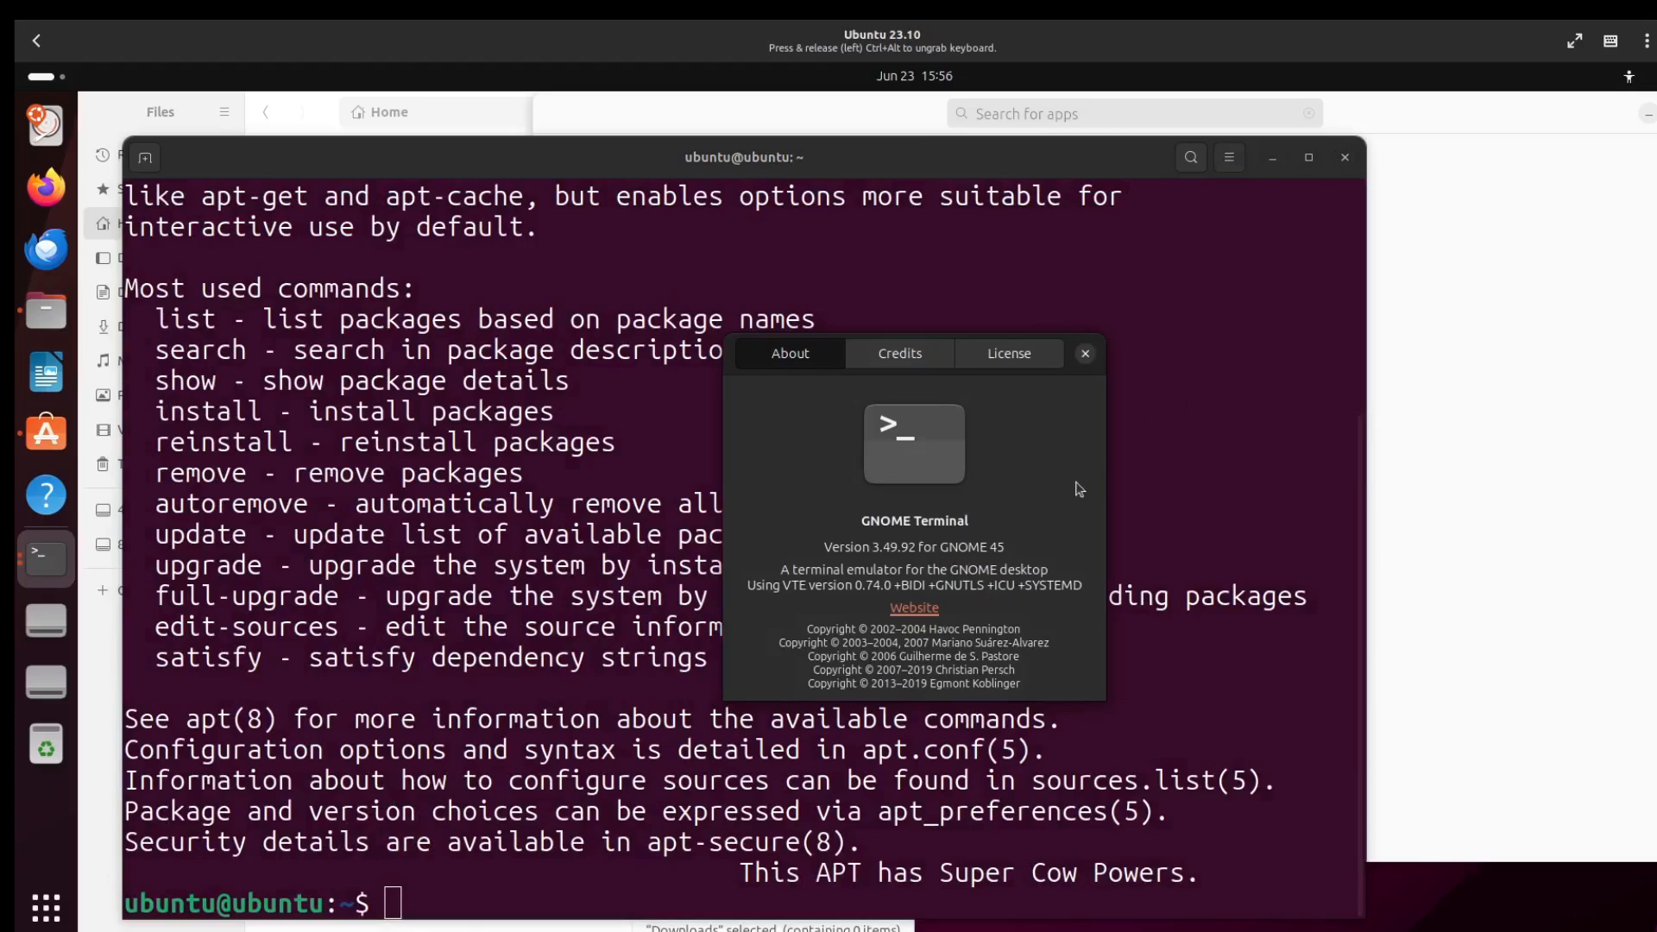
pyautogui.moveTo(899, 353); pyautogui.dragTo(885, 241)
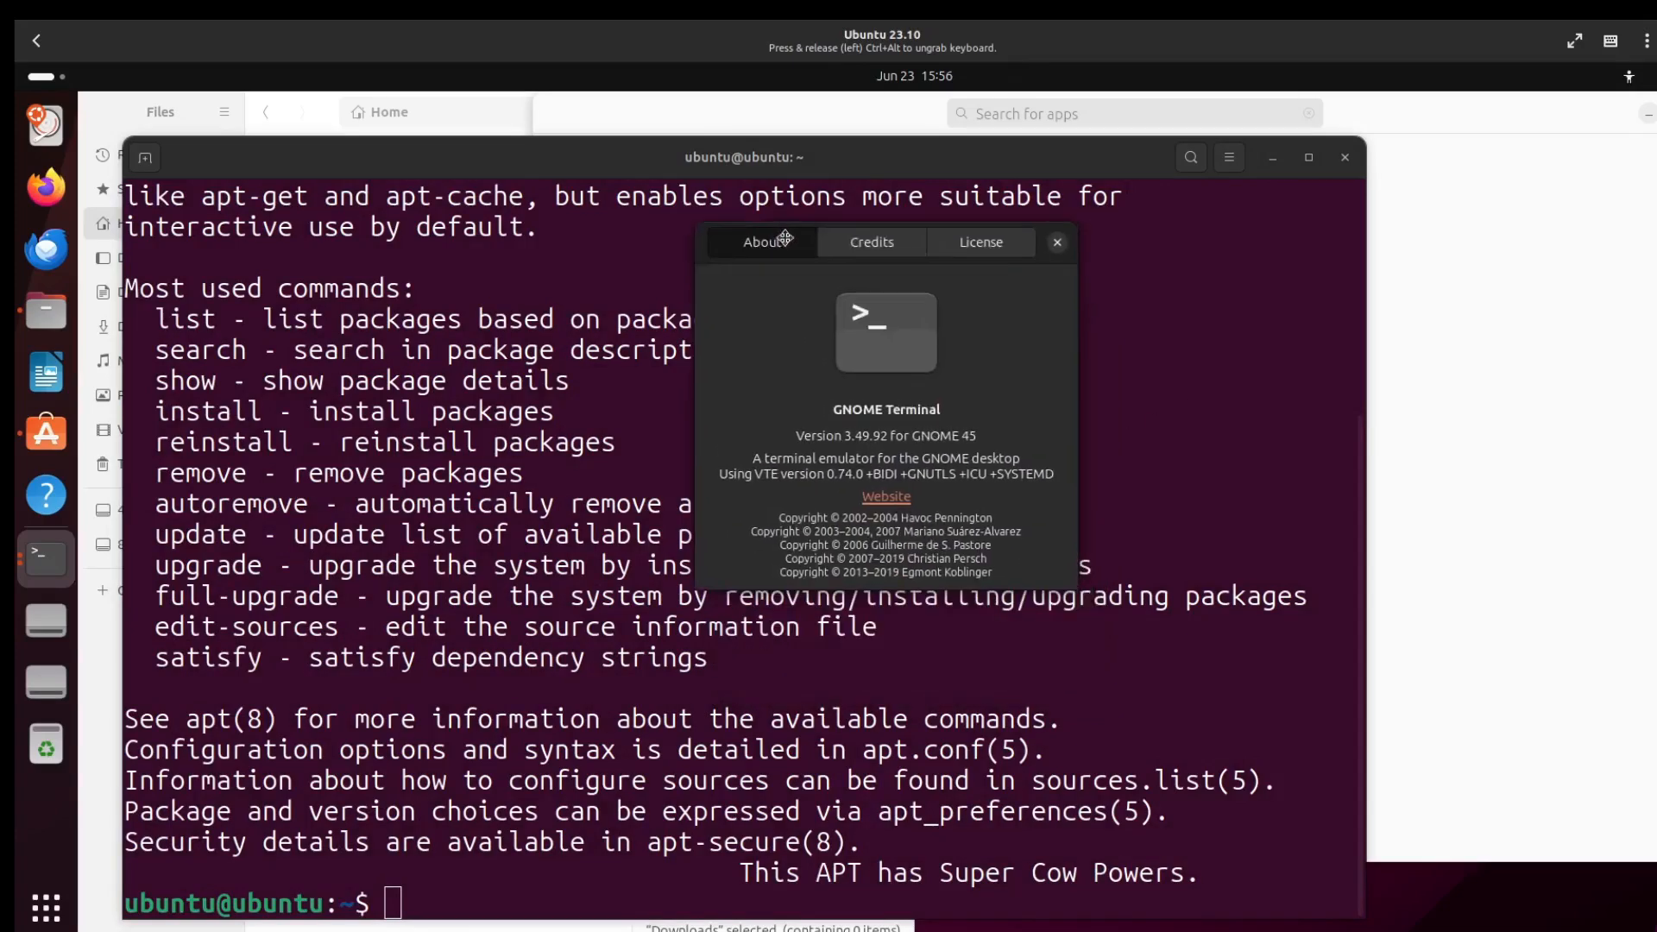
pyautogui.click(1055, 241)
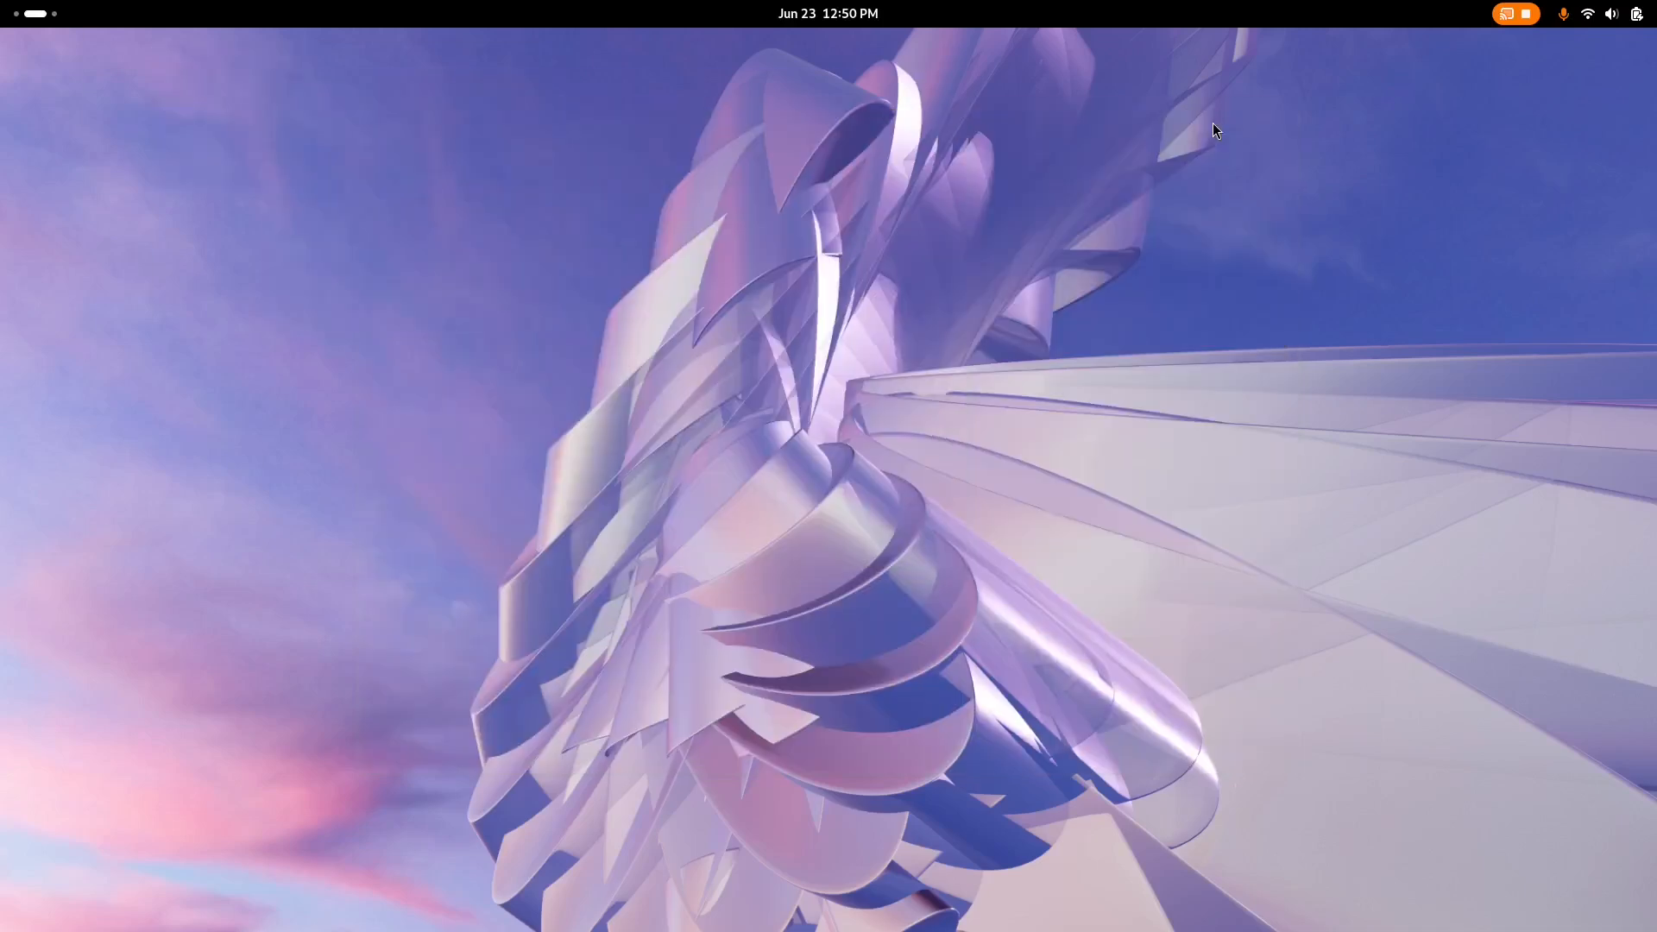
pyautogui.moveTo(351, 126)
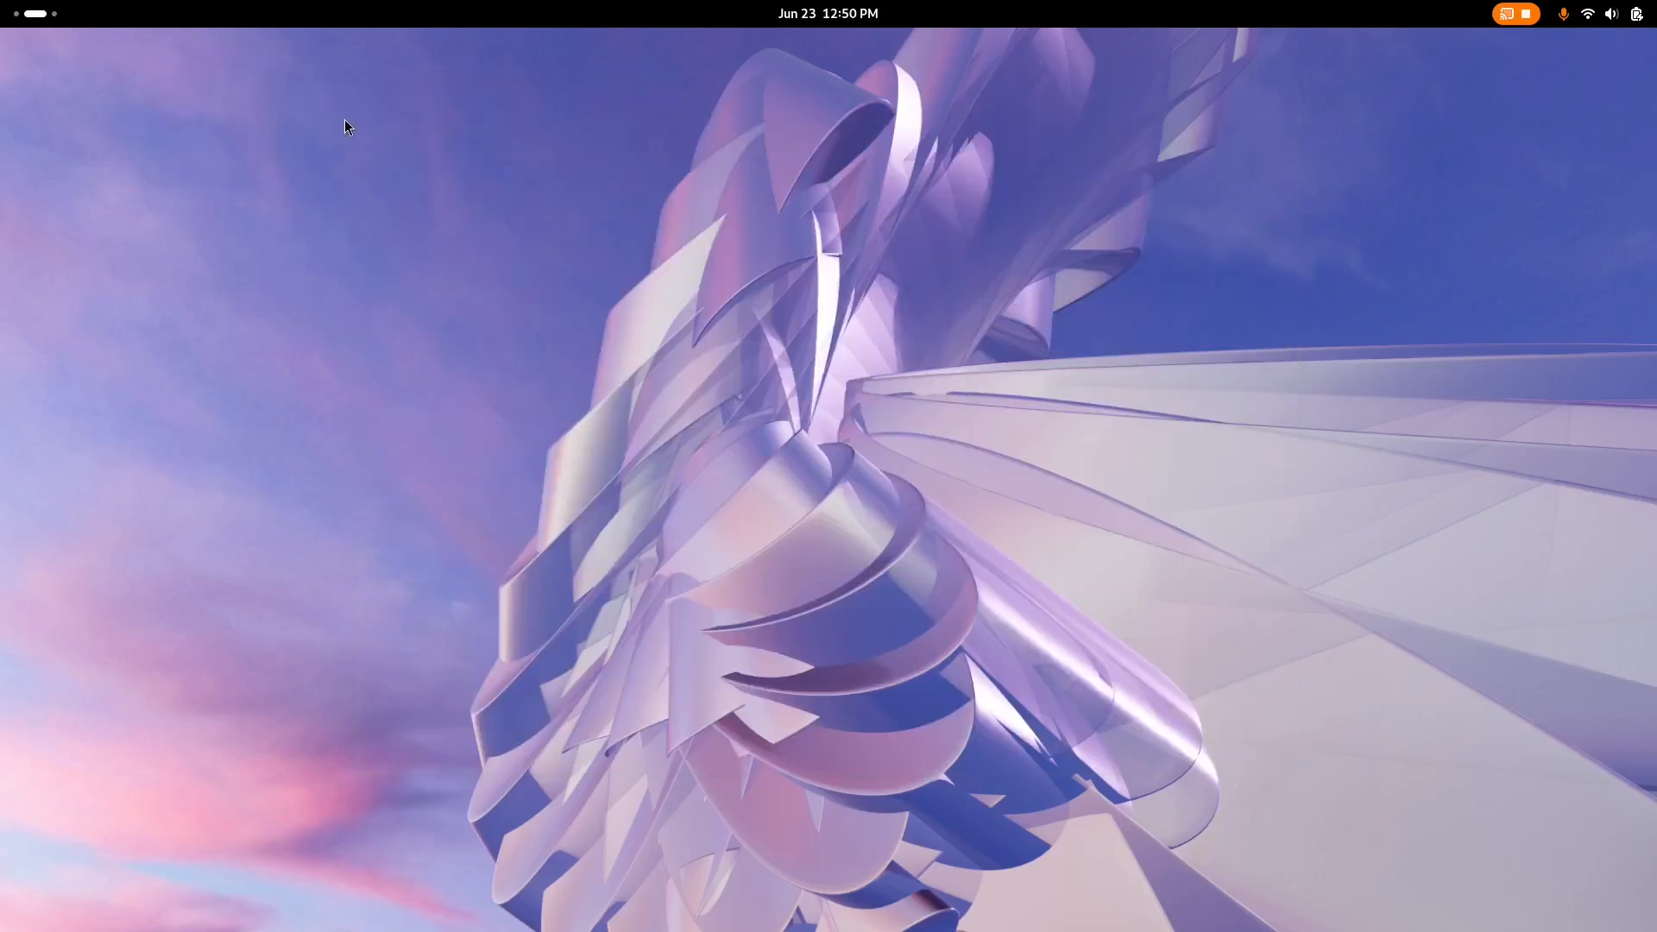
# Browse Fedora's home folder in GNOME Files, then view GNOME Software's About information
pyautogui.press('Super')
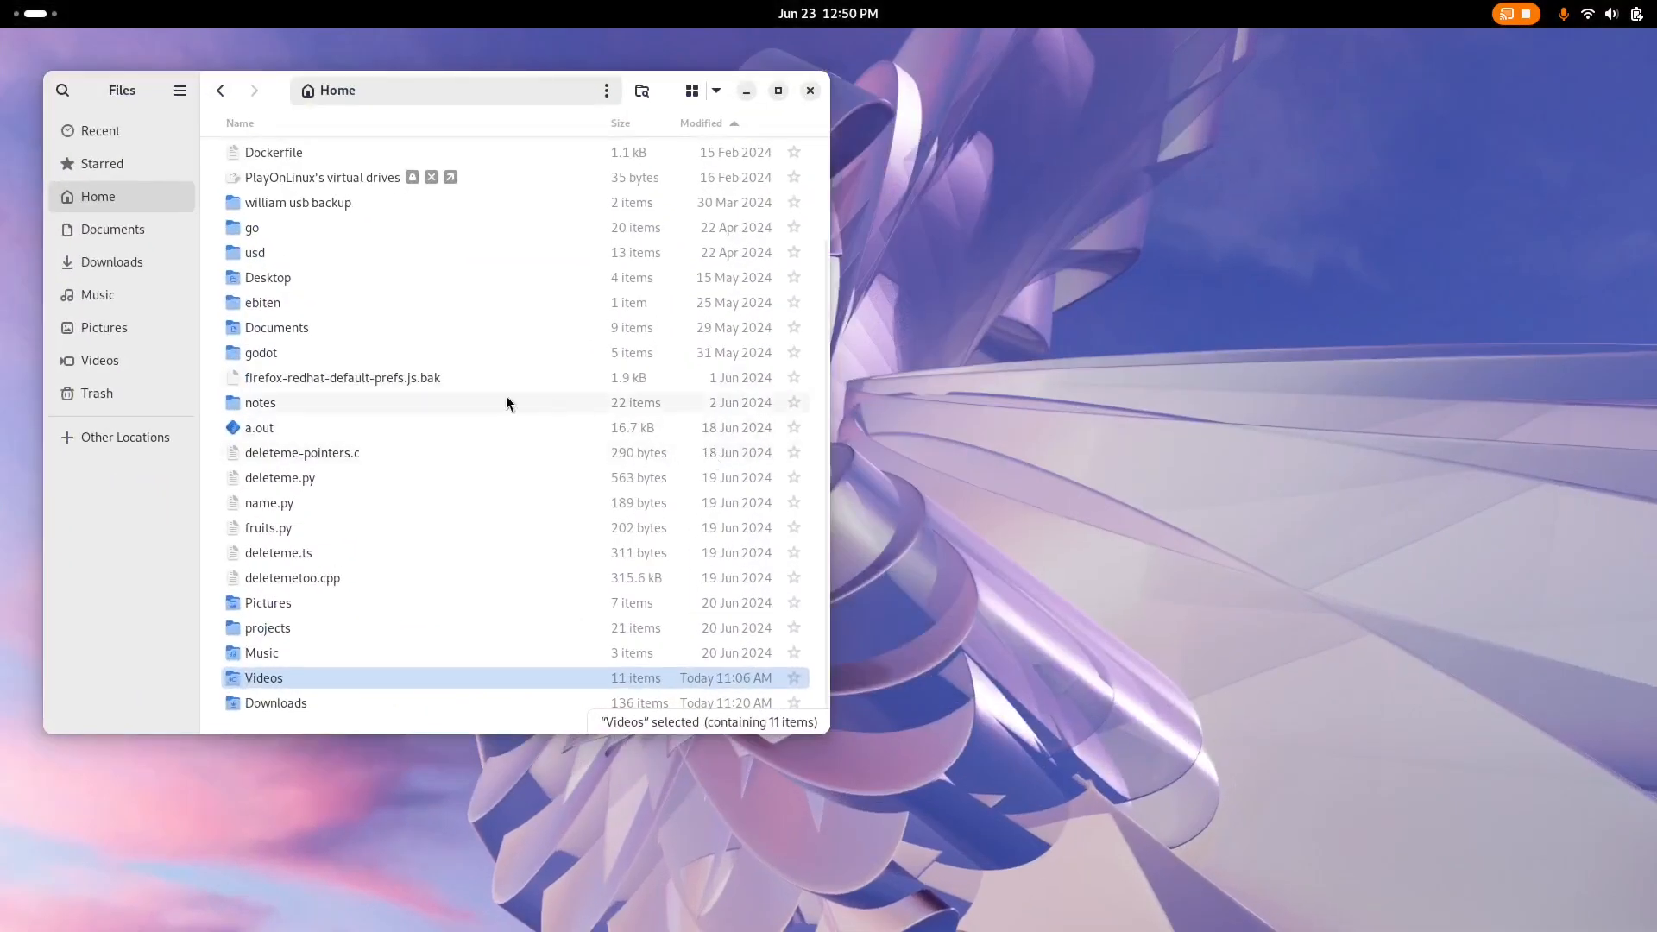
pyautogui.click(112, 229)
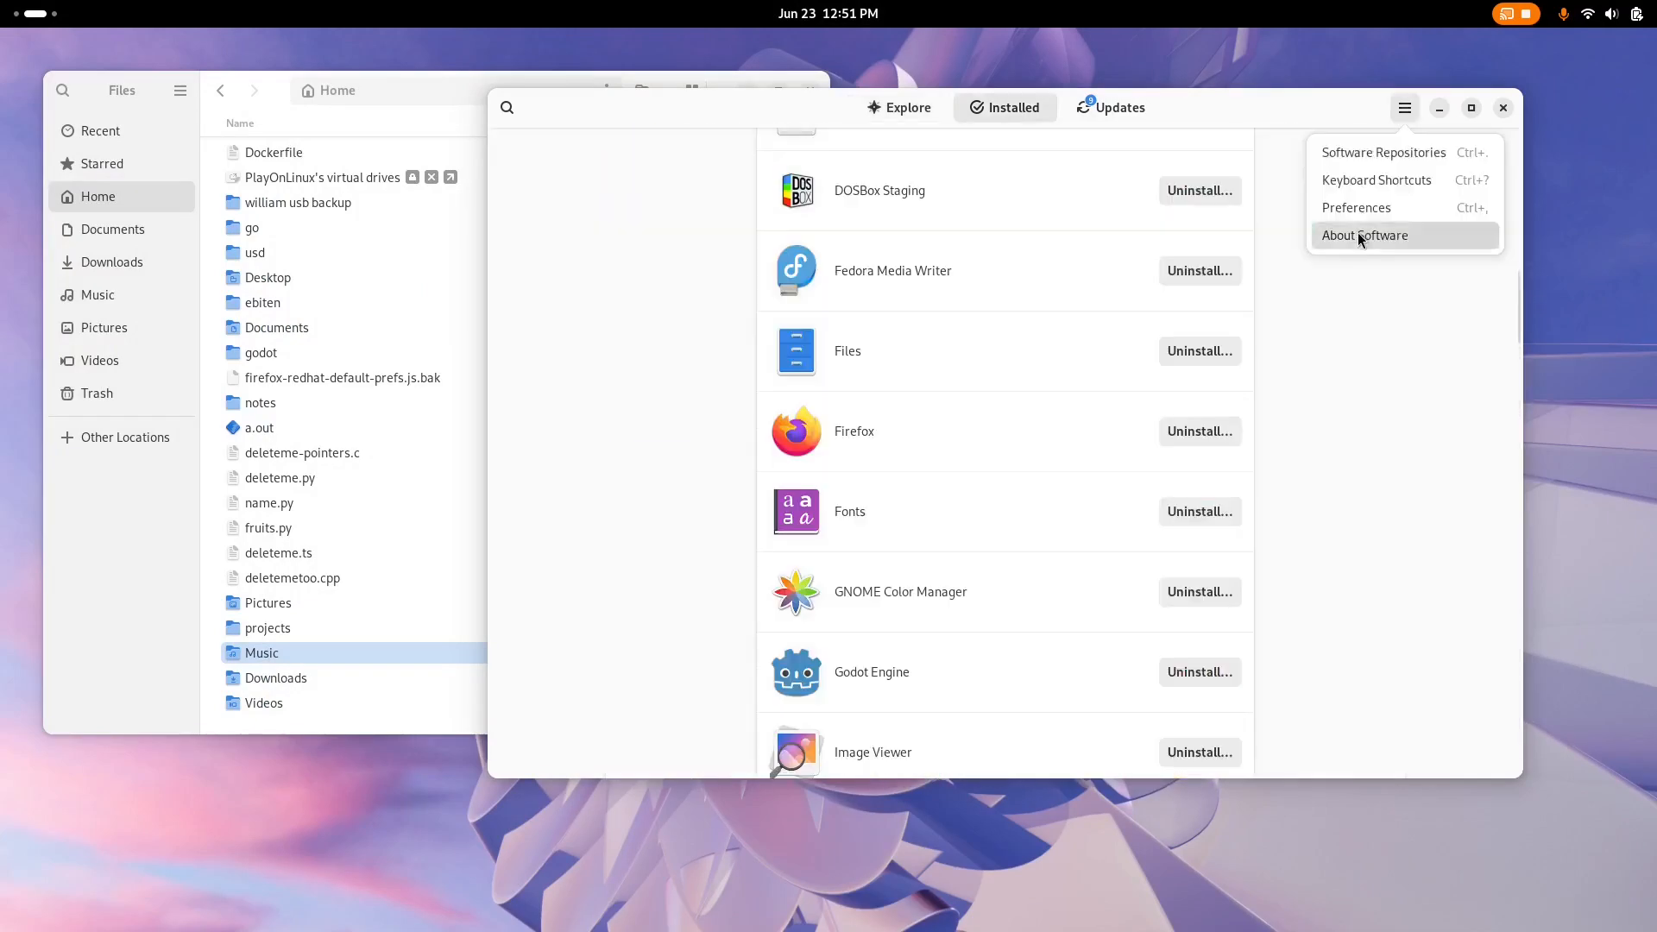
pyautogui.click(1365, 234)
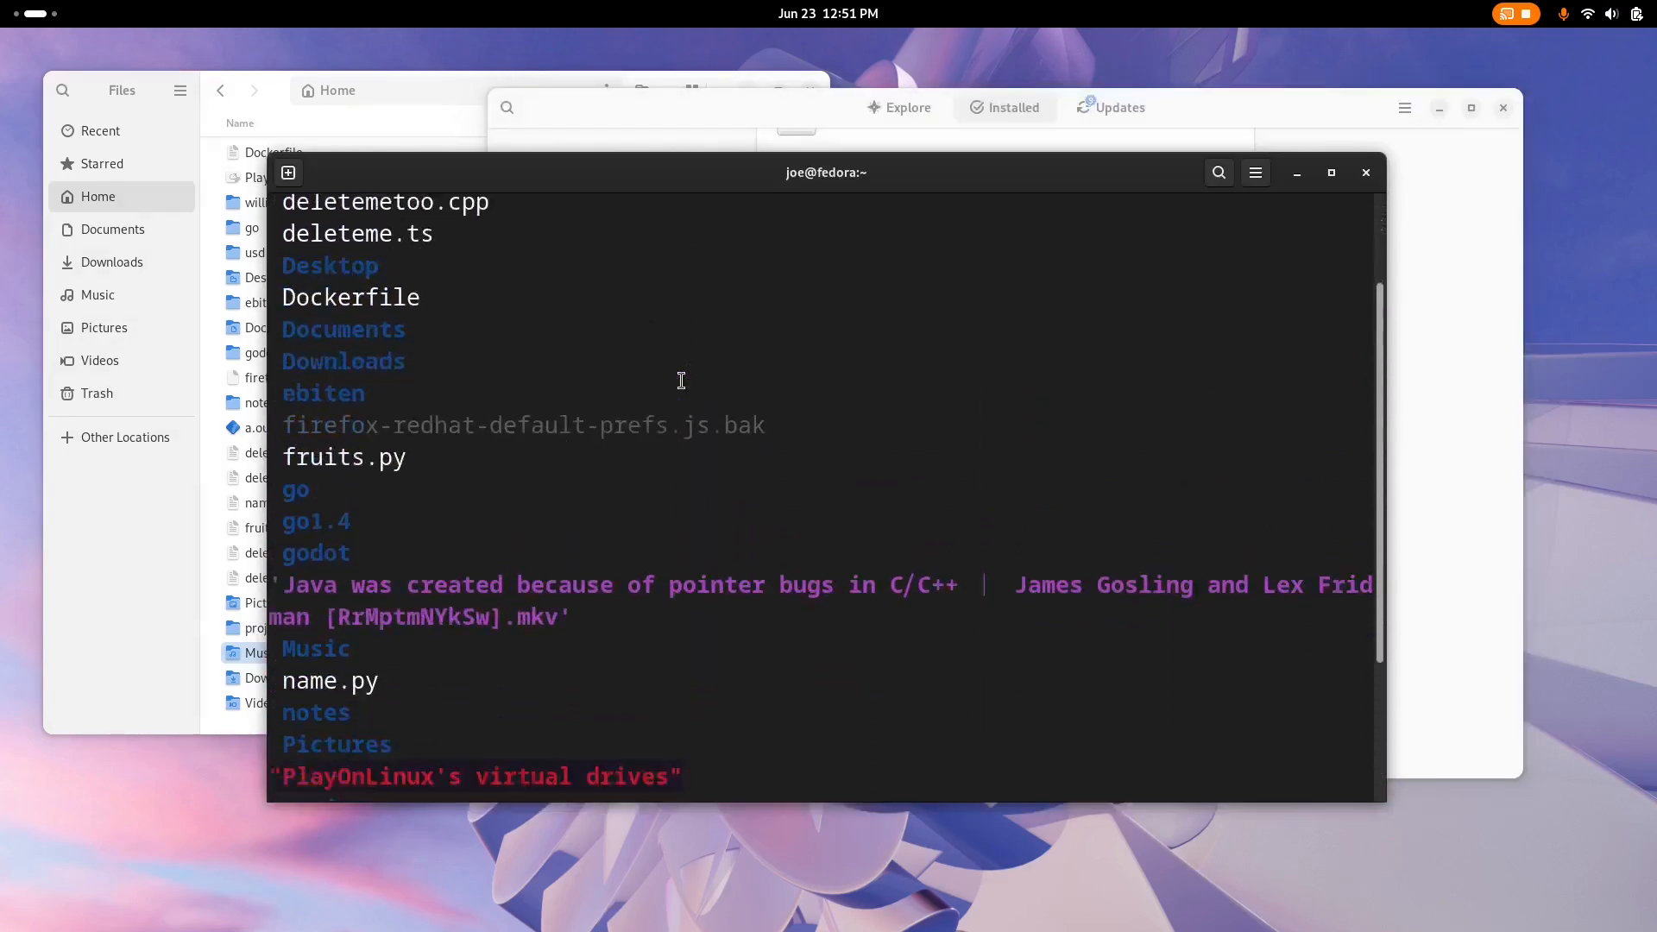
# Scroll through dnf's help options, run rpm for its usage, then show Fedora's app grid
pyautogui.scroll(-3)
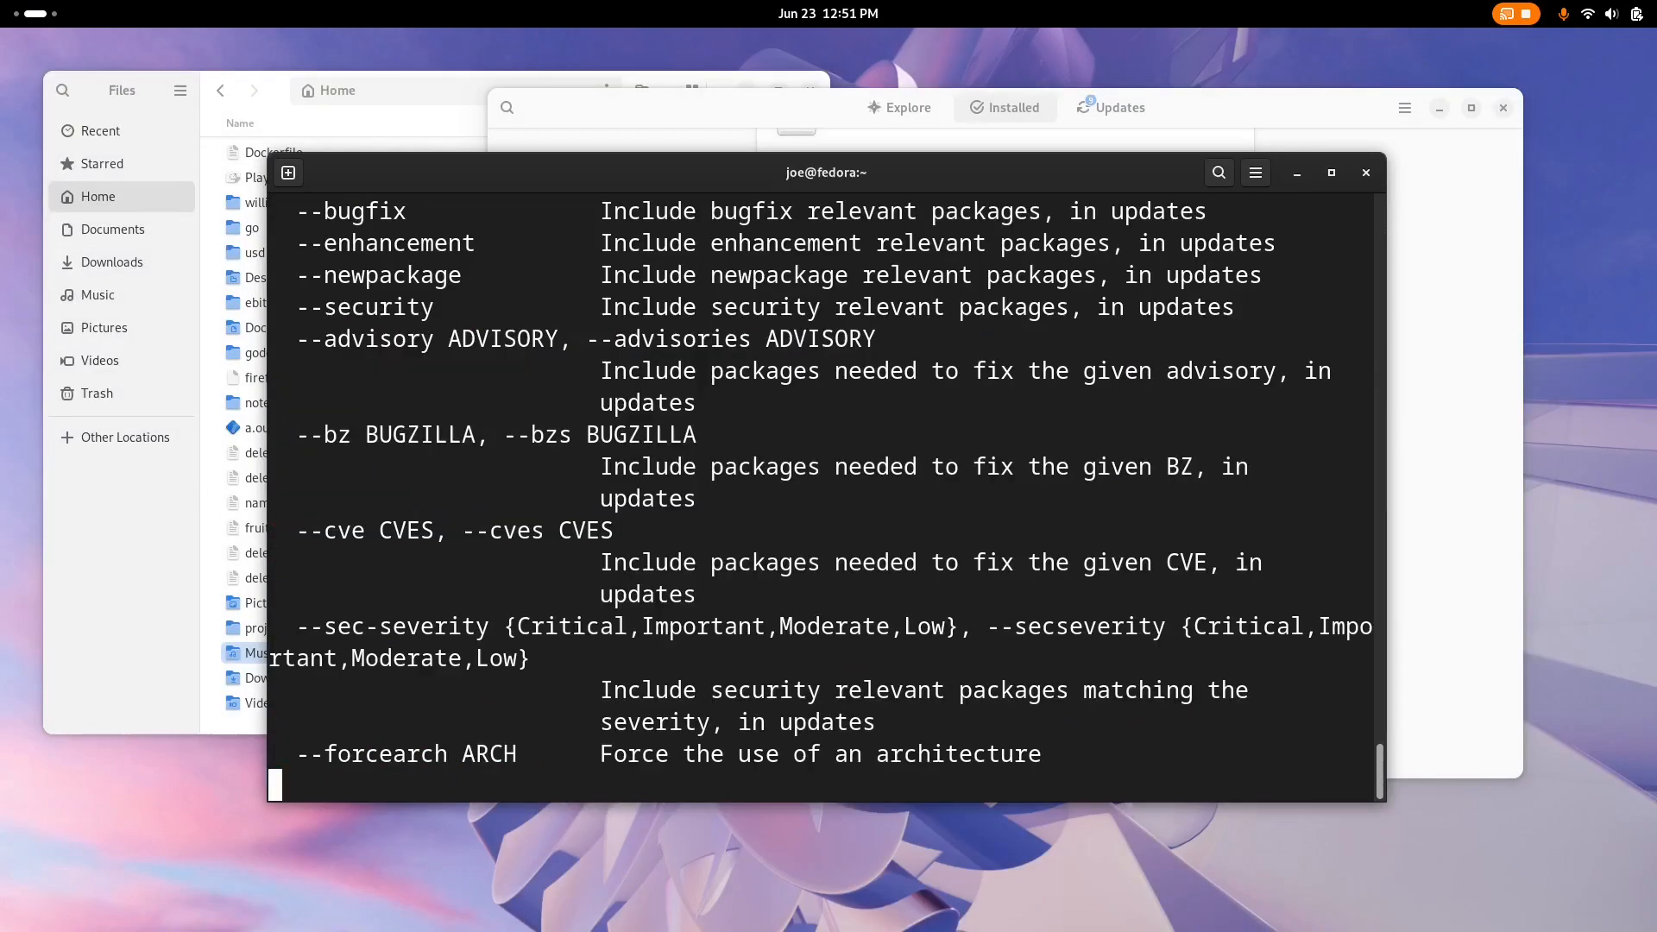
pyautogui.scroll(-3)
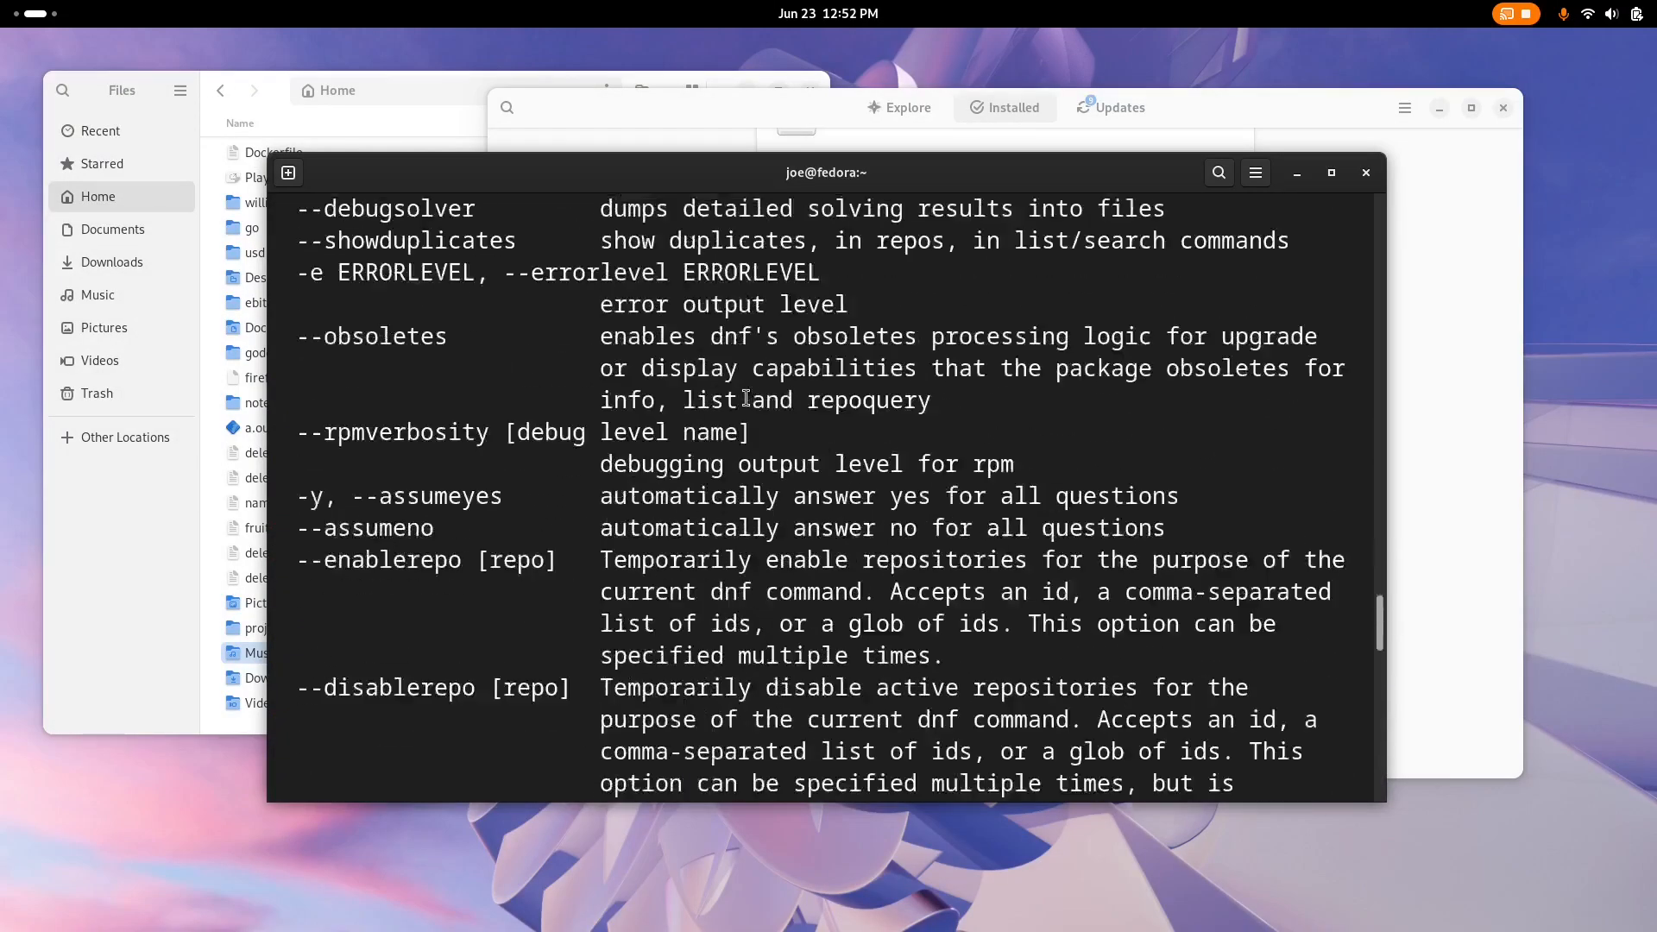
pyautogui.scroll(-3)
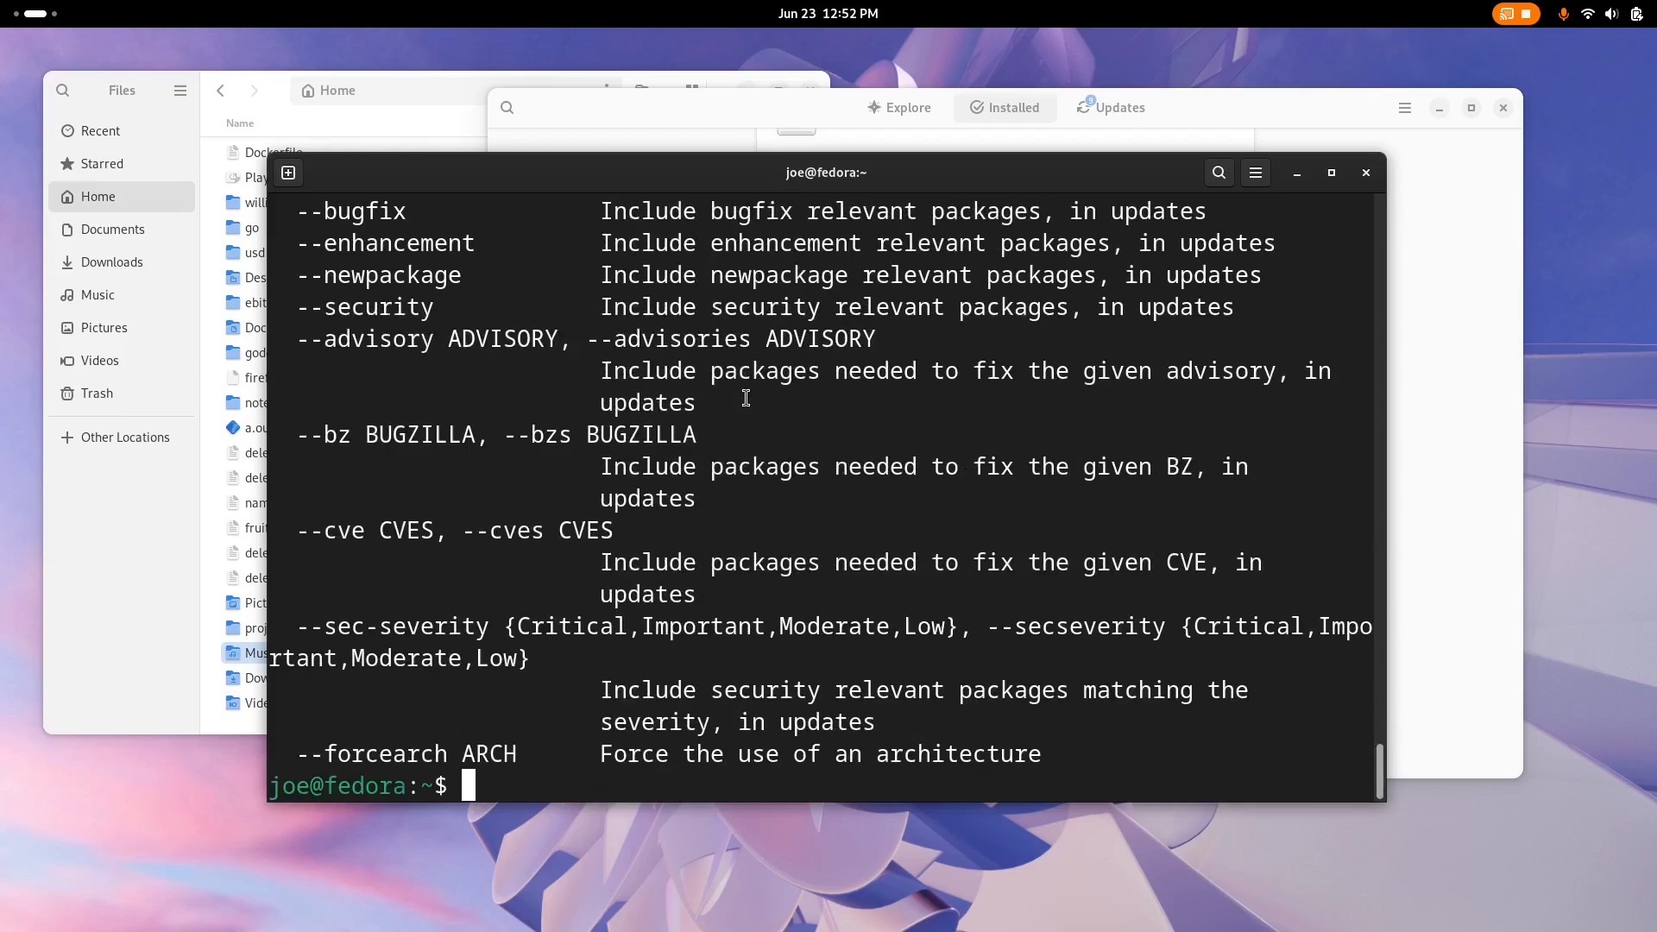
pyautogui.write('rpm')
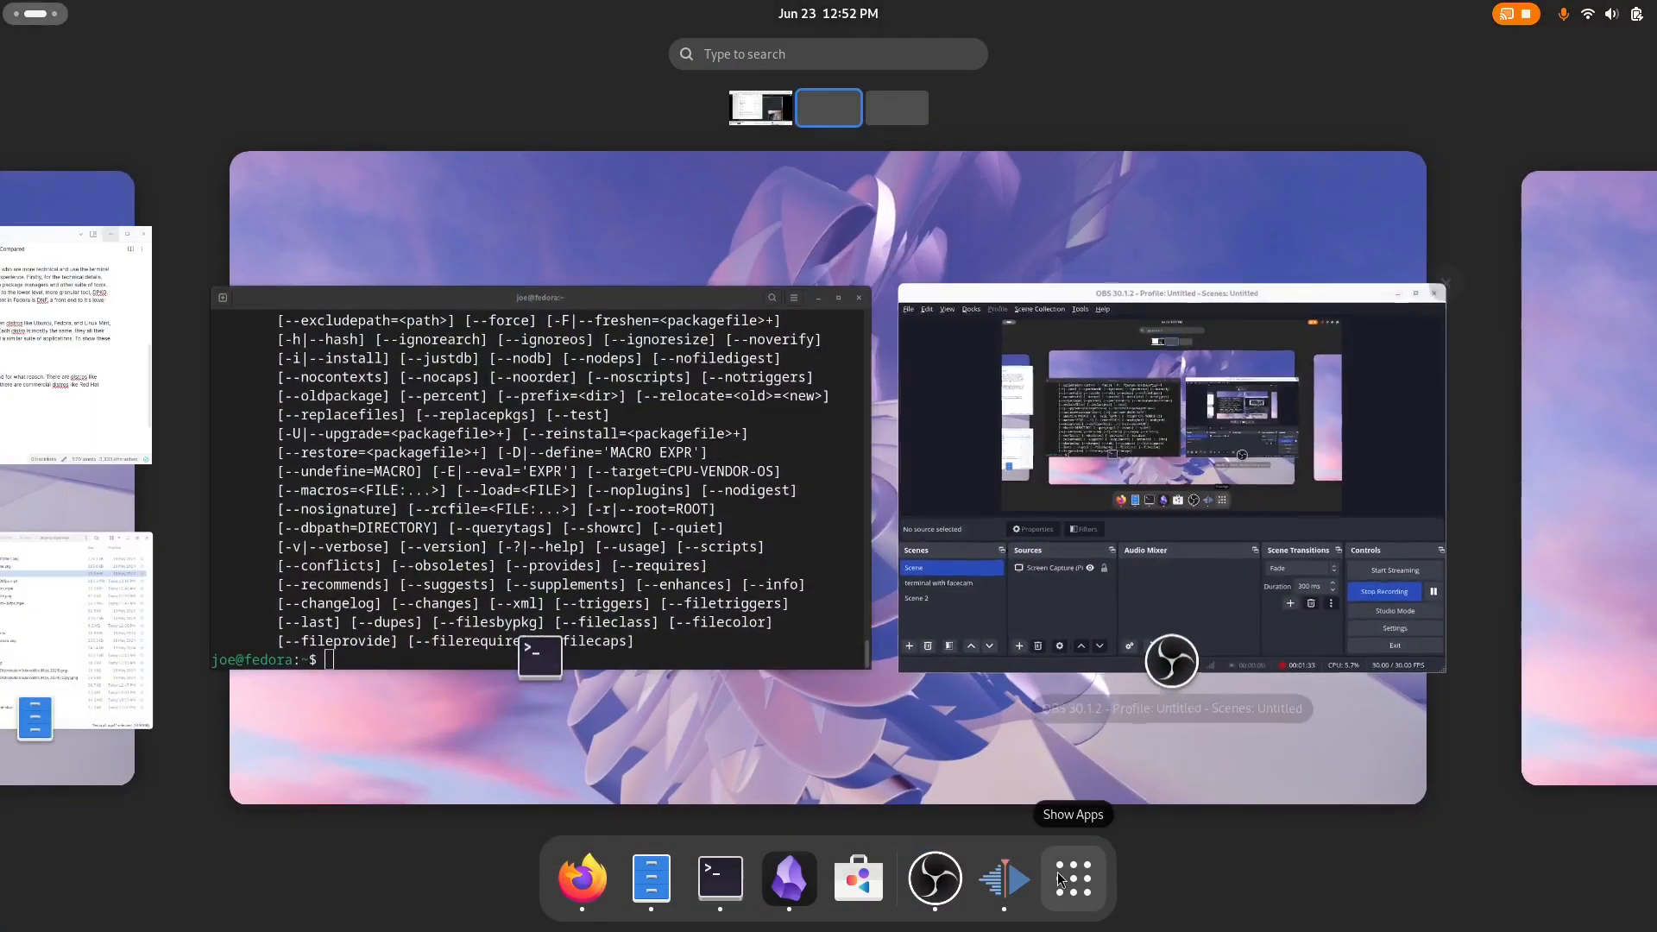
pyautogui.click(1070, 879)
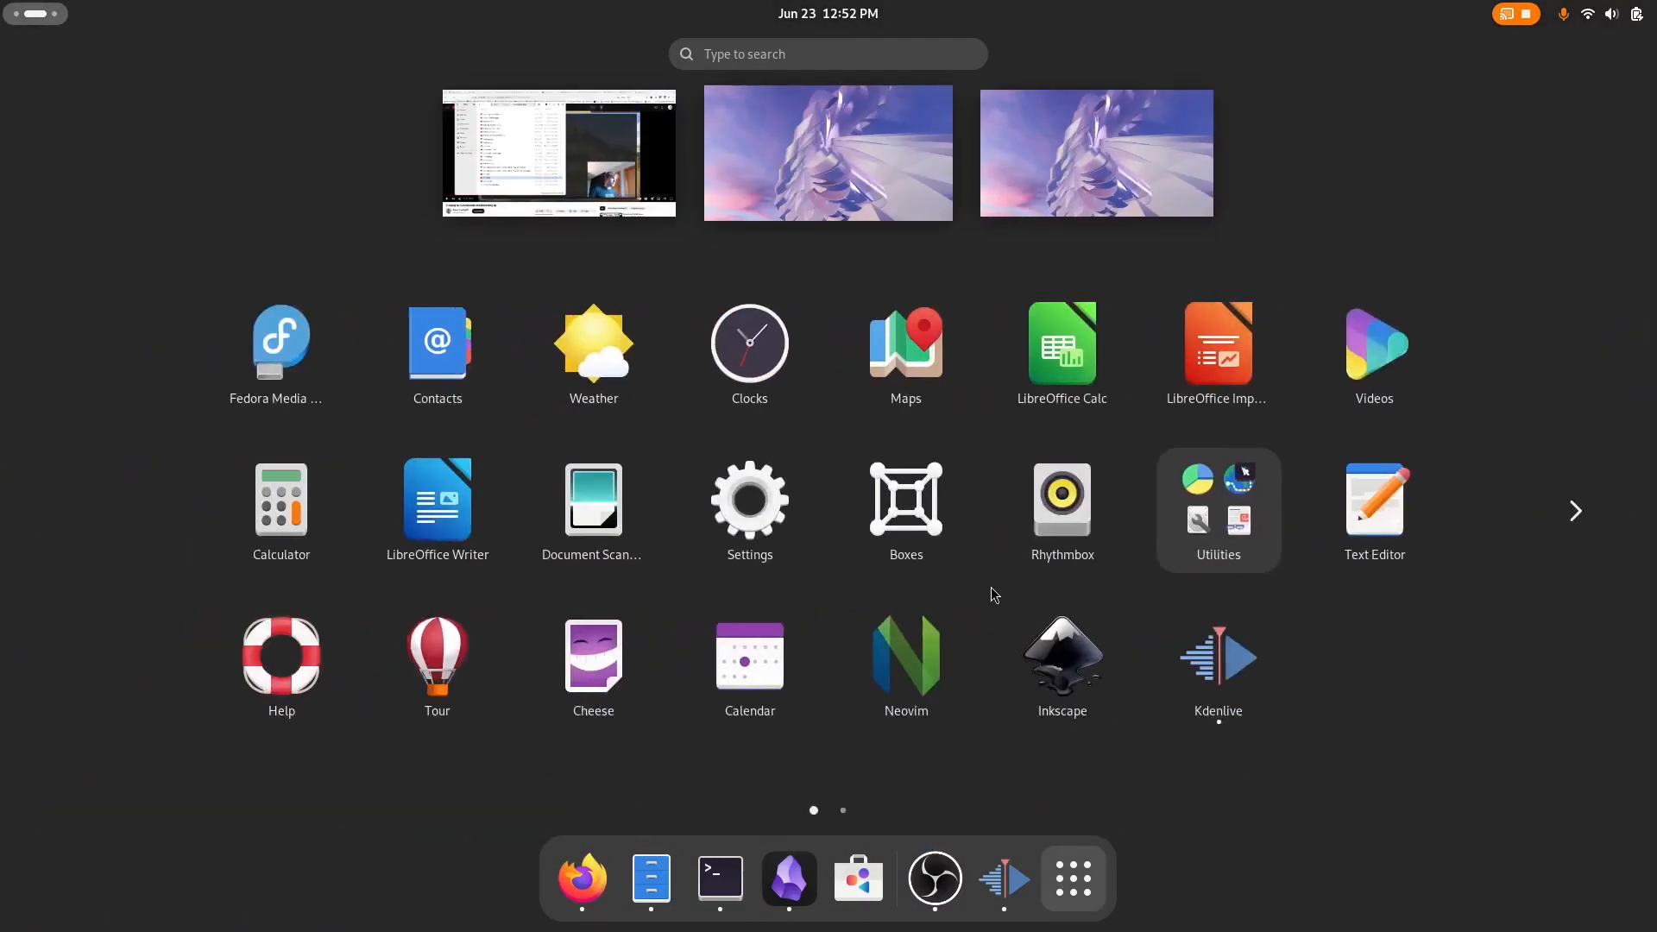